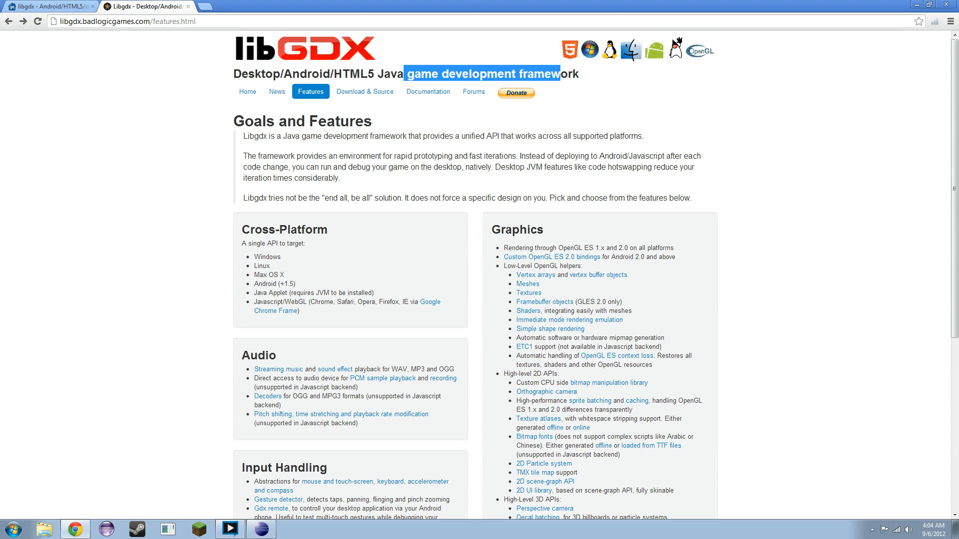
- Scroll the libGDX features page down to the Math & Physics, Utilities and Tools sections
{"action": "left_click", "coordinate": [214, 195]}
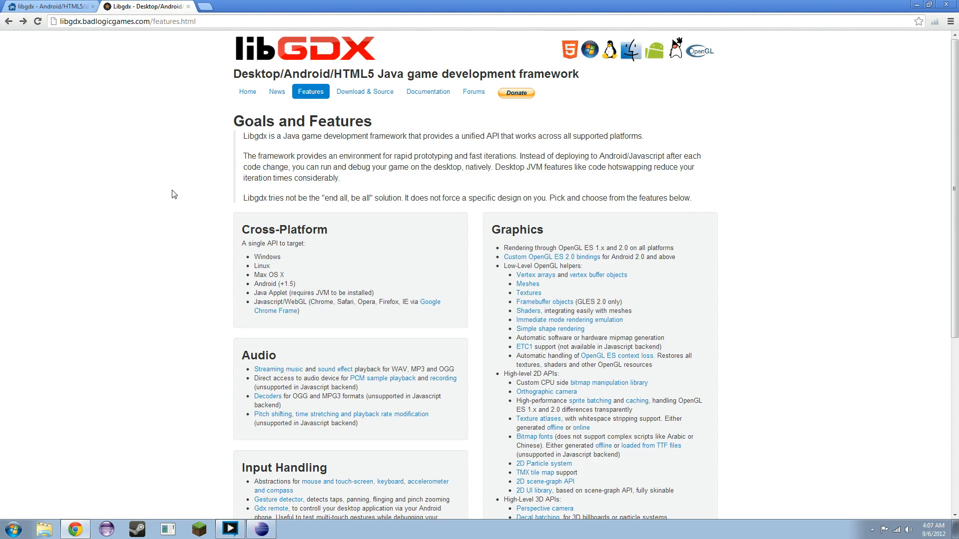
{"action": "mouse_move", "coordinate": [183, 243]}
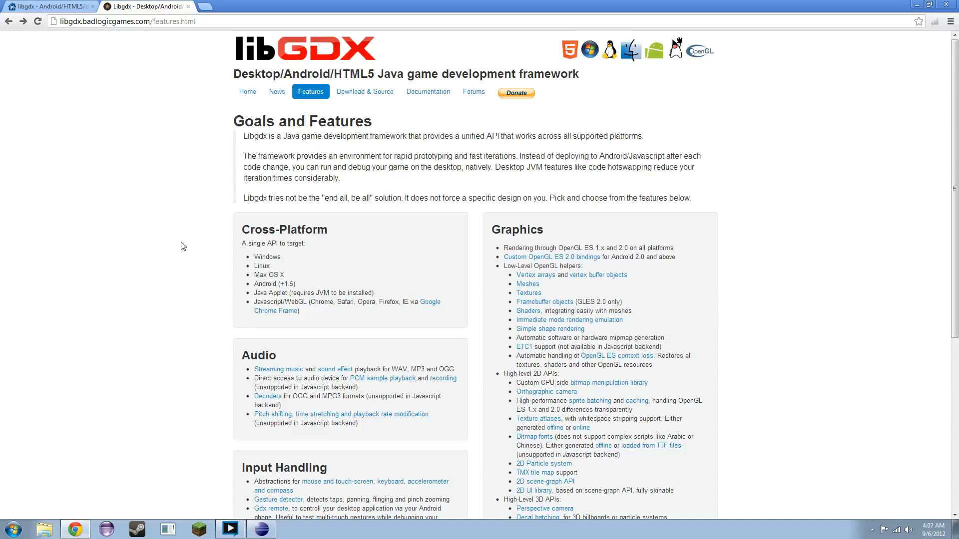
{"action": "mouse_move", "coordinate": [189, 261]}
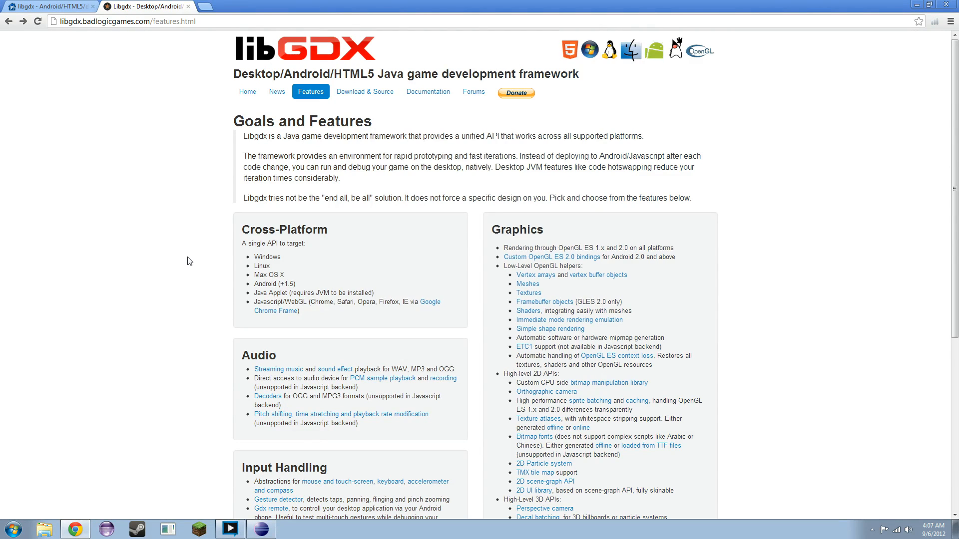
{"action": "scroll", "scroll_direction": "down", "scroll_amount": 3}
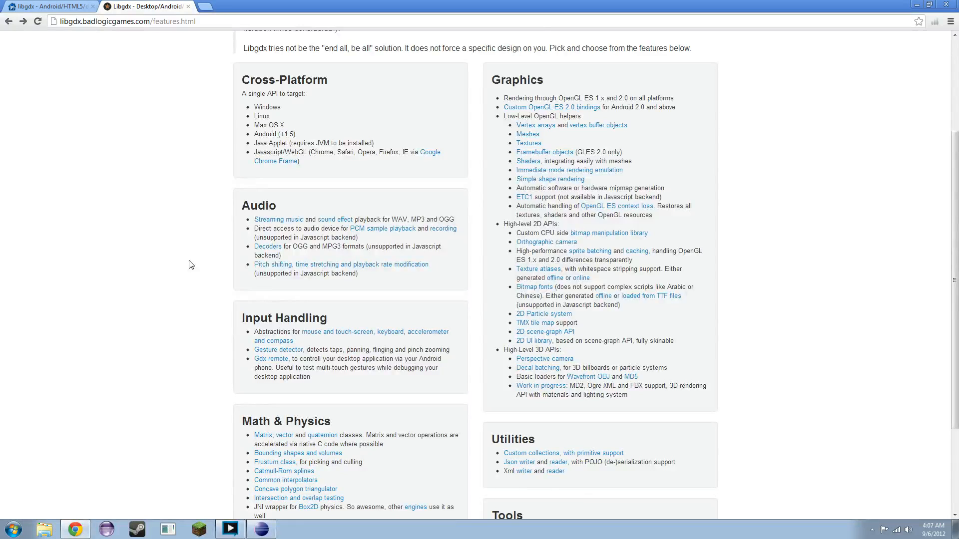
{"action": "scroll", "scroll_direction": "down", "scroll_amount": 3}
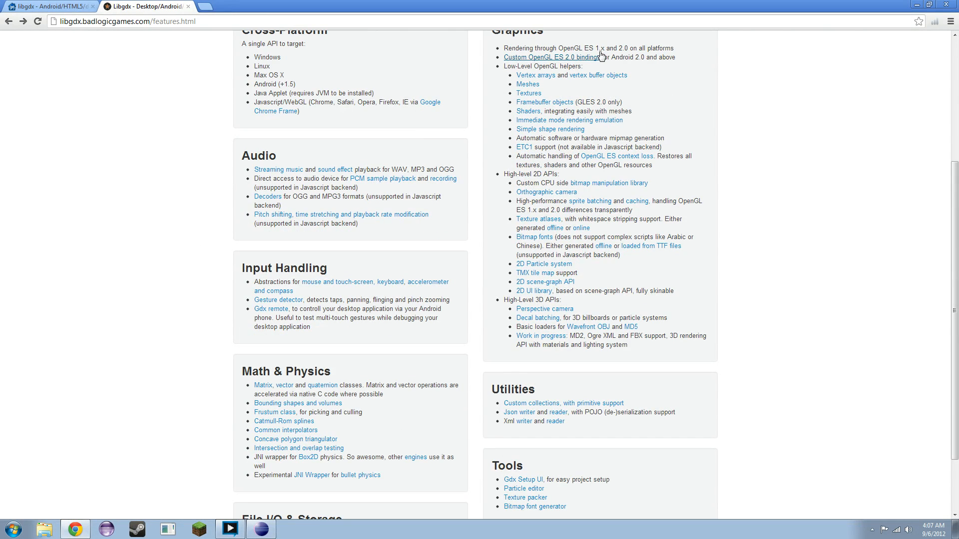
{"action": "mouse_move", "coordinate": [654, 104]}
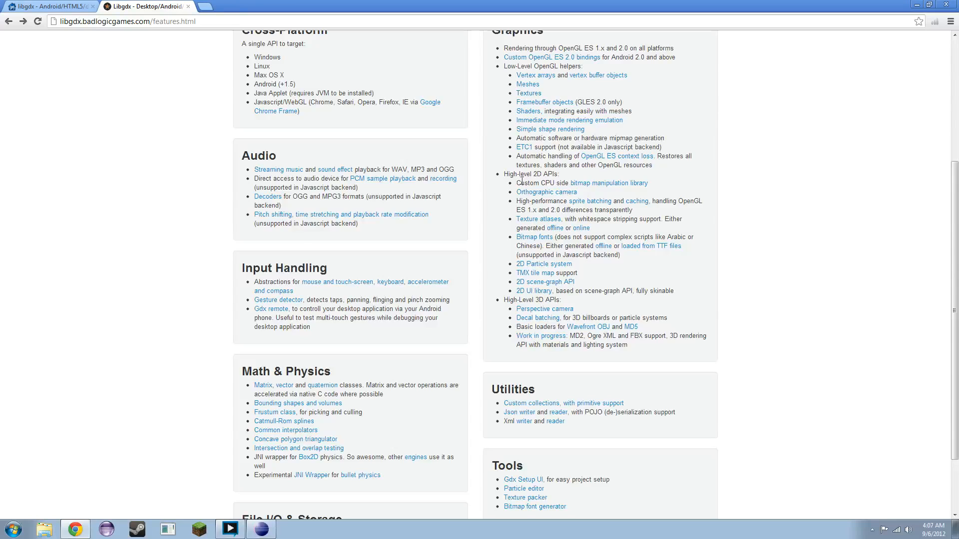
{"action": "mouse_move", "coordinate": [499, 113]}
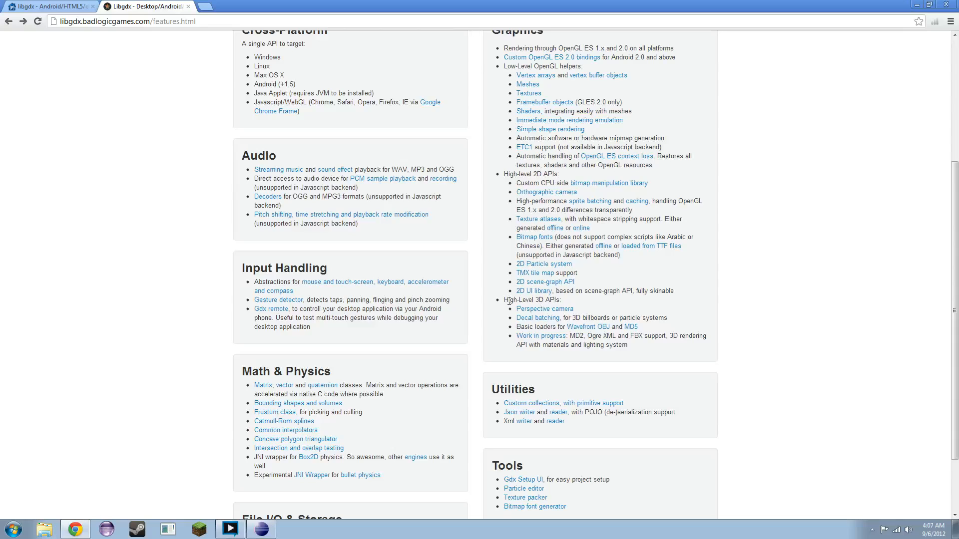
{"action": "mouse_move", "coordinate": [489, 322]}
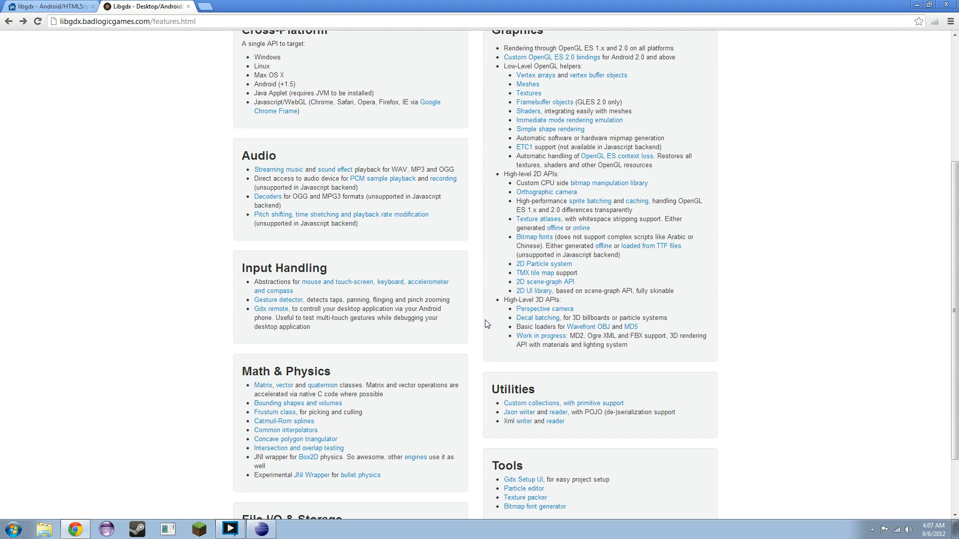
{"action": "mouse_move", "coordinate": [251, 329]}
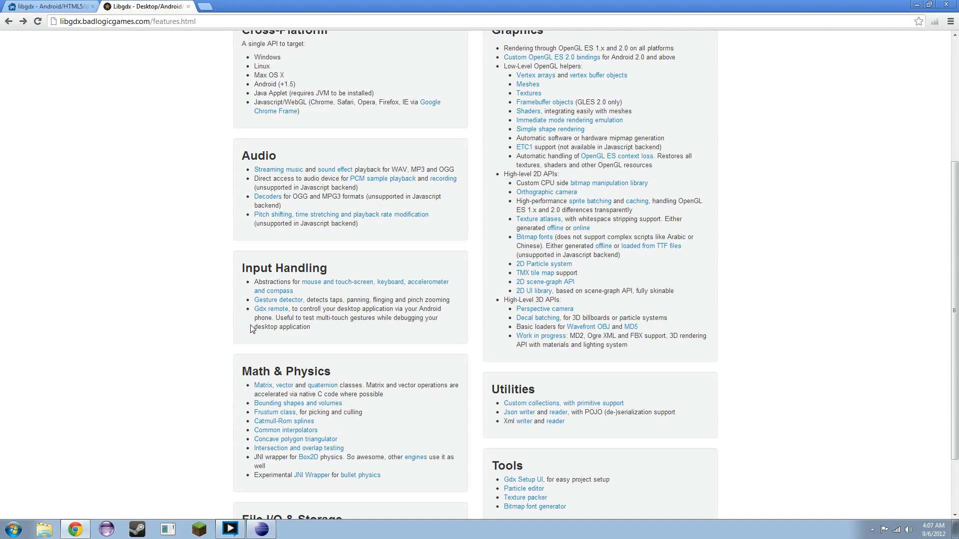
{"action": "scroll", "scroll_direction": "down", "scroll_amount": 3}
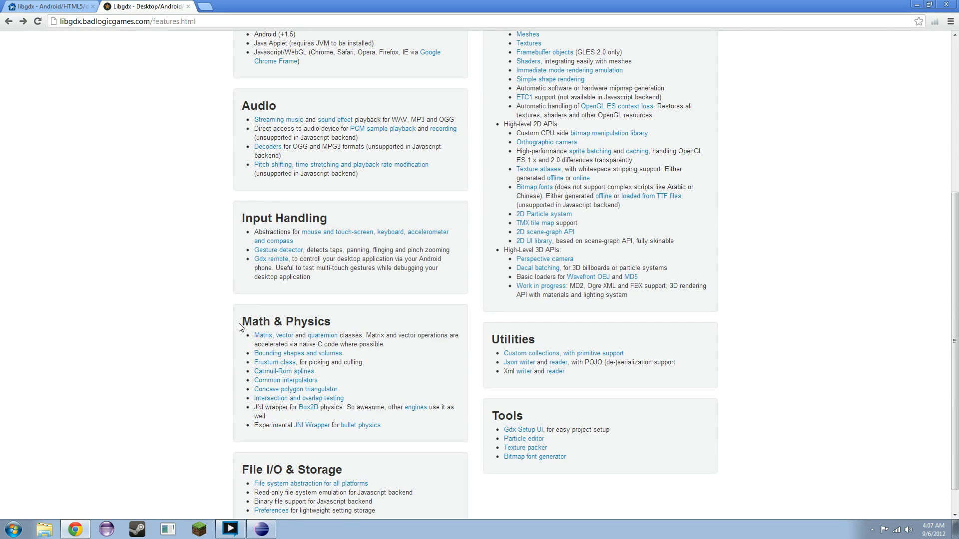
{"action": "mouse_move", "coordinate": [312, 423]}
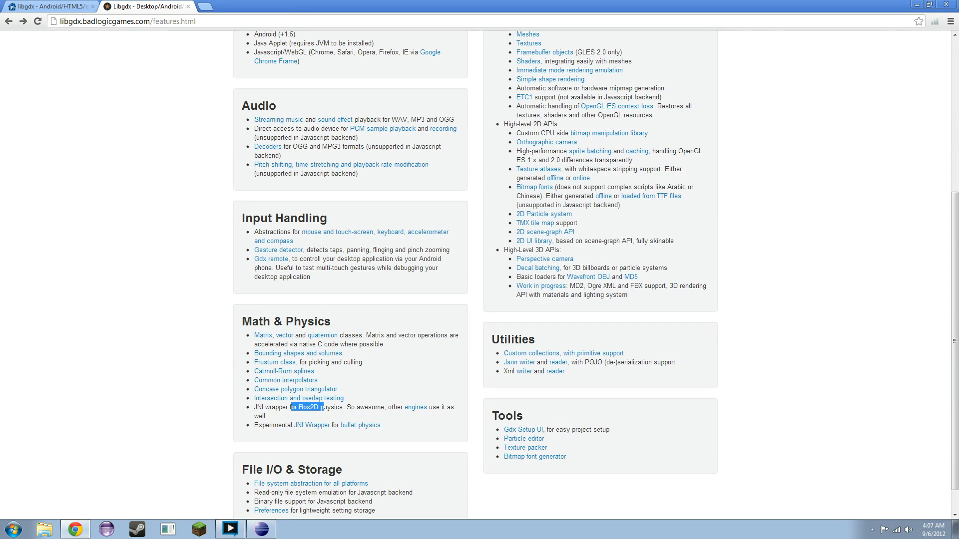
{"action": "left_click", "coordinate": [443, 420]}
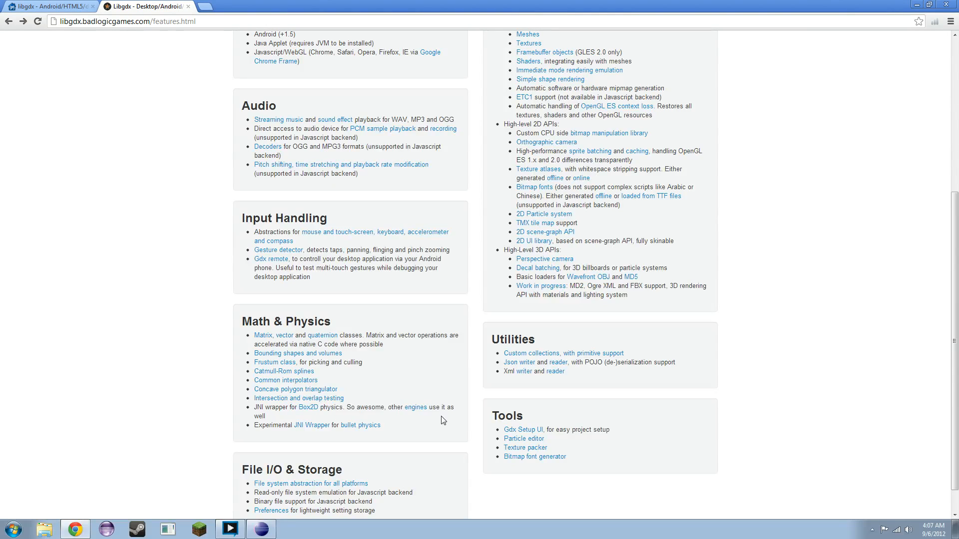
{"action": "mouse_move", "coordinate": [461, 379]}
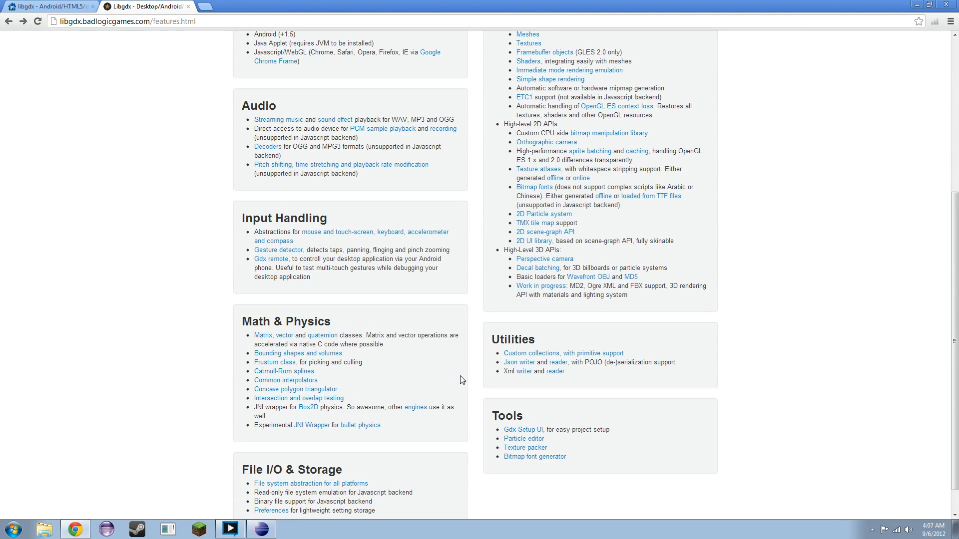
{"action": "mouse_move", "coordinate": [477, 366]}
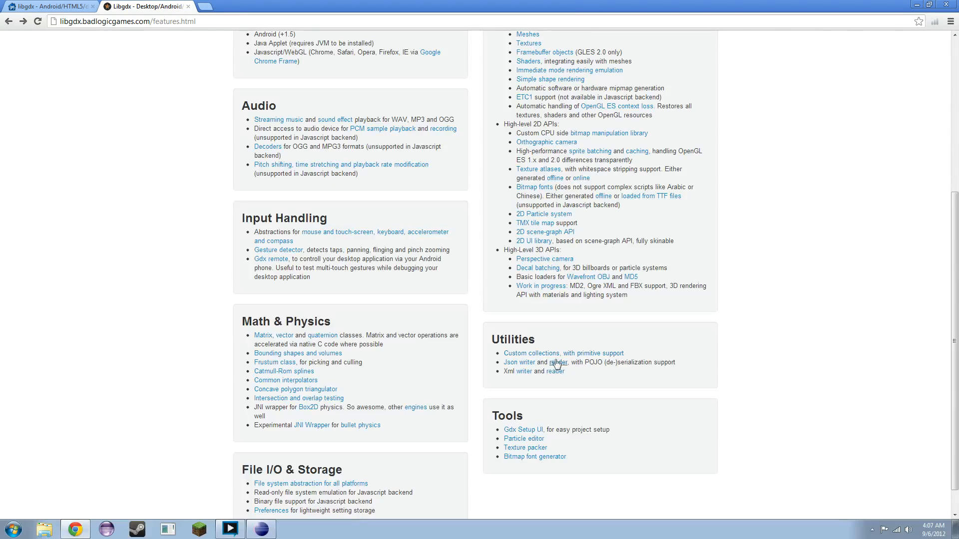
{"action": "mouse_move", "coordinate": [573, 411]}
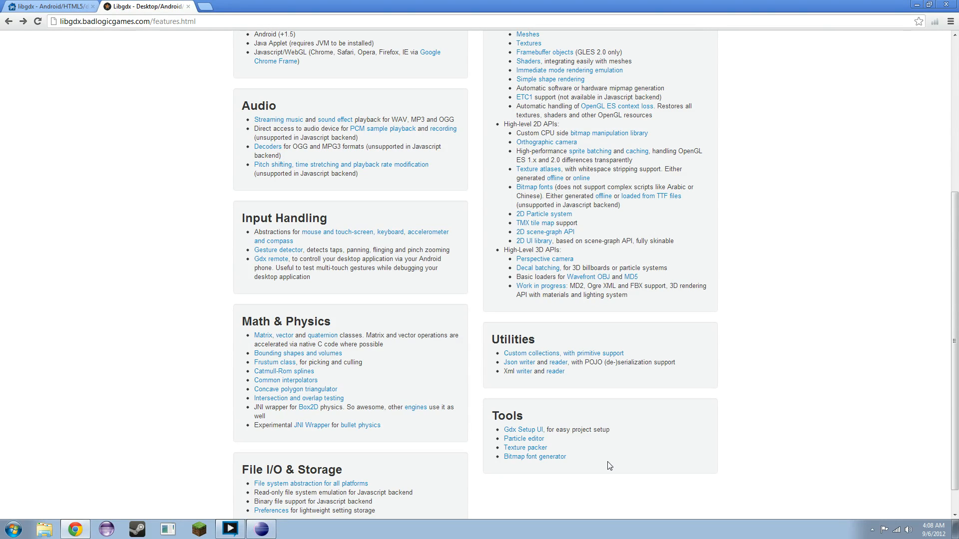
{"action": "mouse_move", "coordinate": [575, 461]}
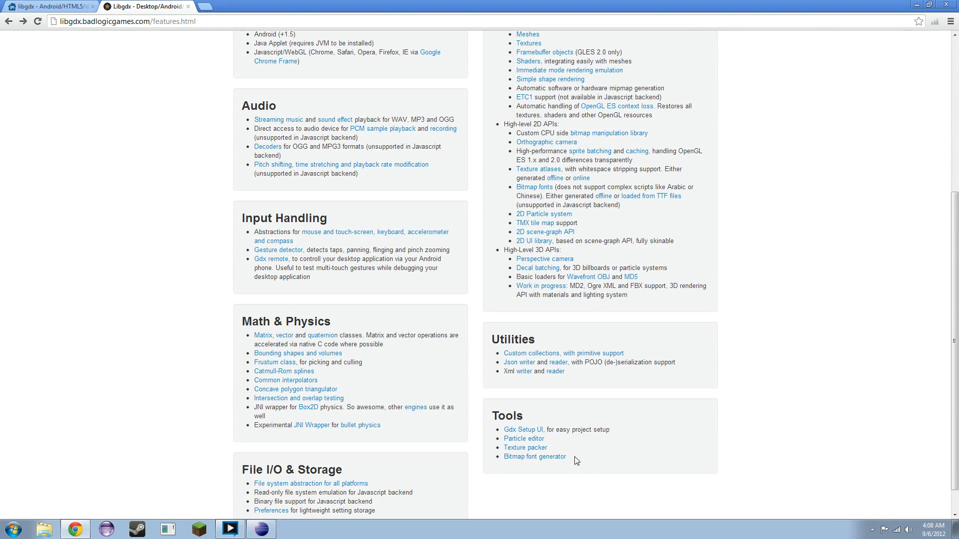
{"action": "mouse_move", "coordinate": [595, 460]}
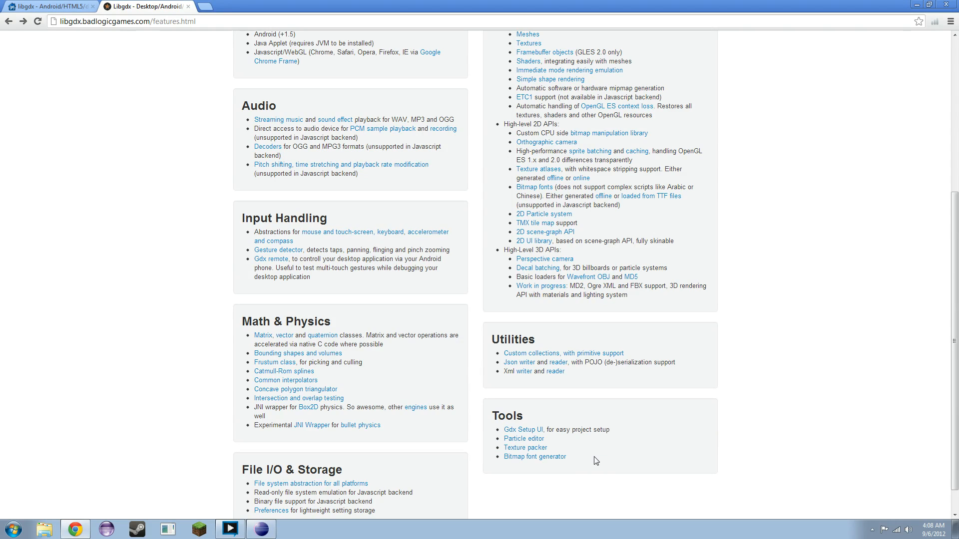
{"action": "mouse_move", "coordinate": [522, 429]}
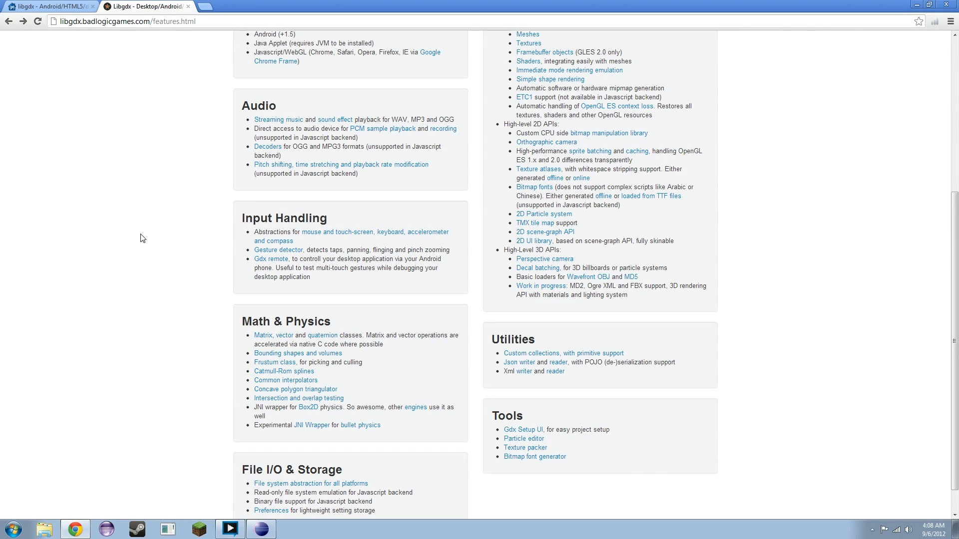
{"action": "mouse_move", "coordinate": [139, 243]}
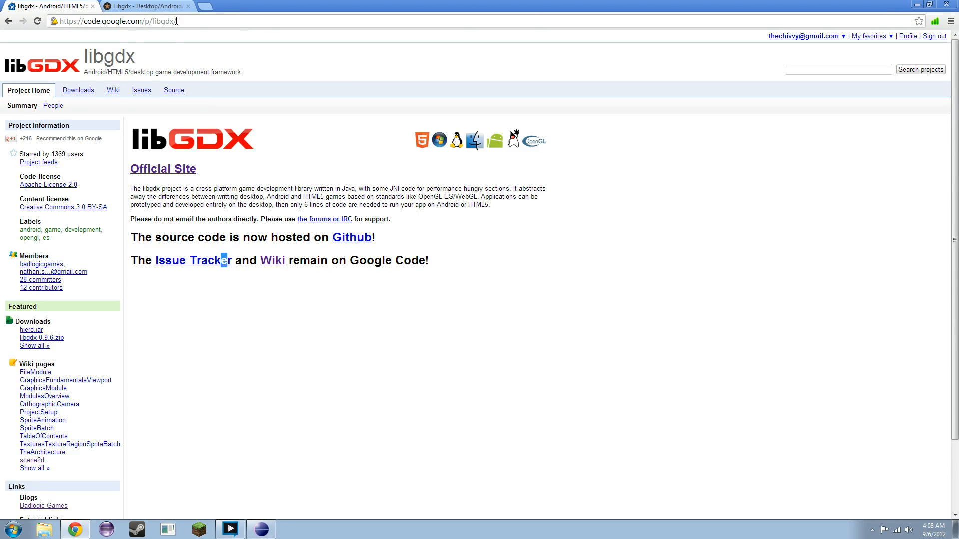
{"action": "mouse_move", "coordinate": [117, 90]}
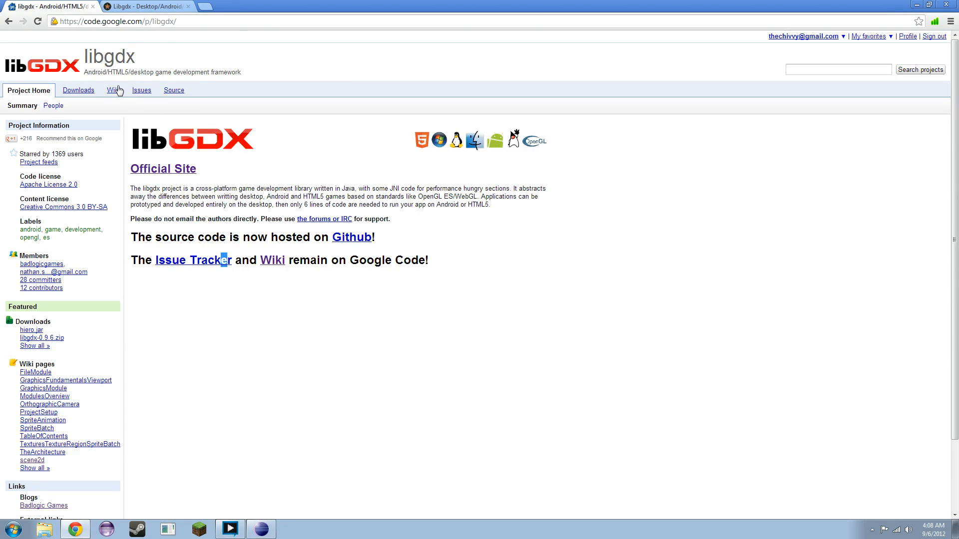
{"action": "left_click", "coordinate": [111, 90]}
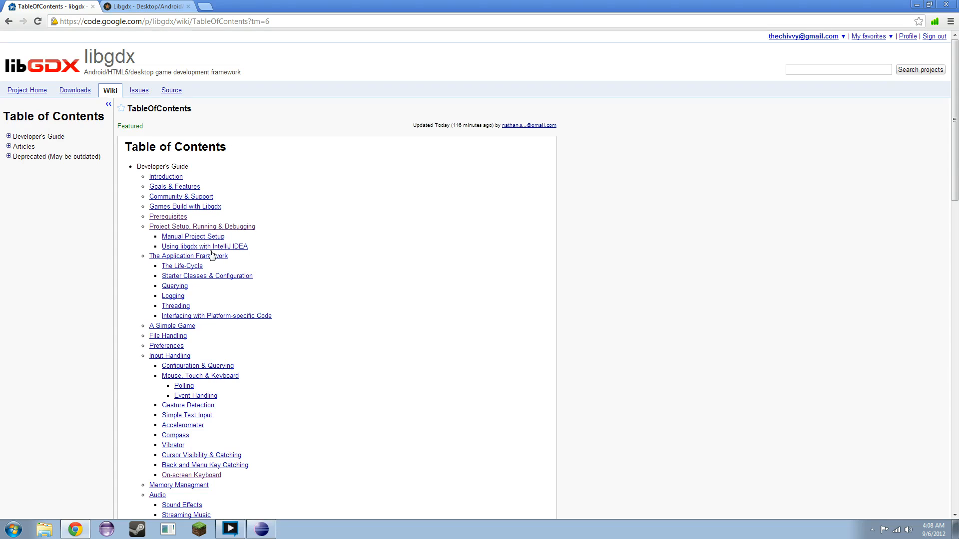
{"action": "mouse_move", "coordinate": [163, 221]}
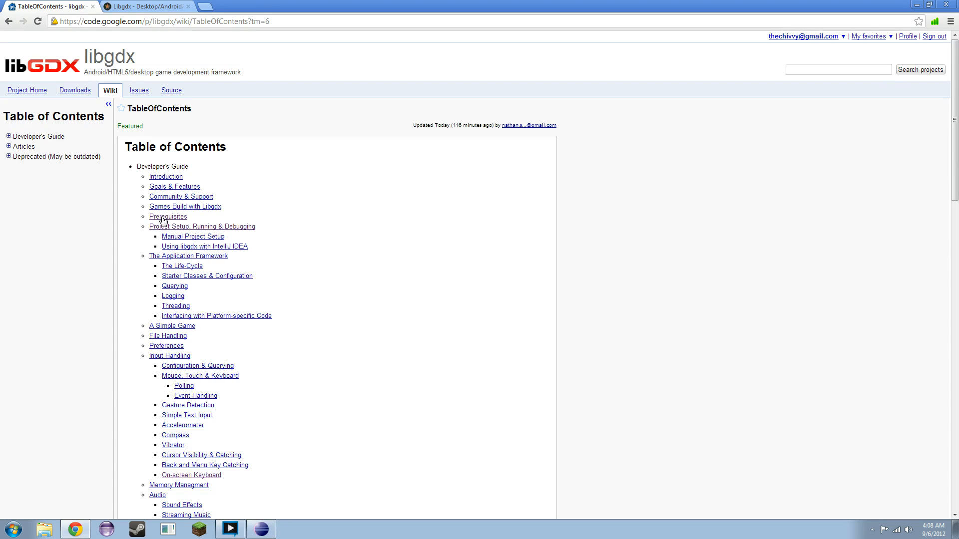
{"action": "left_click", "coordinate": [168, 216]}
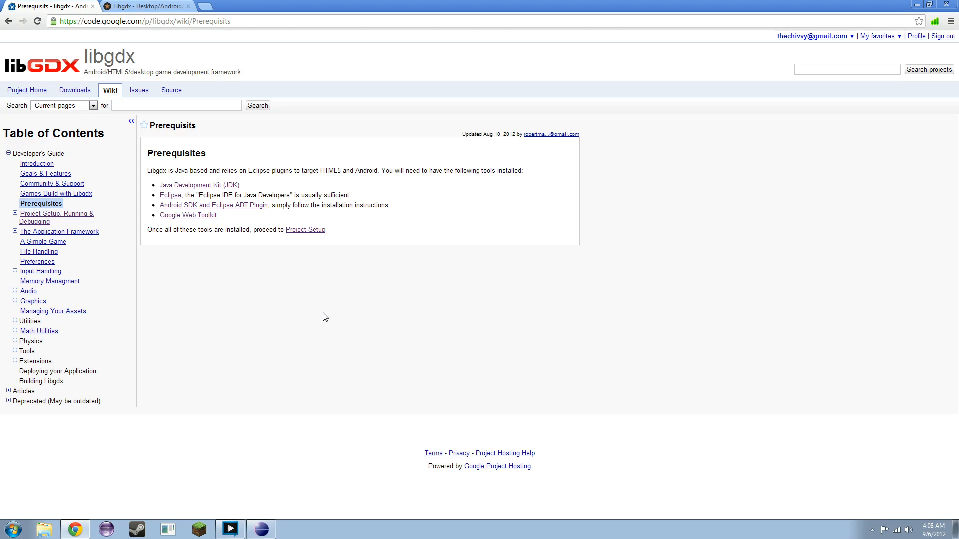
{"action": "mouse_move", "coordinate": [260, 209]}
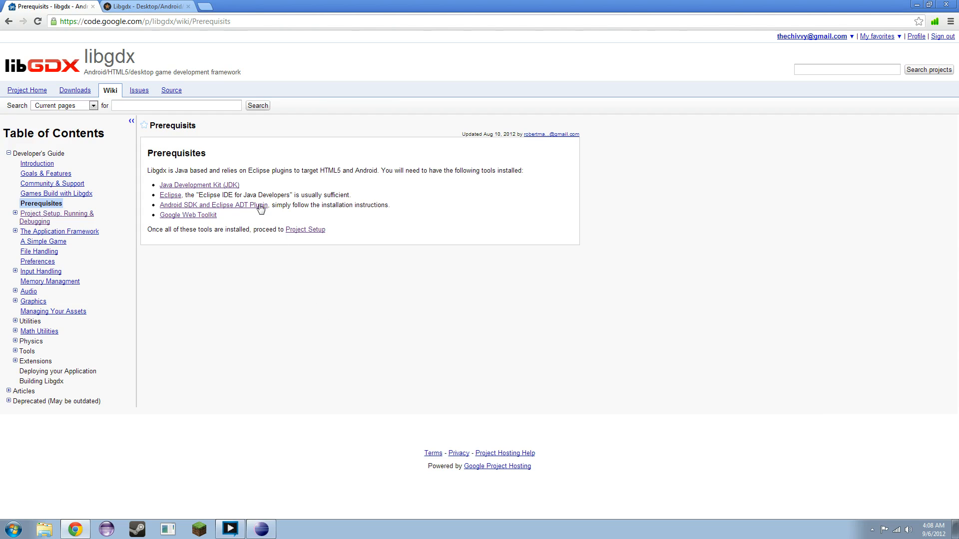
{"action": "mouse_move", "coordinate": [268, 206]}
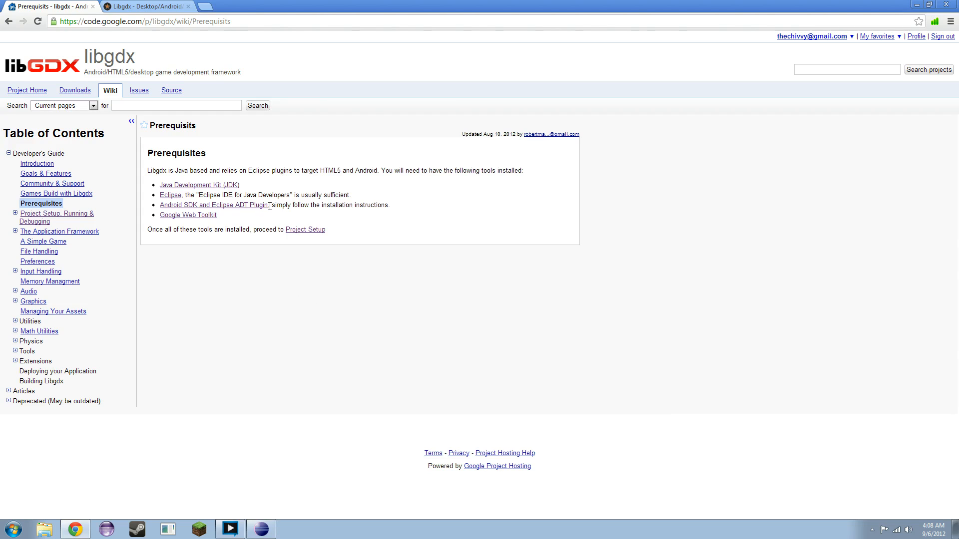
{"action": "mouse_move", "coordinate": [210, 219]}
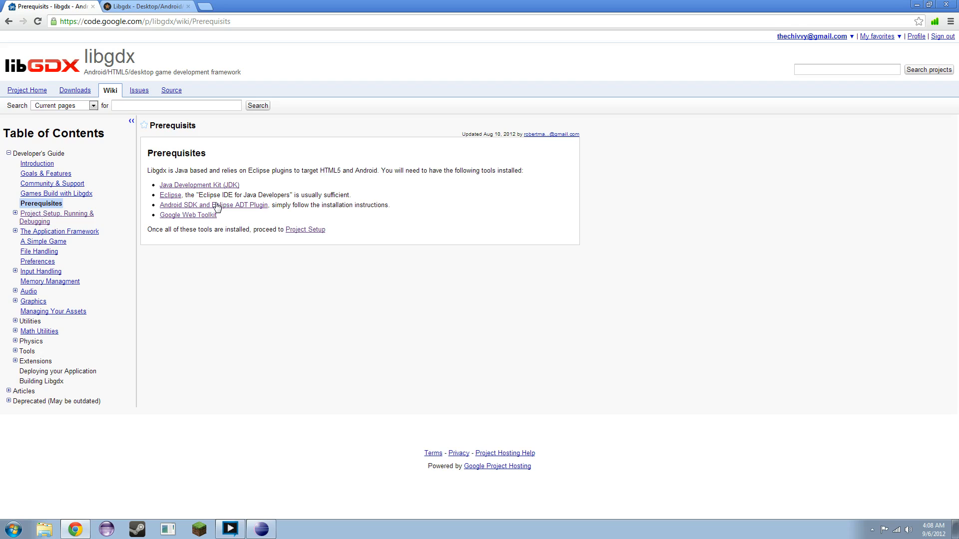
{"action": "mouse_move", "coordinate": [212, 218]}
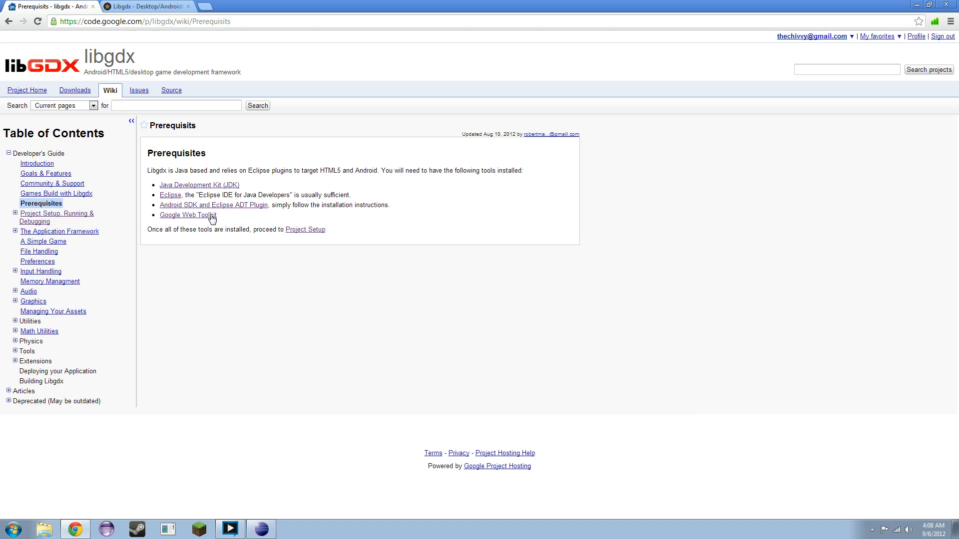
{"action": "left_click", "coordinate": [186, 215]}
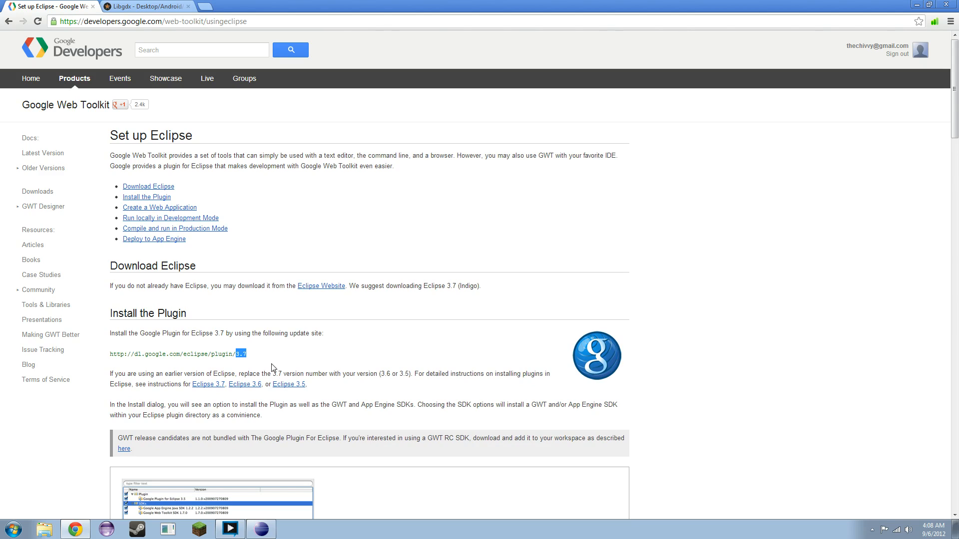
{"action": "scroll", "scroll_direction": "down", "scroll_amount": 3}
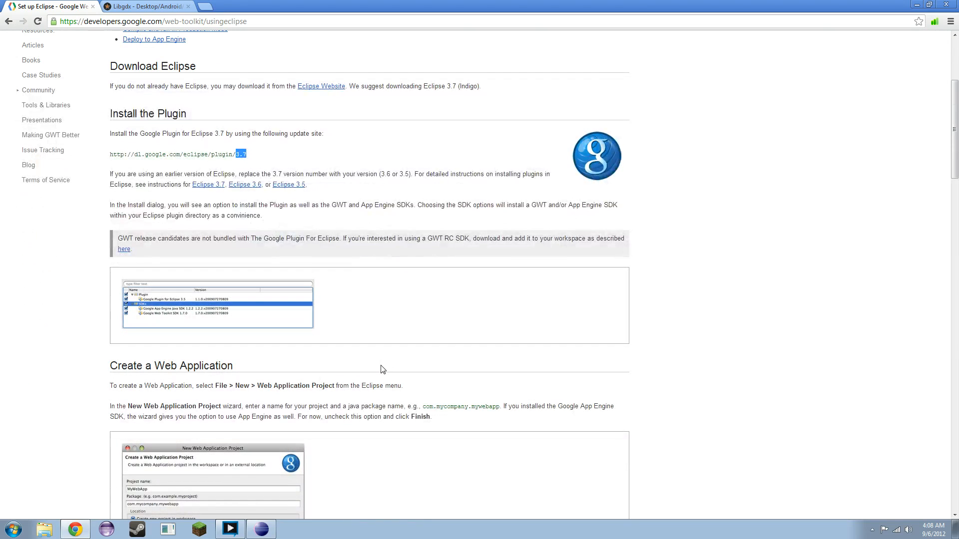
{"action": "scroll", "scroll_direction": "down", "scroll_amount": 3}
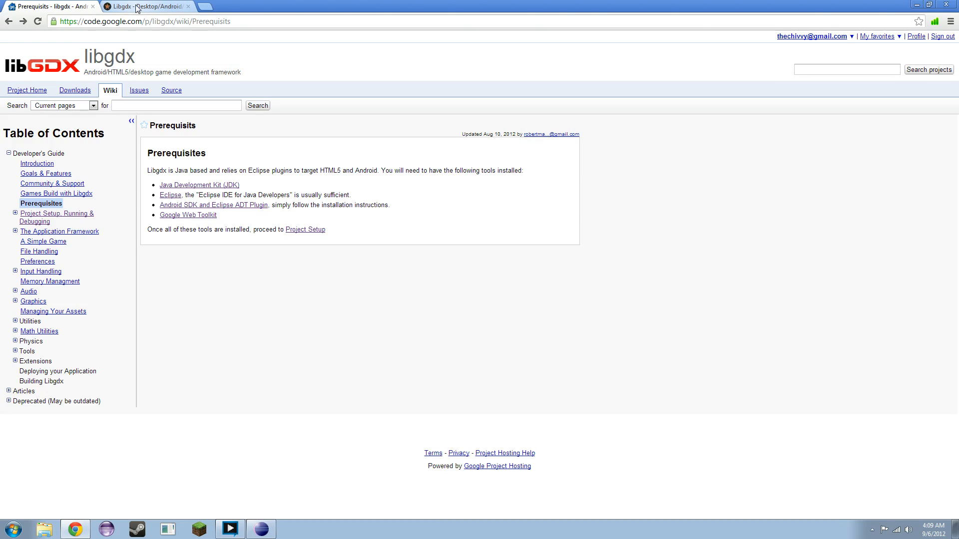
- From the libgdx features tab, open the Gdx Setup UI blog post and scroll to its Download section
{"action": "left_click", "coordinate": [147, 6]}
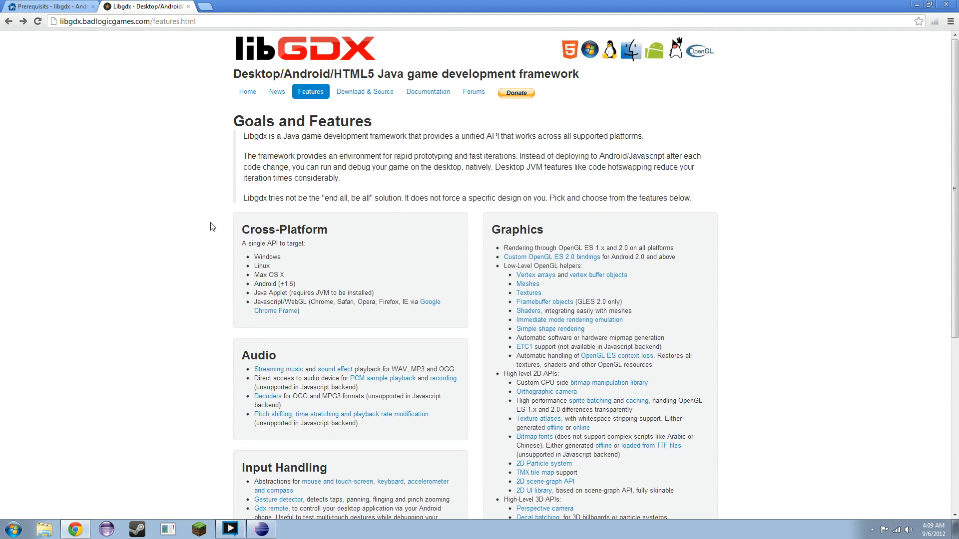
{"action": "mouse_move", "coordinate": [455, 248]}
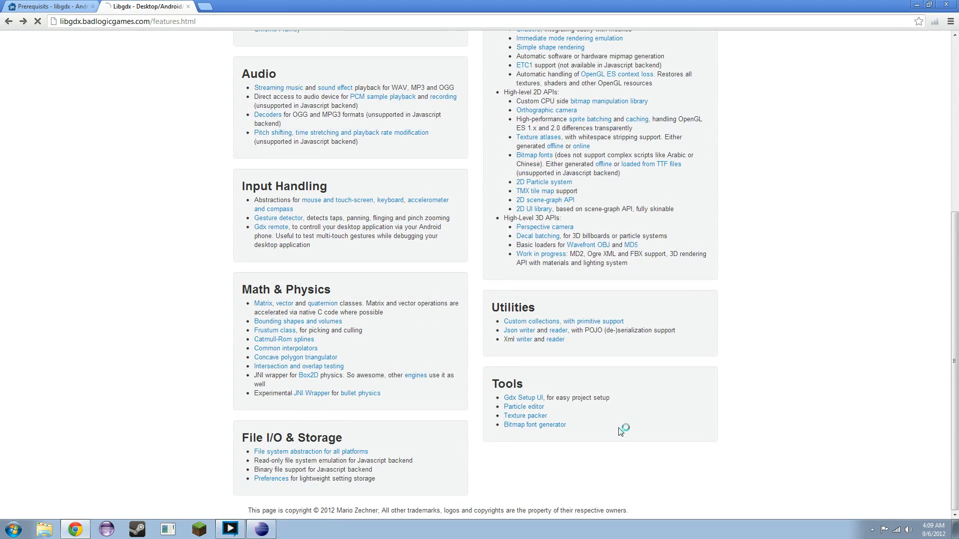
{"action": "left_click", "coordinate": [522, 397]}
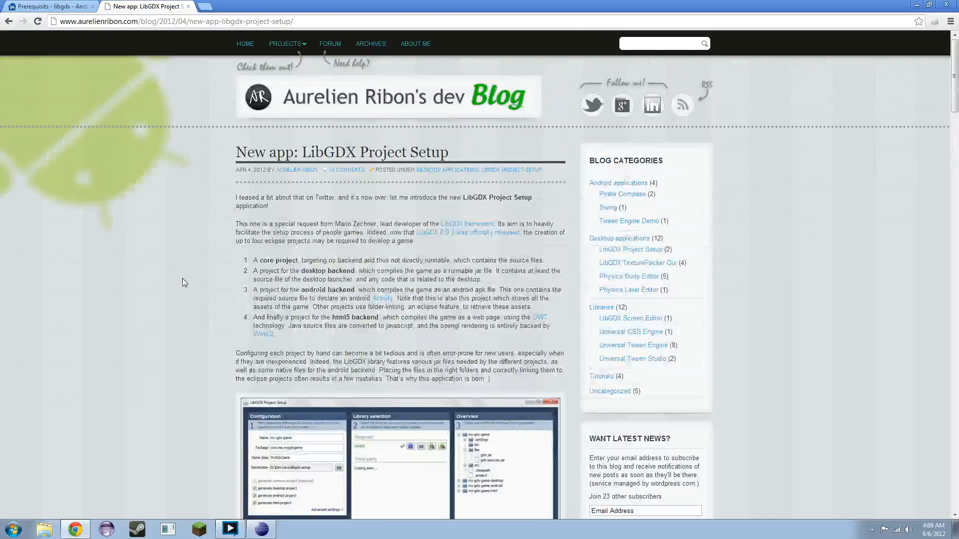
{"action": "scroll", "scroll_direction": "down", "scroll_amount": 3}
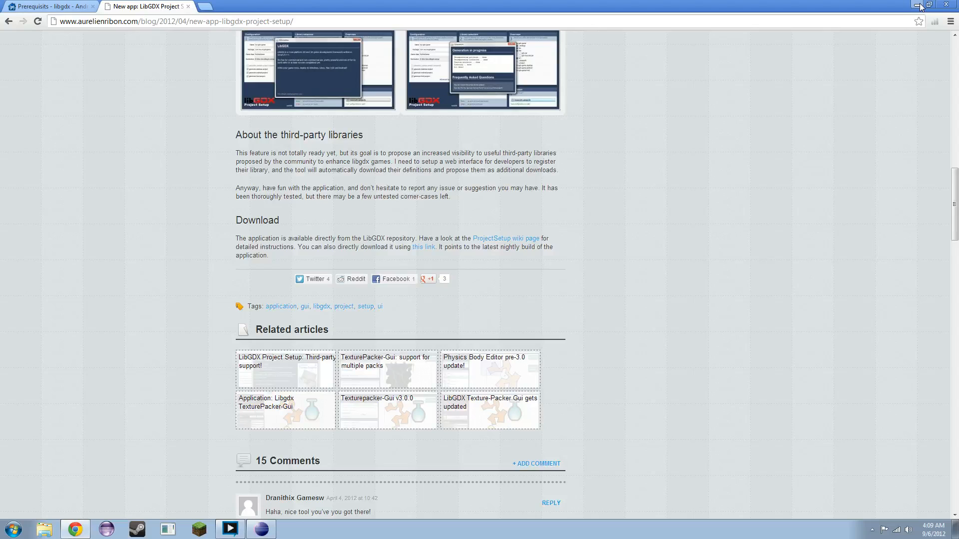
{"action": "mouse_move", "coordinate": [919, 4]}
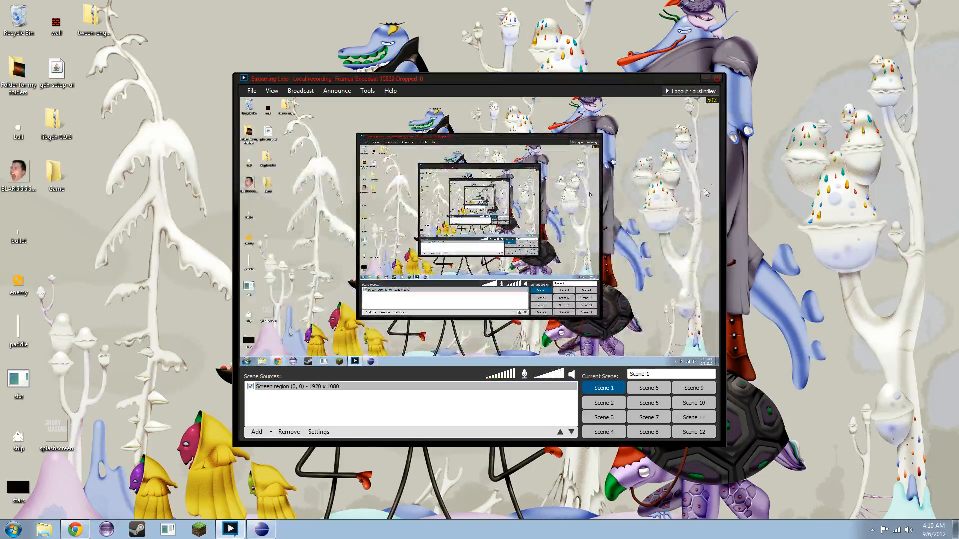
- Hide Chrome and launch the gdx-setup-ui tool from the desktop
{"action": "left_click", "coordinate": [705, 78]}
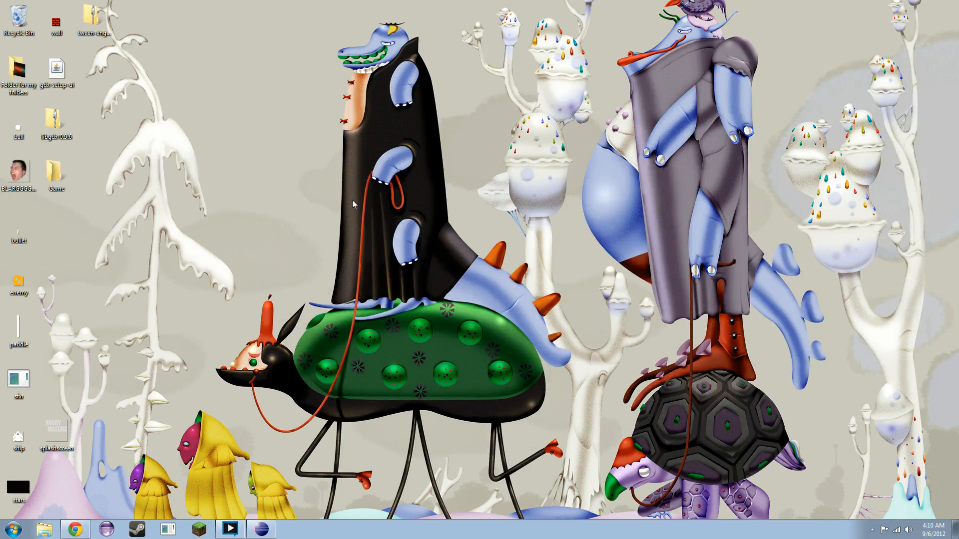
{"action": "mouse_move", "coordinate": [90, 83]}
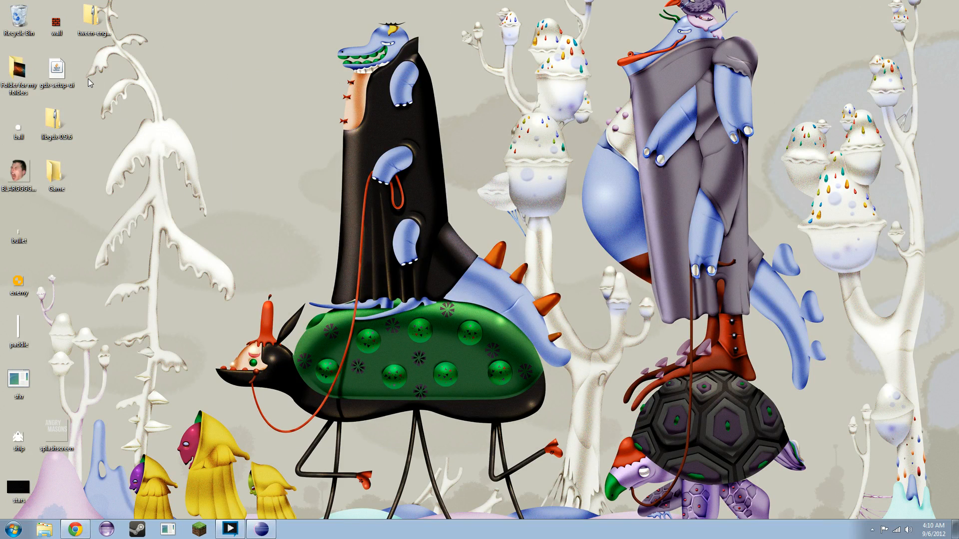
{"action": "left_click", "coordinate": [57, 69]}
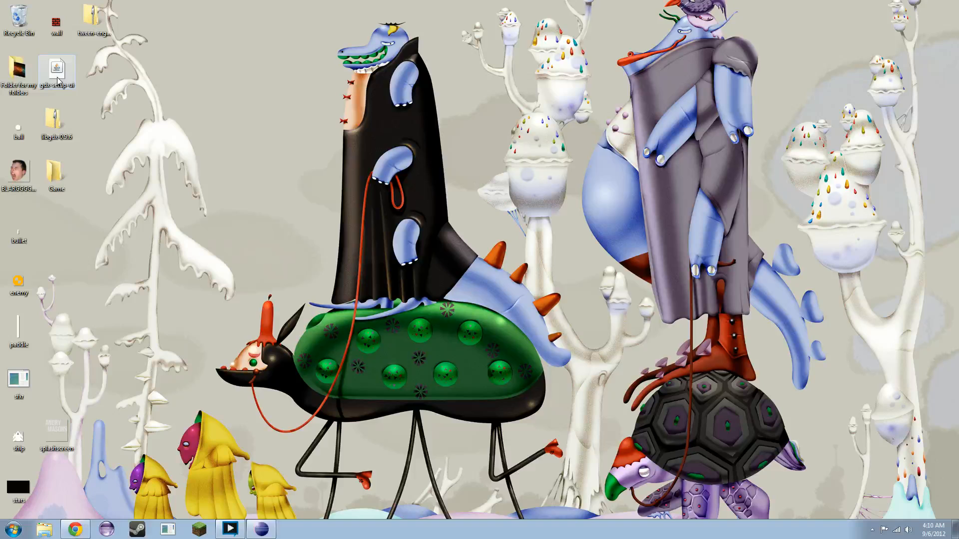
{"action": "double_click", "coordinate": [56, 69]}
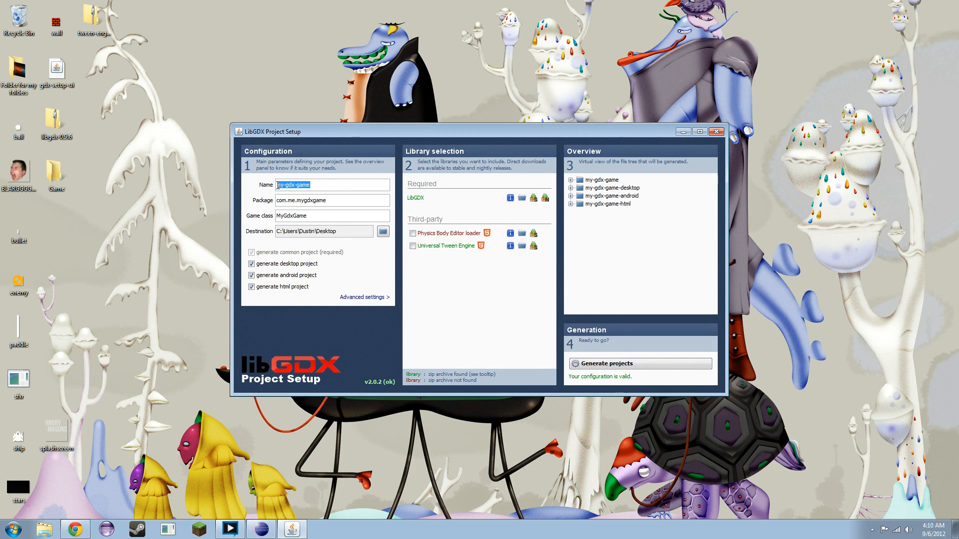
- Name the project AngryMasons and set the package to com.riley.angrymasons, correcting the misspelling
{"action": "type", "text": "AngryMasons"}
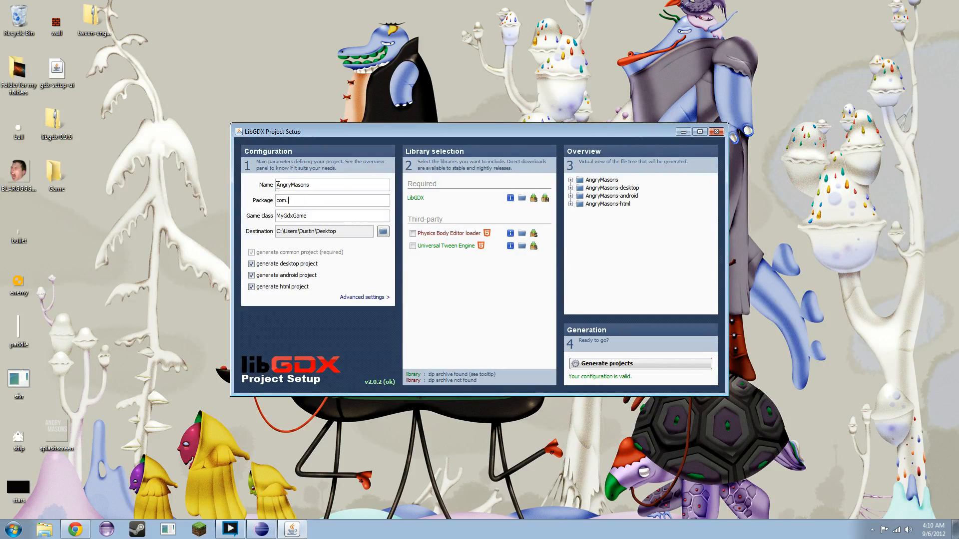
{"action": "type", "text": "riley."}
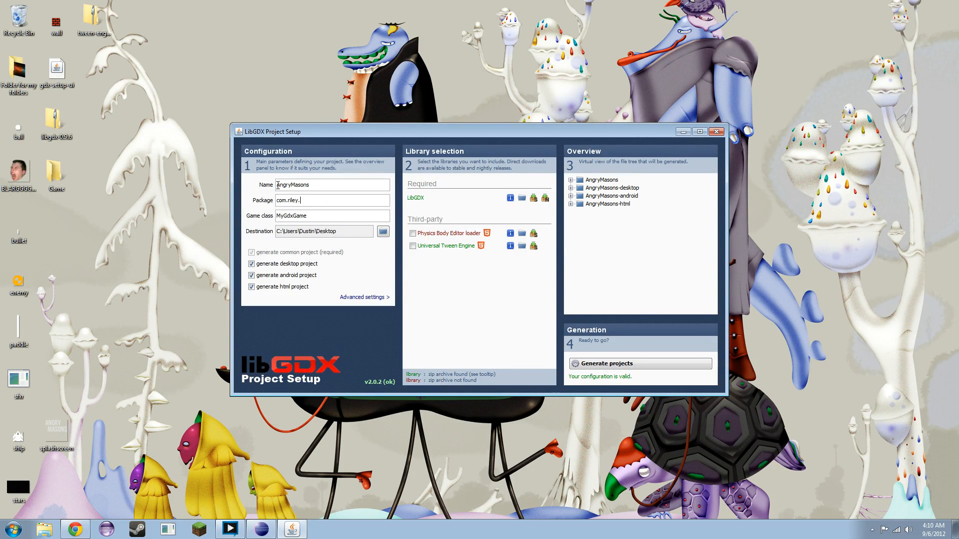
{"action": "type", "text": "angrymasons"}
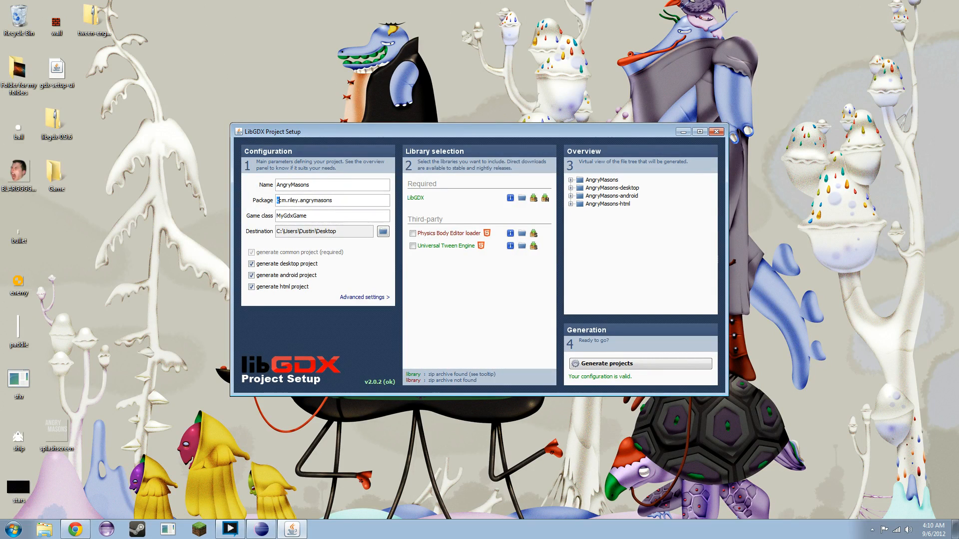
{"action": "double_click", "coordinate": [283, 200]}
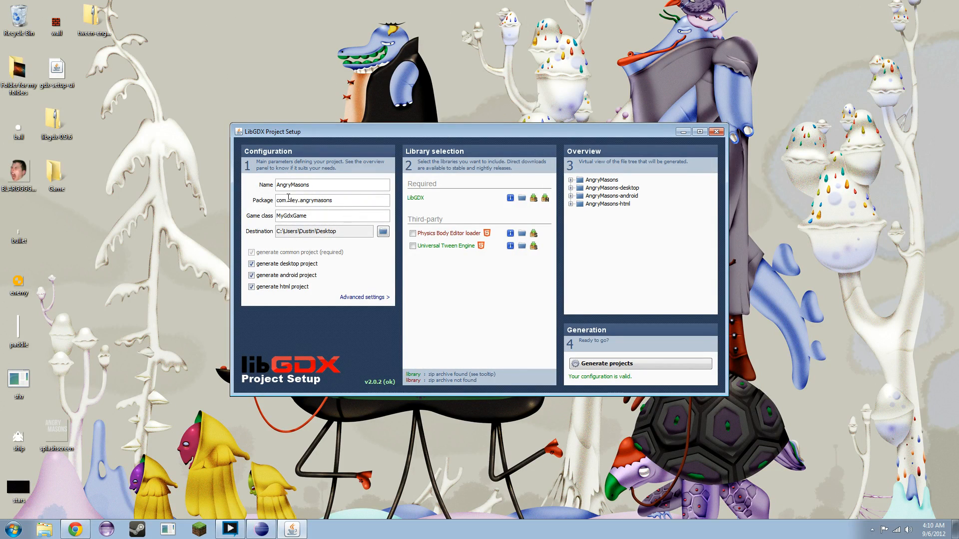
{"action": "double_click", "coordinate": [283, 200]}
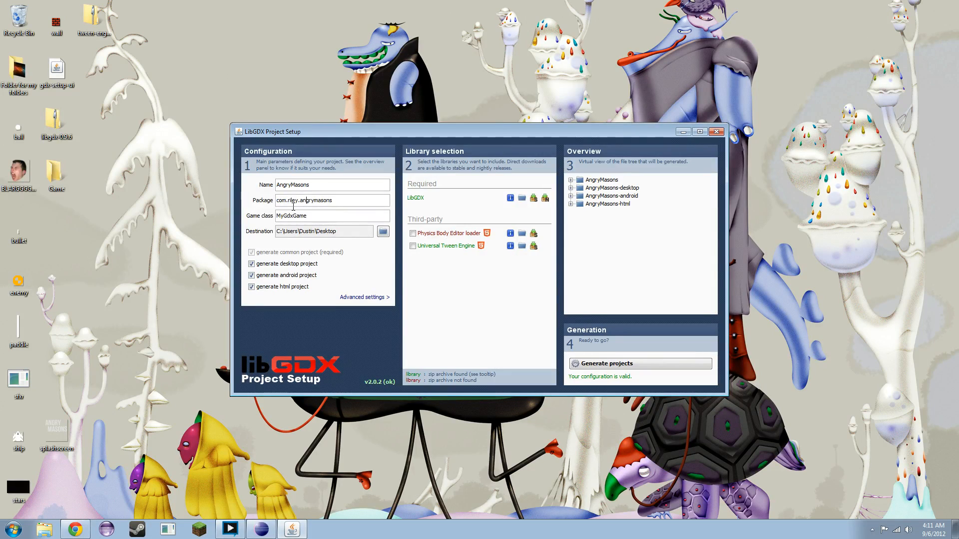
{"action": "double_click", "coordinate": [293, 200]}
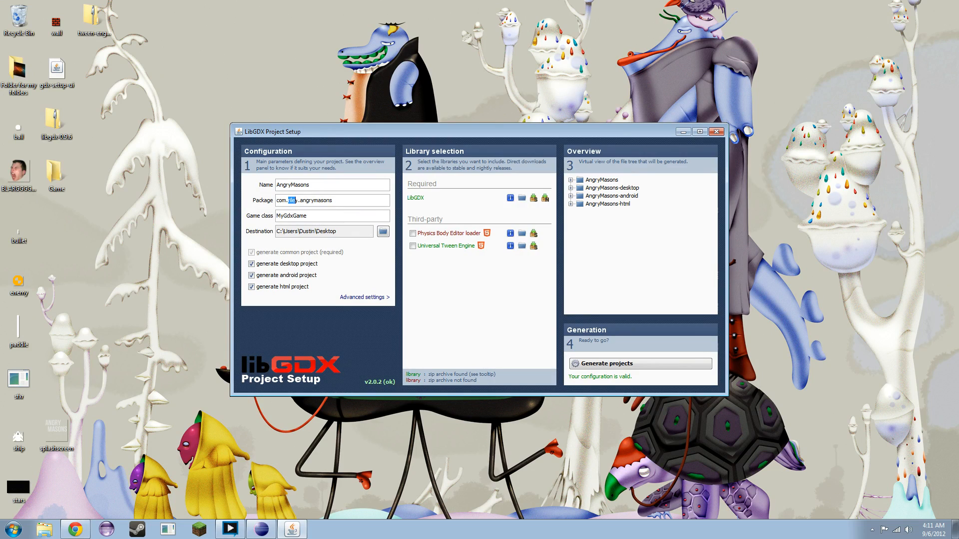
{"action": "type", "text": "riley"}
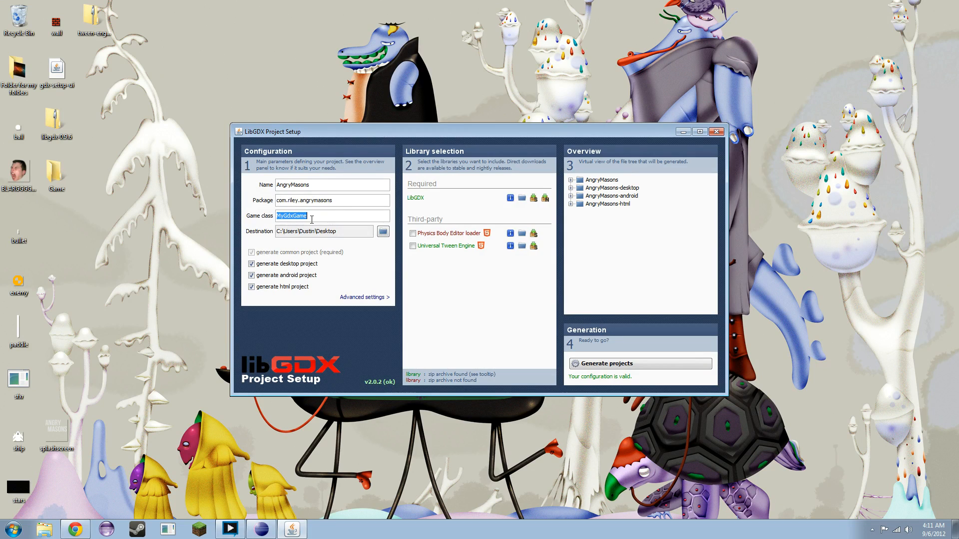
- Set the game class to AngryMasons and the destination to the Desktop\Game folder
{"action": "type", "text": "AngryMasons"}
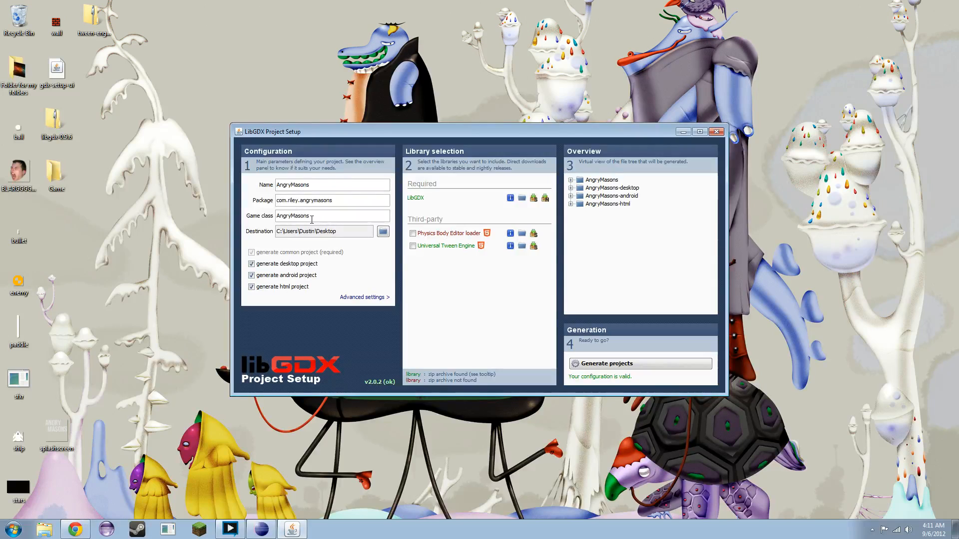
{"action": "left_click", "coordinate": [382, 231]}
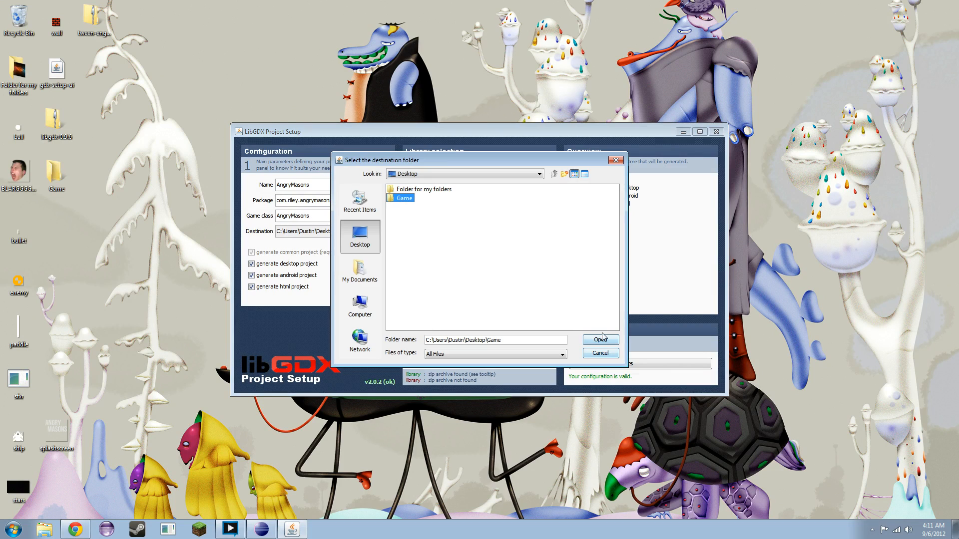
{"action": "left_click", "coordinate": [599, 340]}
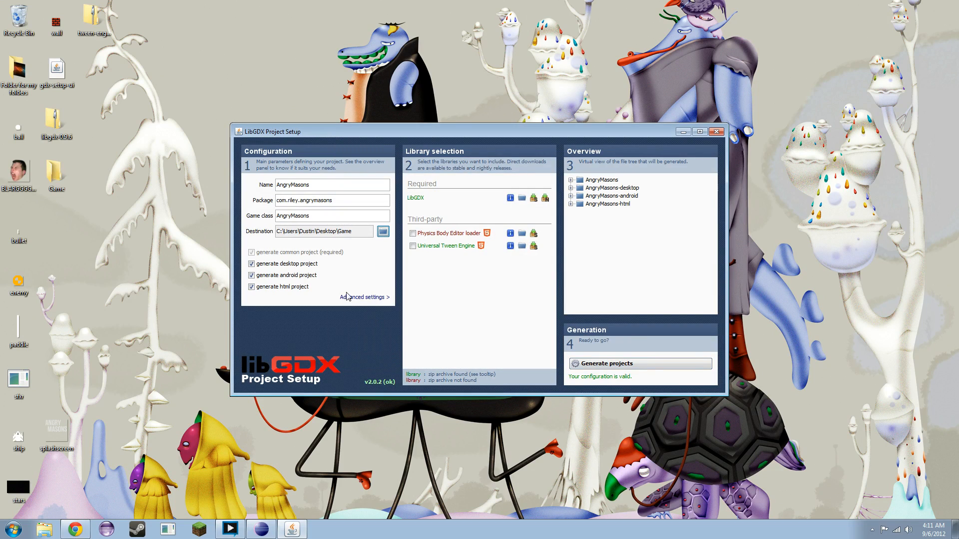
{"action": "mouse_move", "coordinate": [366, 323]}
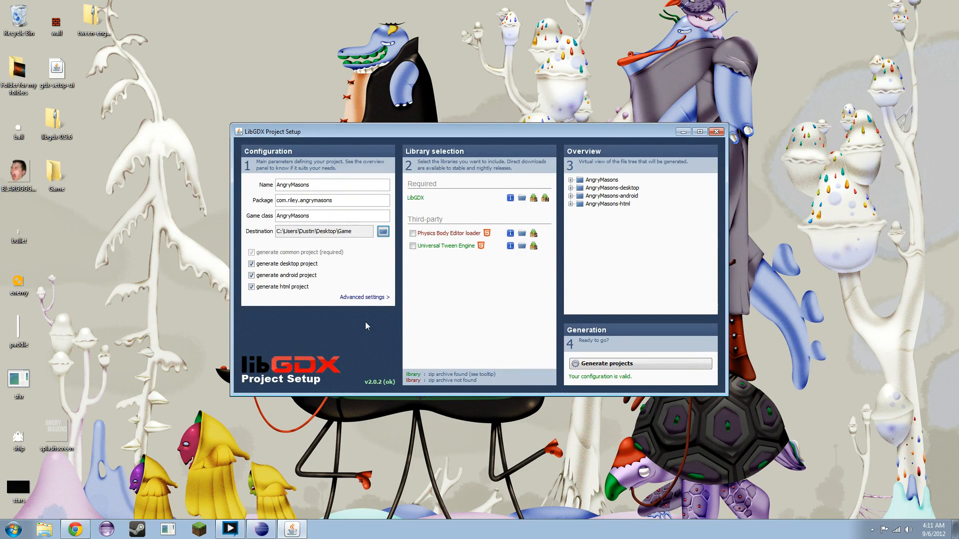
{"action": "mouse_move", "coordinate": [402, 292]}
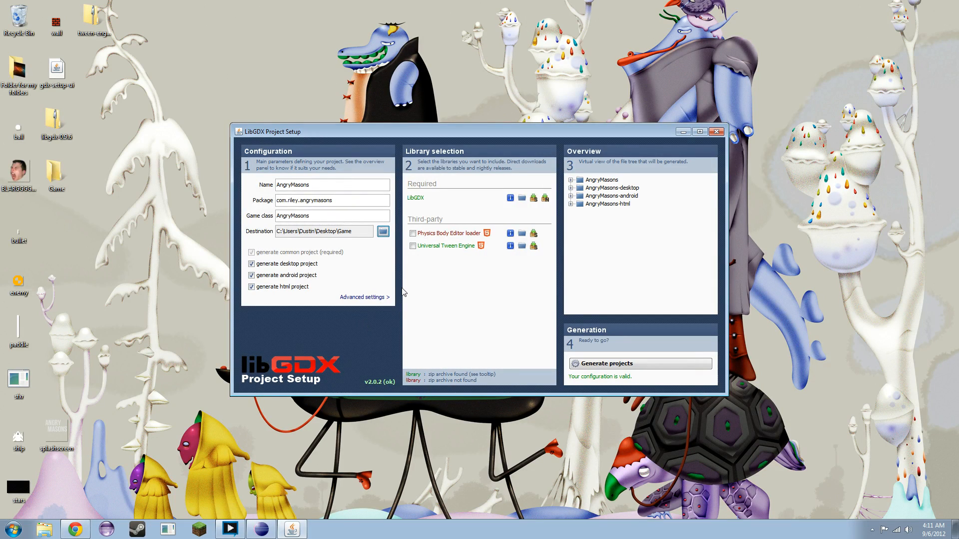
{"action": "mouse_move", "coordinate": [362, 311]}
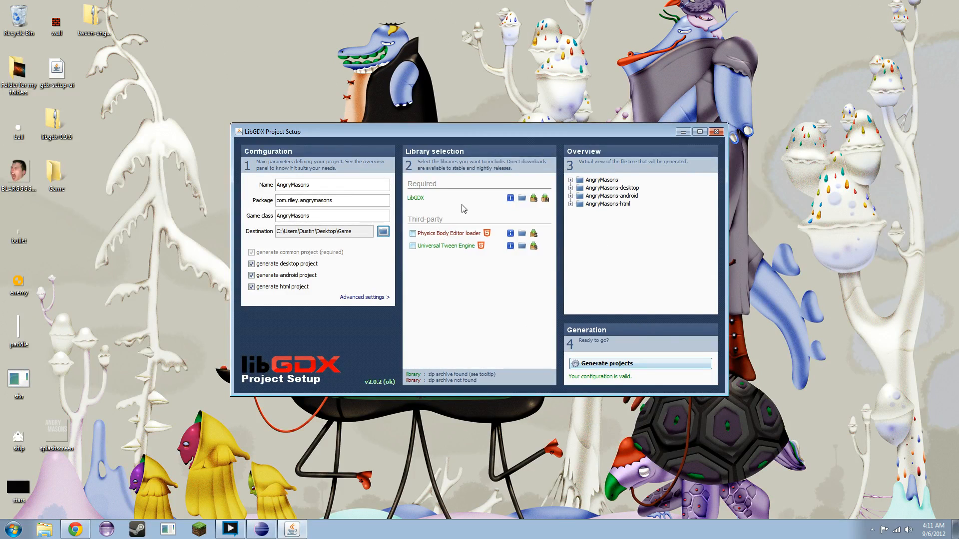
{"action": "mouse_move", "coordinate": [433, 181]}
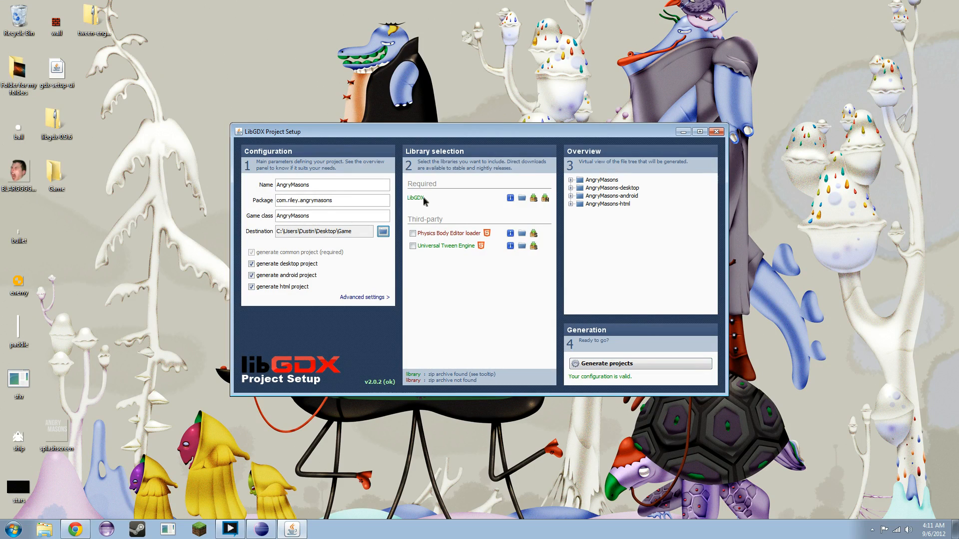
{"action": "mouse_move", "coordinate": [442, 226]}
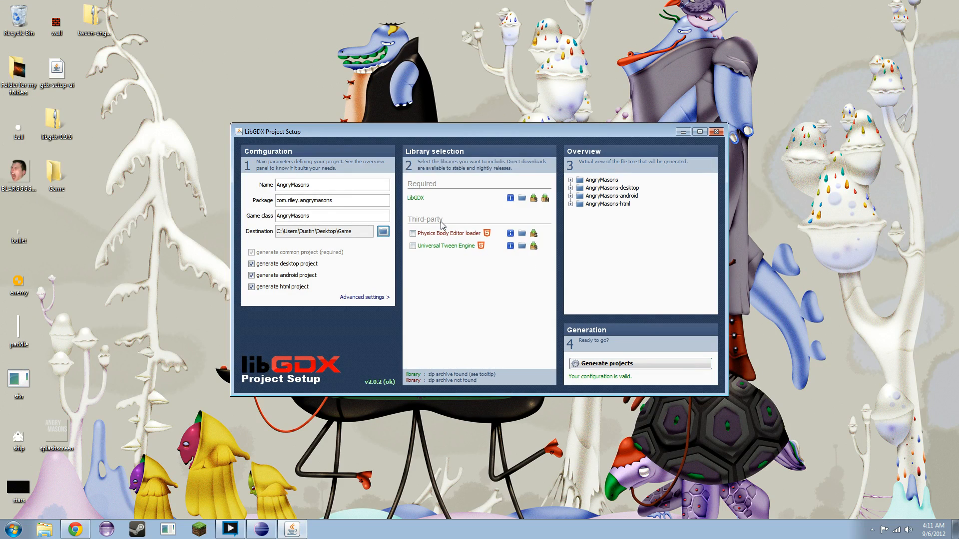
{"action": "mouse_move", "coordinate": [449, 213]}
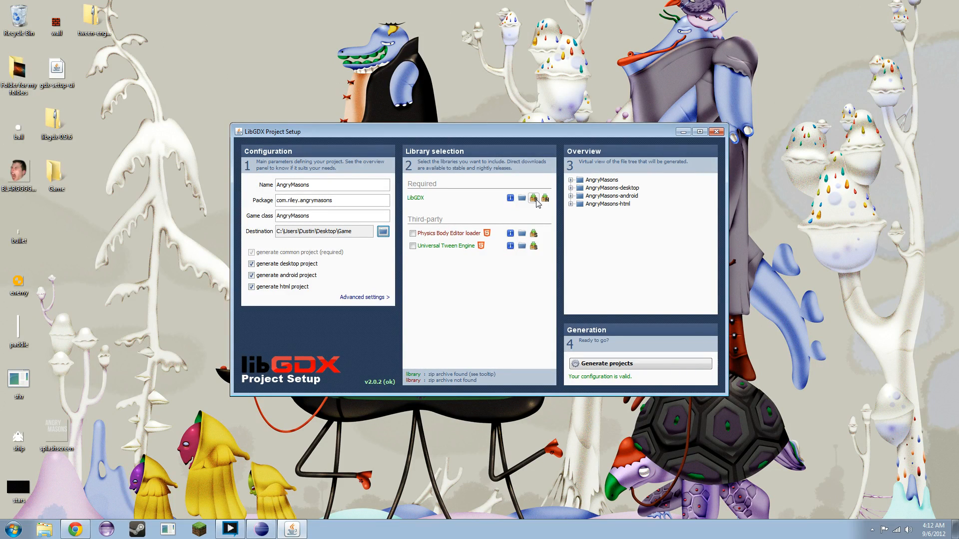
{"action": "mouse_move", "coordinate": [533, 200]}
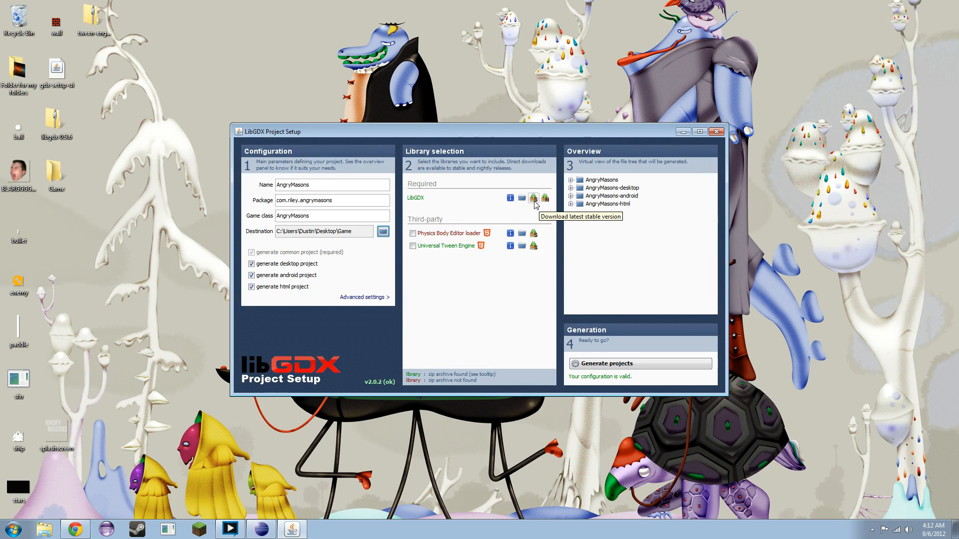
{"action": "mouse_move", "coordinate": [545, 199]}
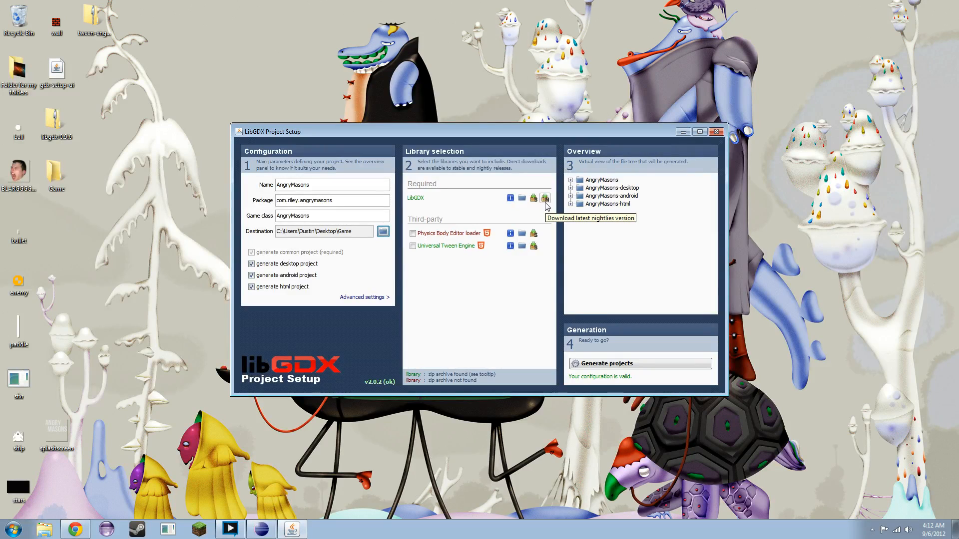
{"action": "mouse_move", "coordinate": [540, 212]}
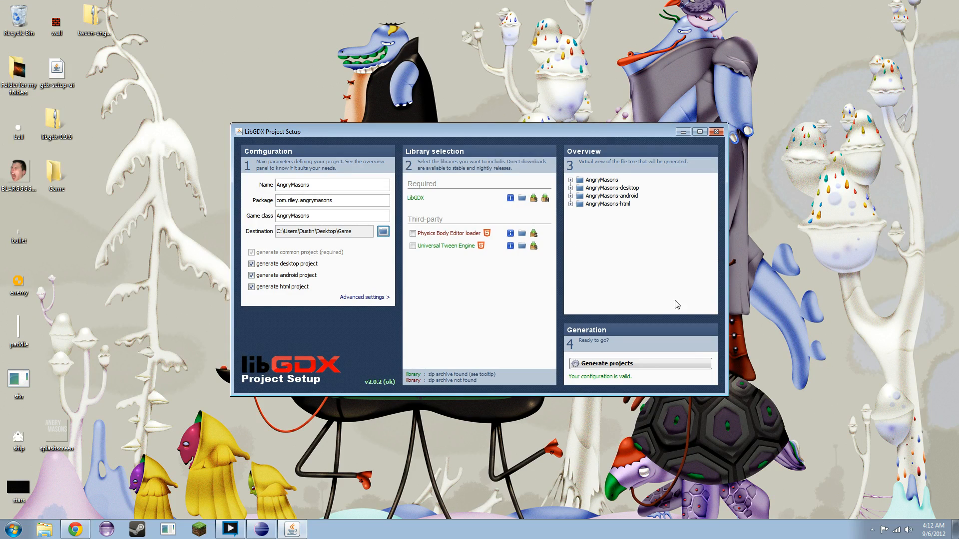
- Tick the Universal Tween Engine third-party library in the Library selection panel
{"action": "left_click", "coordinate": [412, 245]}
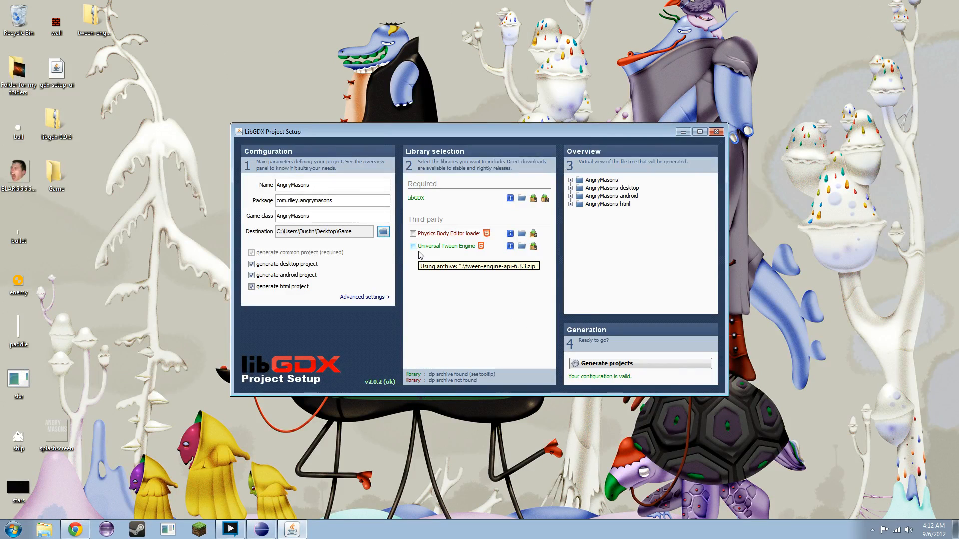
{"action": "left_click", "coordinate": [413, 246]}
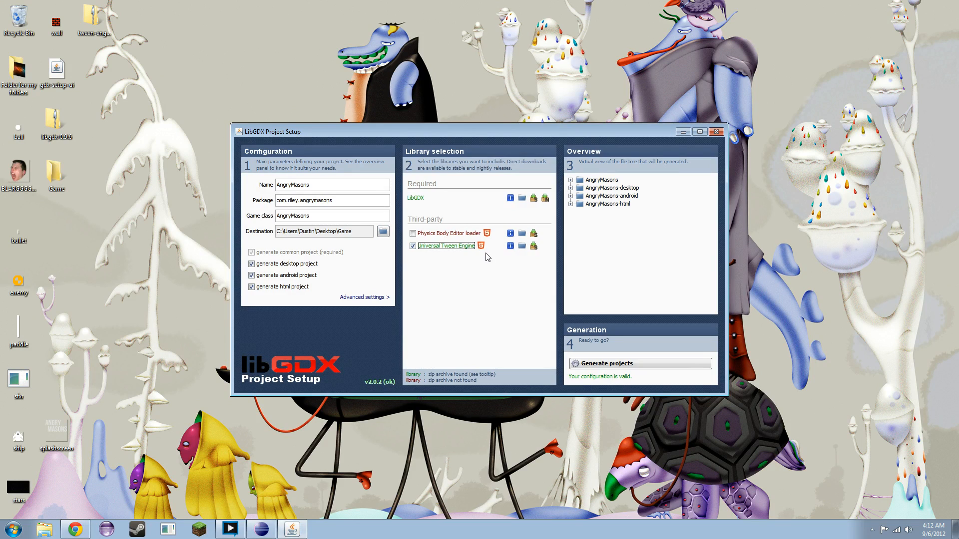
{"action": "mouse_move", "coordinate": [528, 257]}
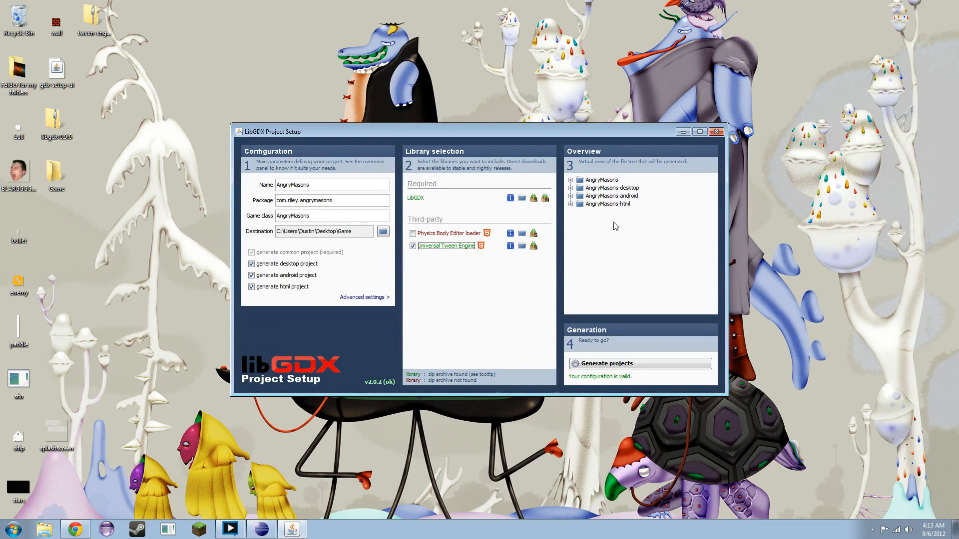
{"action": "mouse_move", "coordinate": [623, 222]}
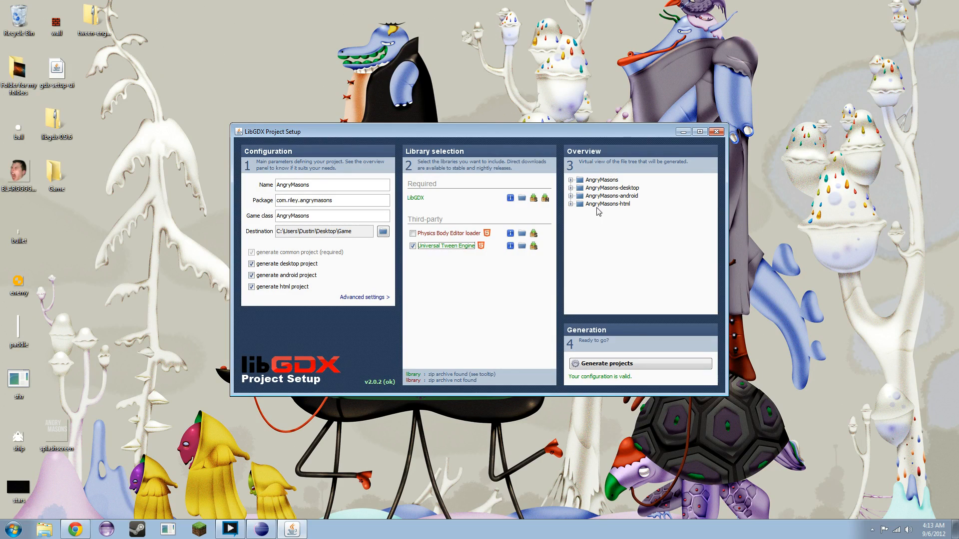
{"action": "mouse_move", "coordinate": [602, 208]}
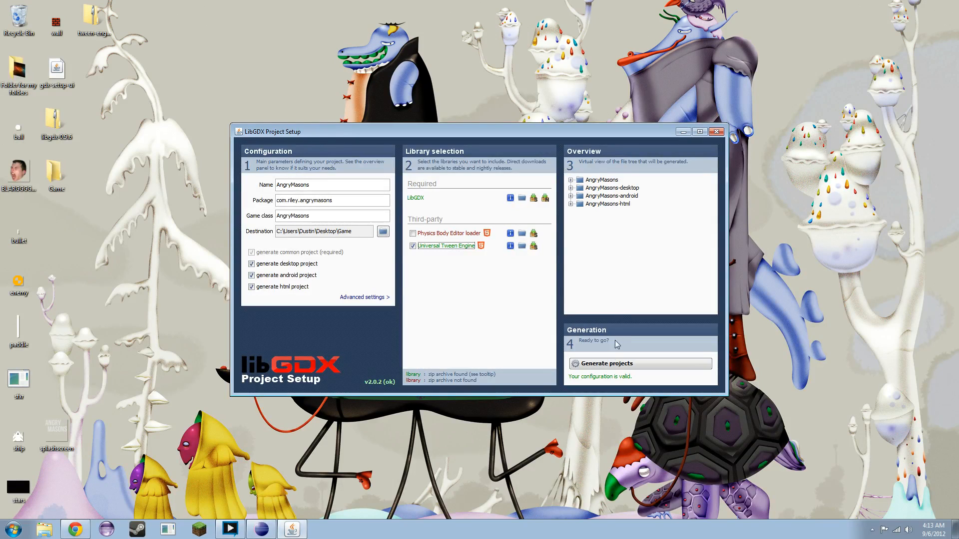
- Generate the AngryMasons projects, dismiss the All done dialog and close the setup tool
{"action": "left_click", "coordinate": [639, 363]}
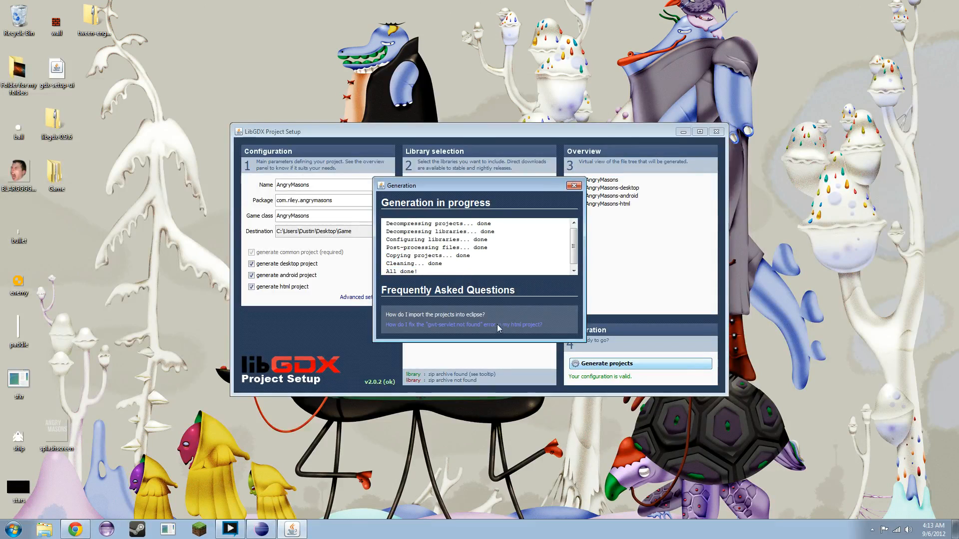
{"action": "left_click", "coordinate": [572, 185]}
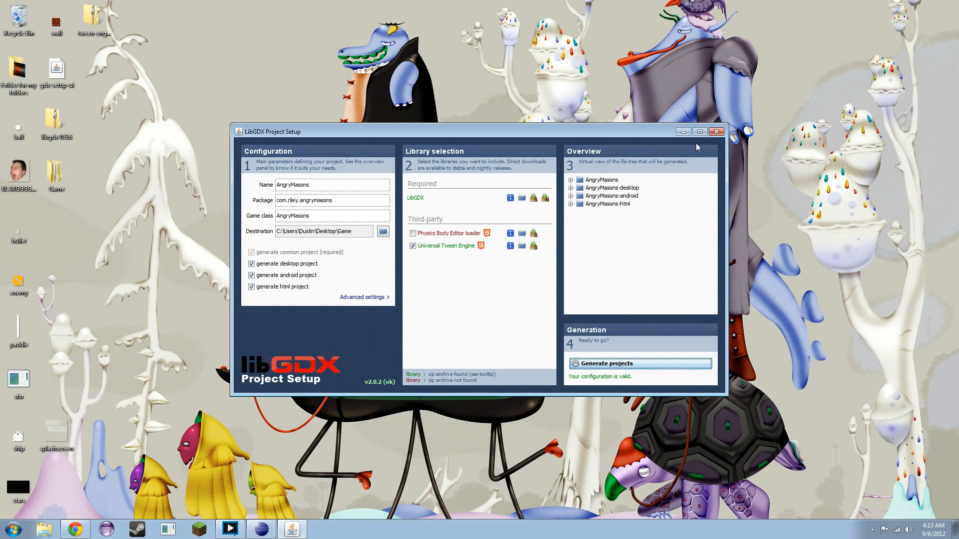
{"action": "left_click", "coordinate": [715, 132]}
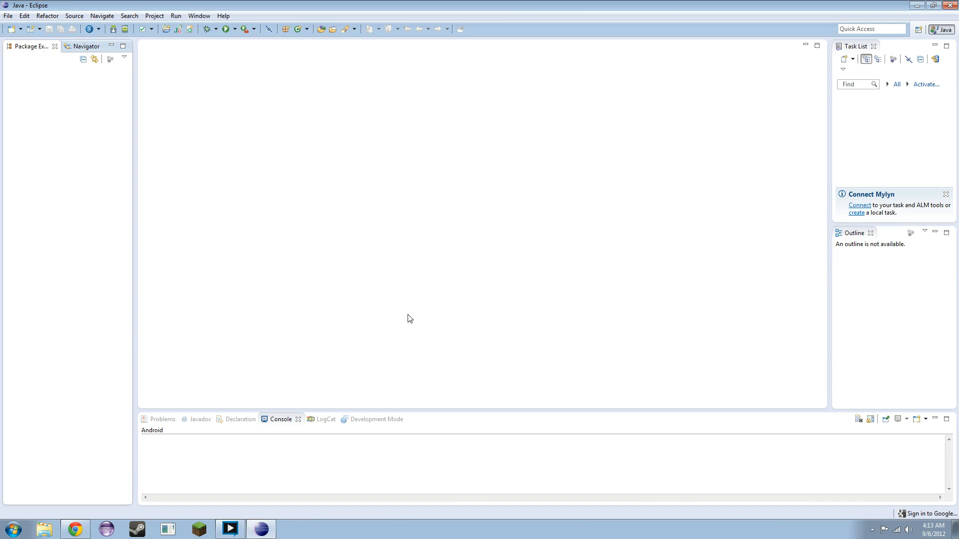
- Start the Import wizard for Existing Projects into Workspace
{"action": "left_click", "coordinate": [8, 15]}
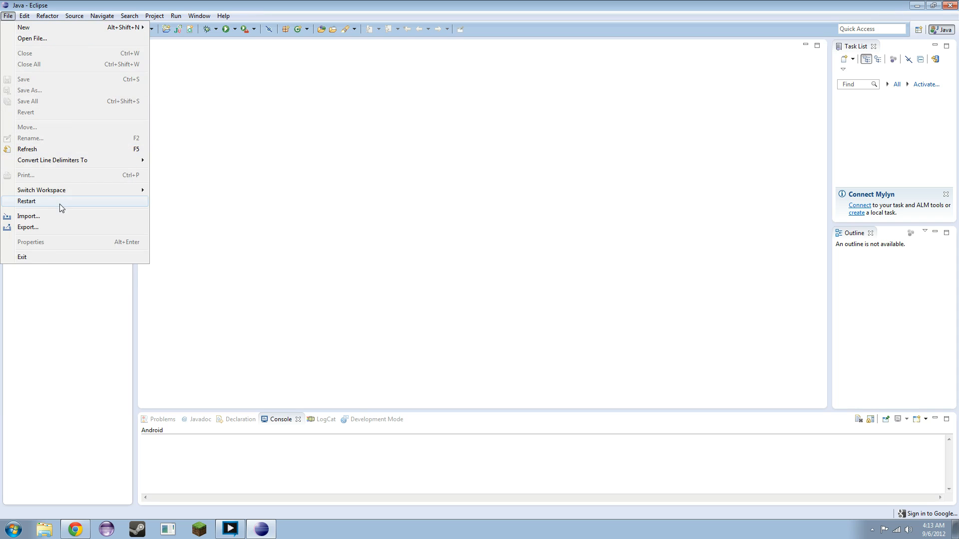
{"action": "left_click", "coordinate": [28, 216]}
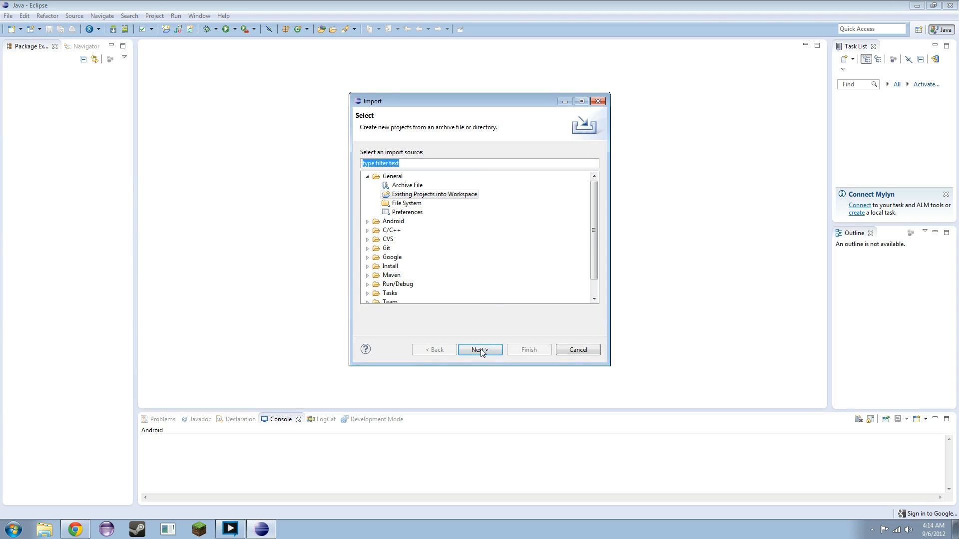
{"action": "left_click", "coordinate": [480, 349]}
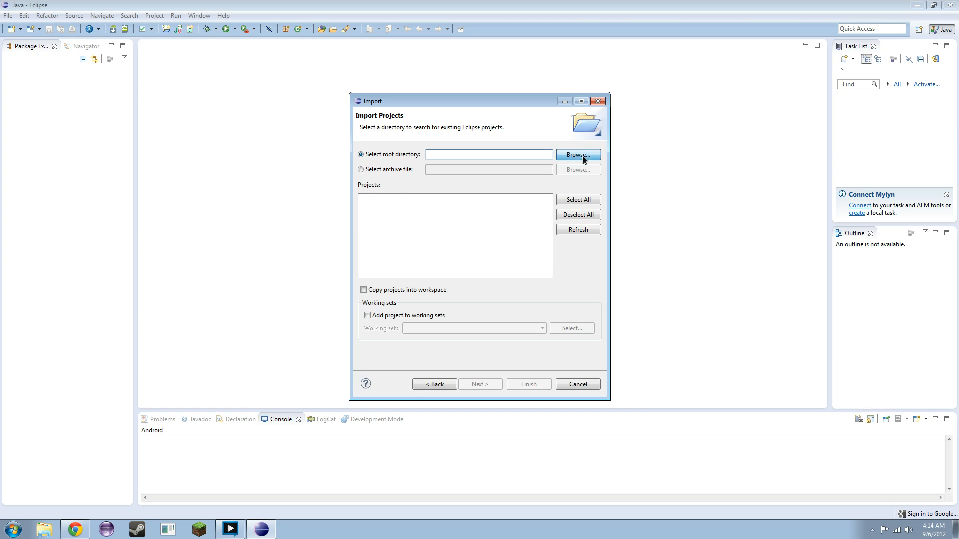
- Choose Desktop\Game as root and import all four AngryMasons projects
{"action": "left_click", "coordinate": [578, 153]}
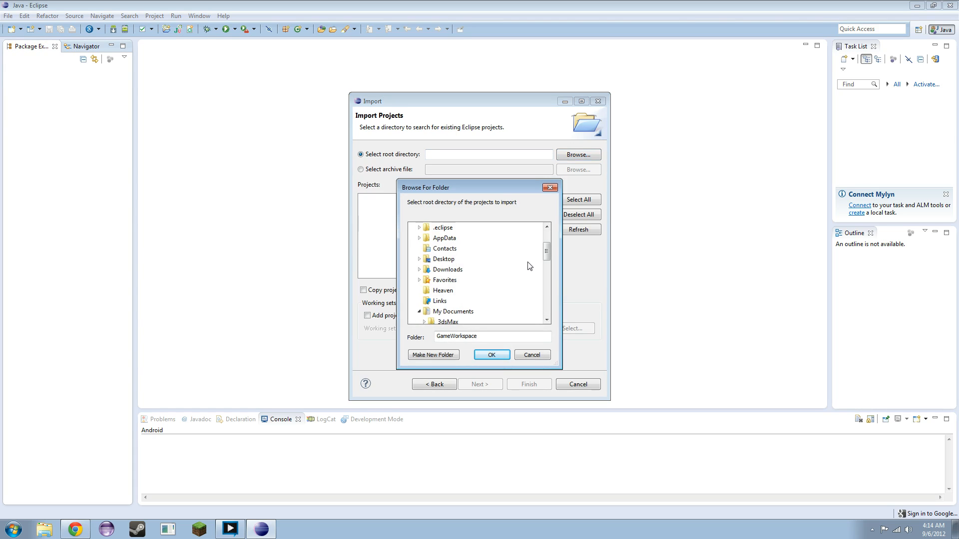
{"action": "left_click", "coordinate": [419, 259]}
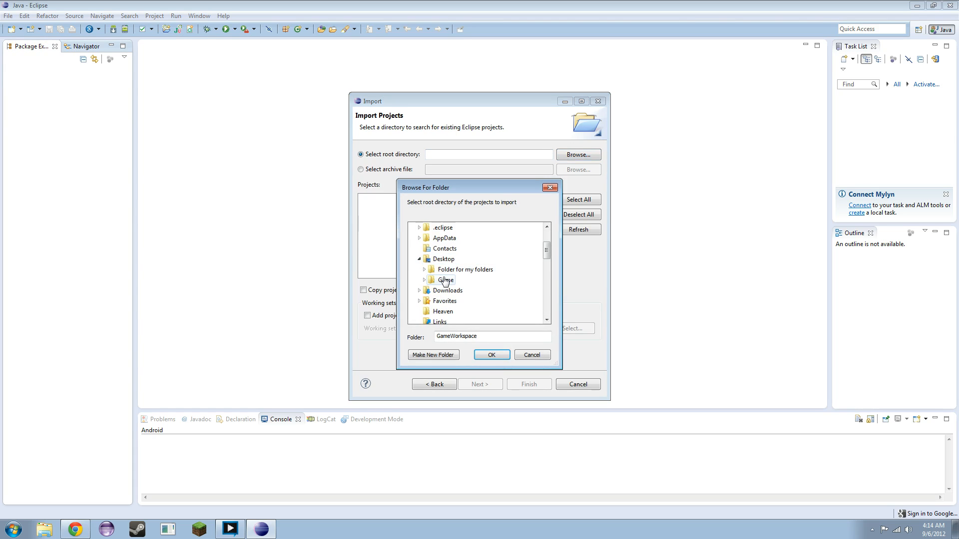
{"action": "left_click", "coordinate": [491, 355]}
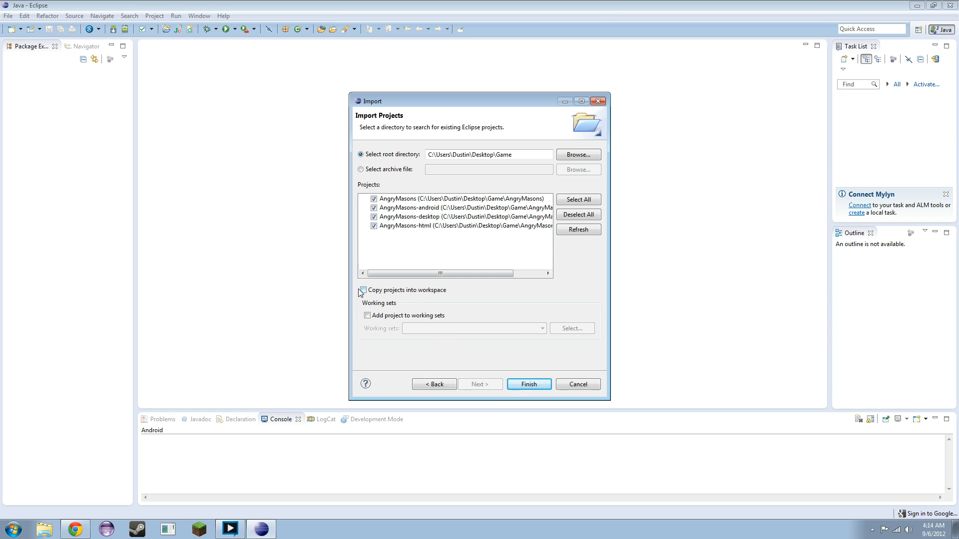
{"action": "left_click", "coordinate": [363, 289]}
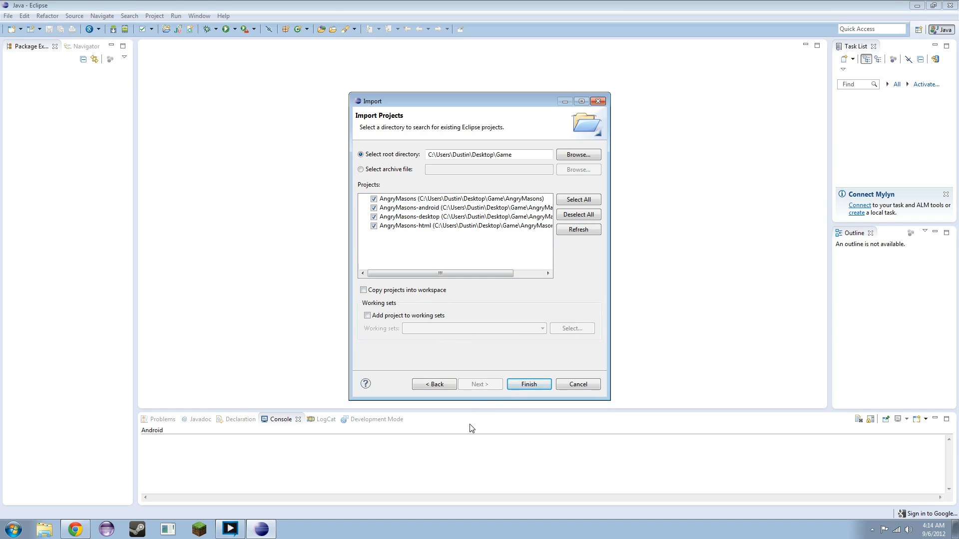
{"action": "mouse_move", "coordinate": [494, 410]}
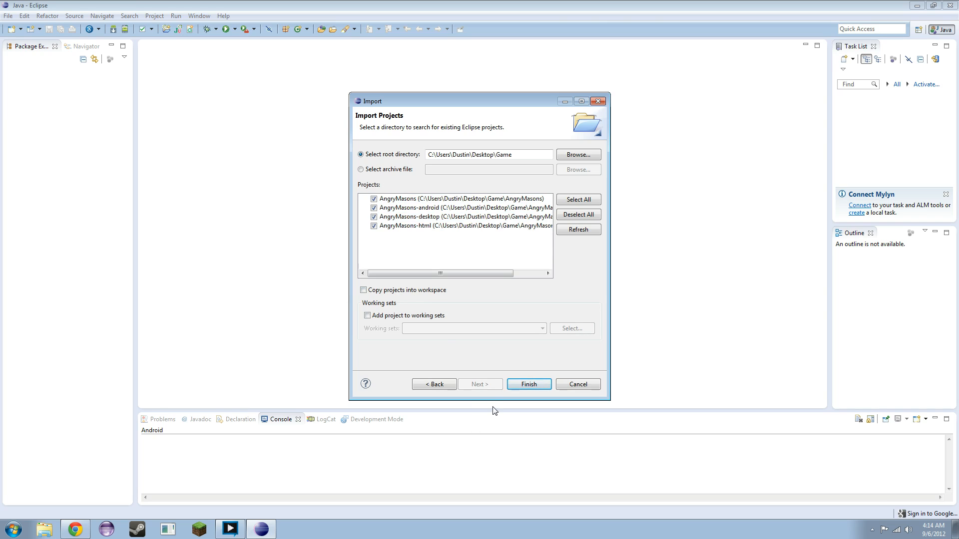
{"action": "left_click", "coordinate": [528, 383]}
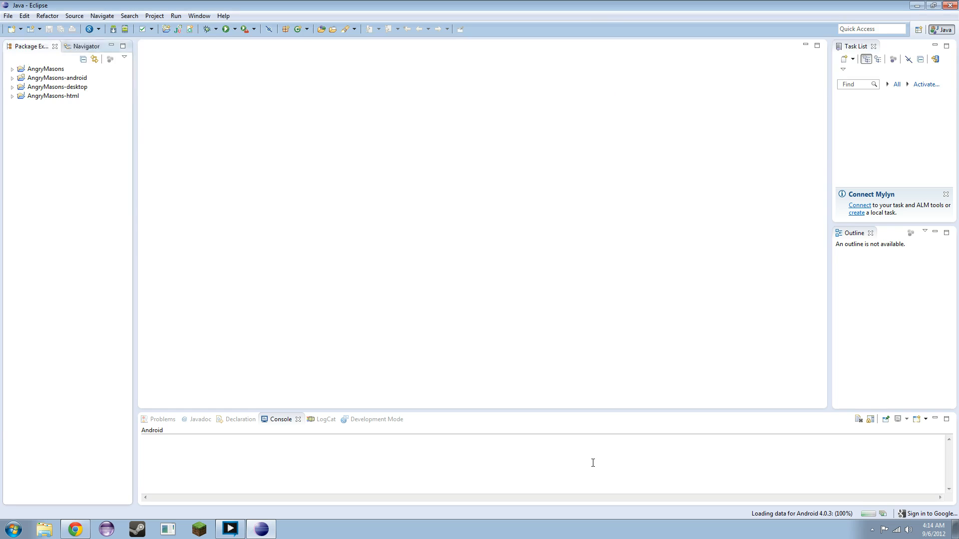
- Show the Problems view and expand the AngryMasons-html gwt-servlet.jar error
{"action": "left_click", "coordinate": [52, 96]}
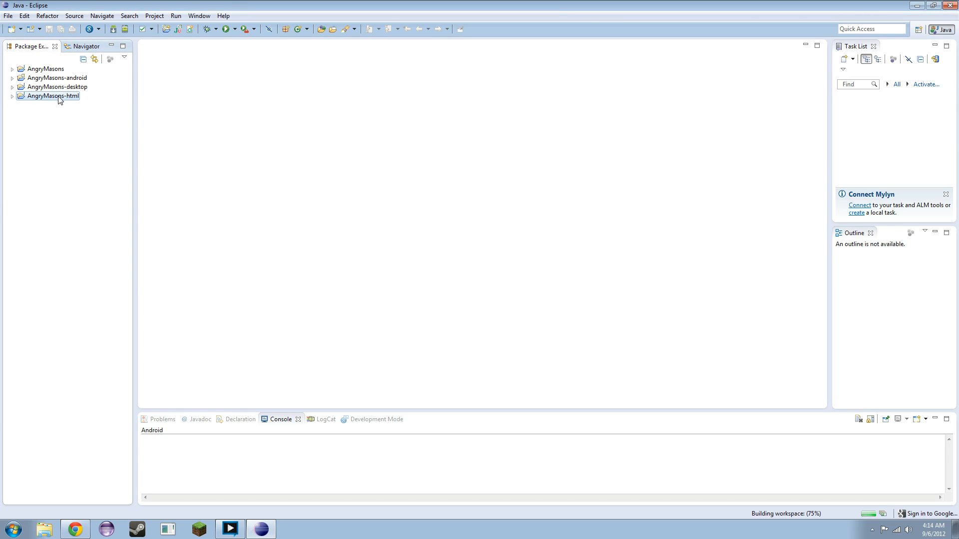
{"action": "right_click", "coordinate": [51, 96]}
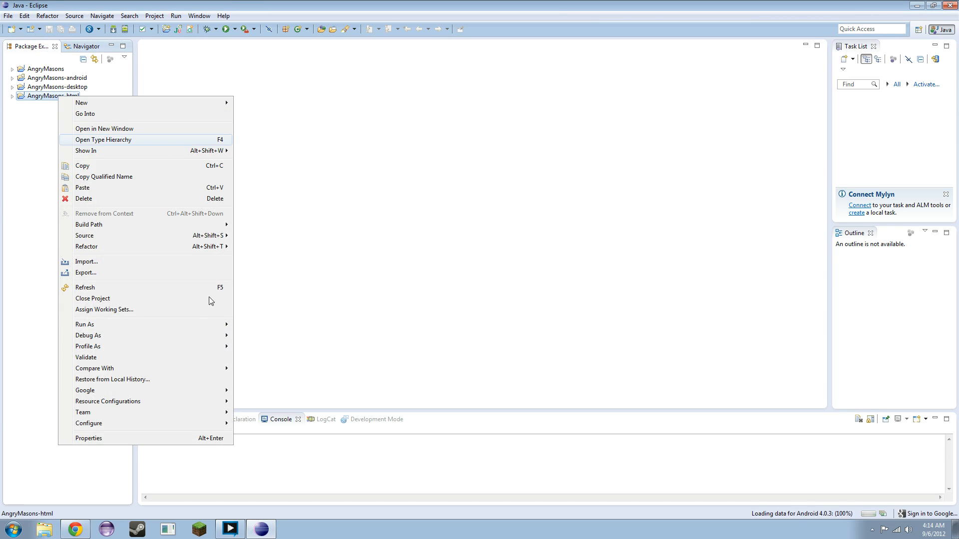
{"action": "mouse_move", "coordinate": [85, 323]}
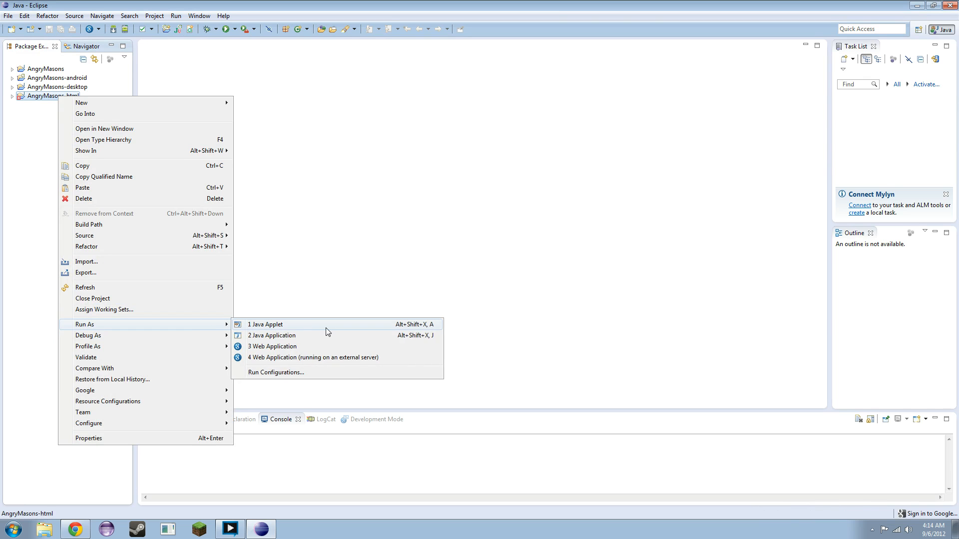
{"action": "mouse_move", "coordinate": [29, 137]}
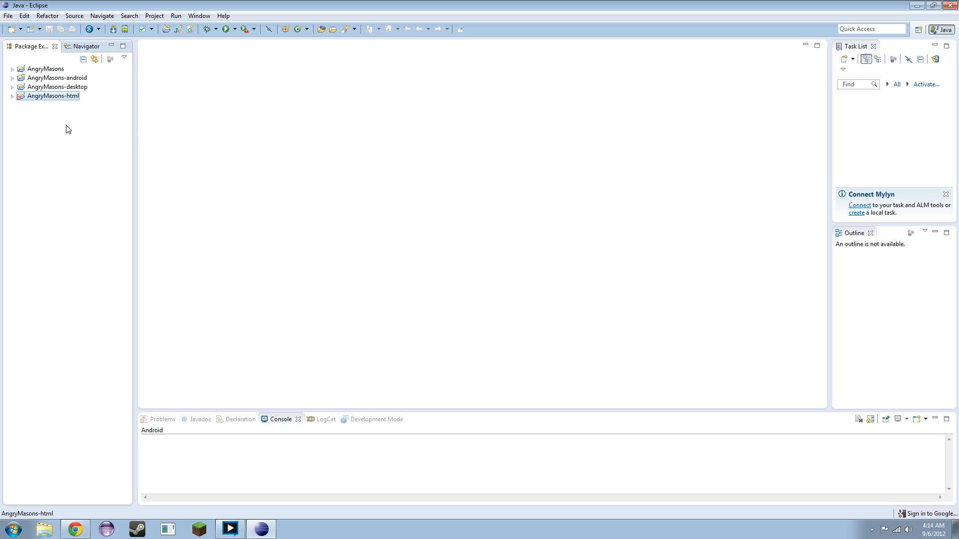
{"action": "left_click", "coordinate": [199, 15]}
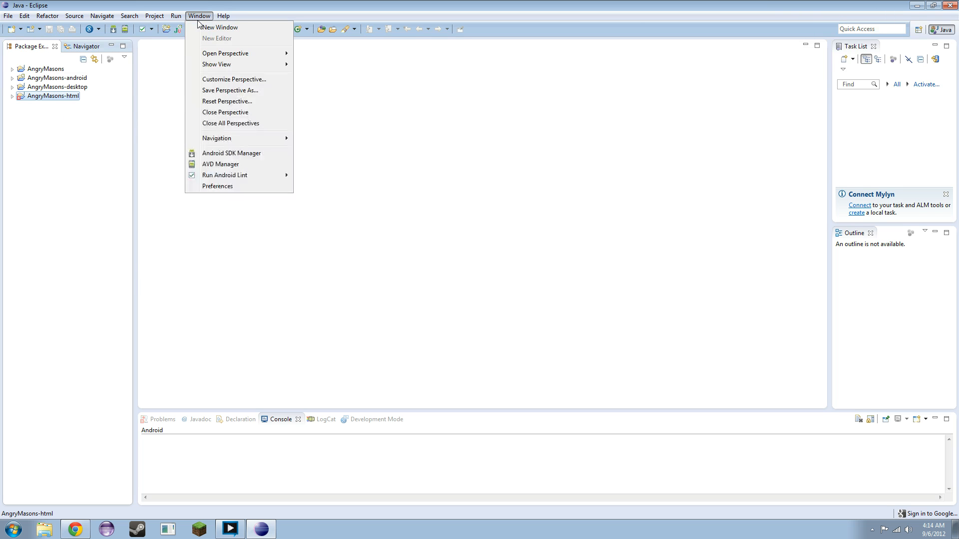
{"action": "left_click", "coordinate": [217, 64]}
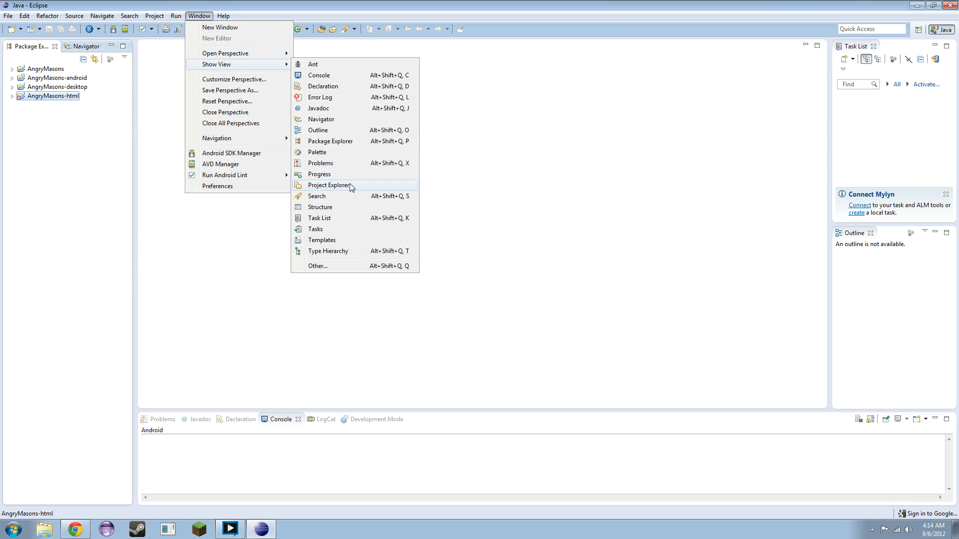
{"action": "mouse_move", "coordinate": [232, 64]}
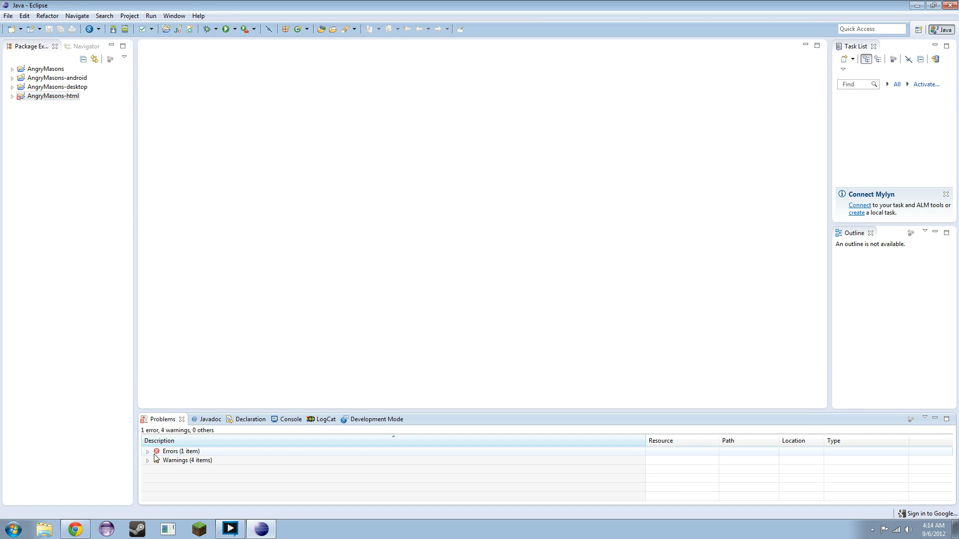
{"action": "left_click", "coordinate": [147, 451]}
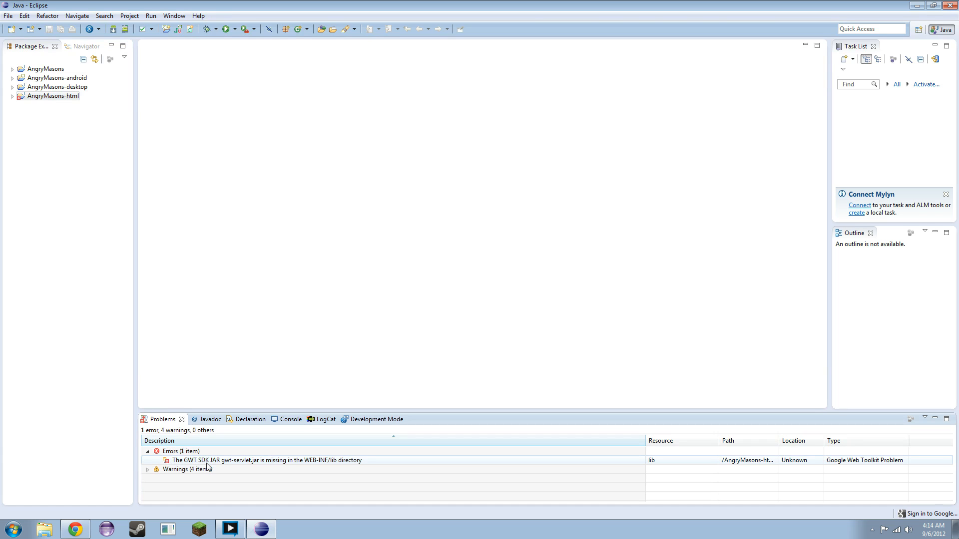
{"action": "mouse_move", "coordinate": [276, 461]}
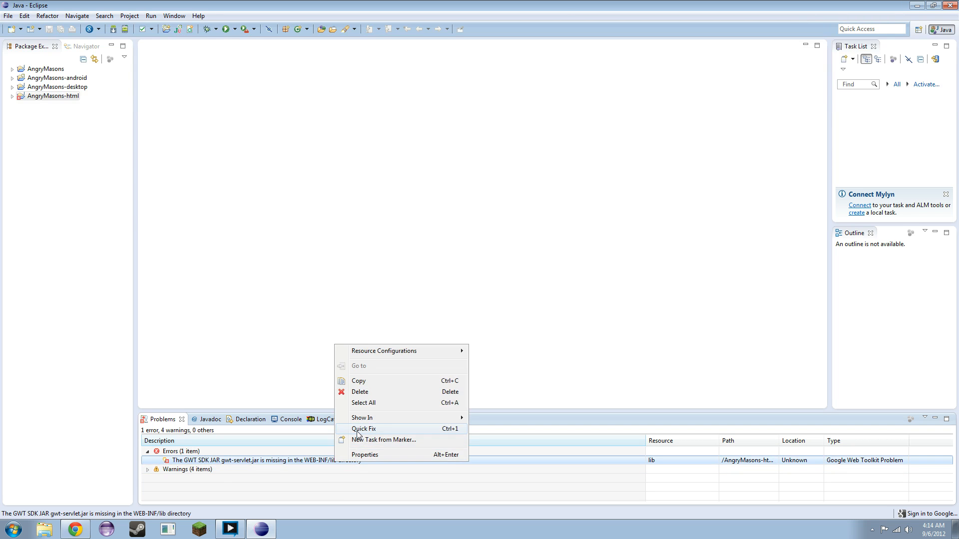
- Quick-fix the error by synchronizing <WAR>/WEB-INF/lib with SDK libraries, leaving zero errors
{"action": "left_click", "coordinate": [363, 428]}
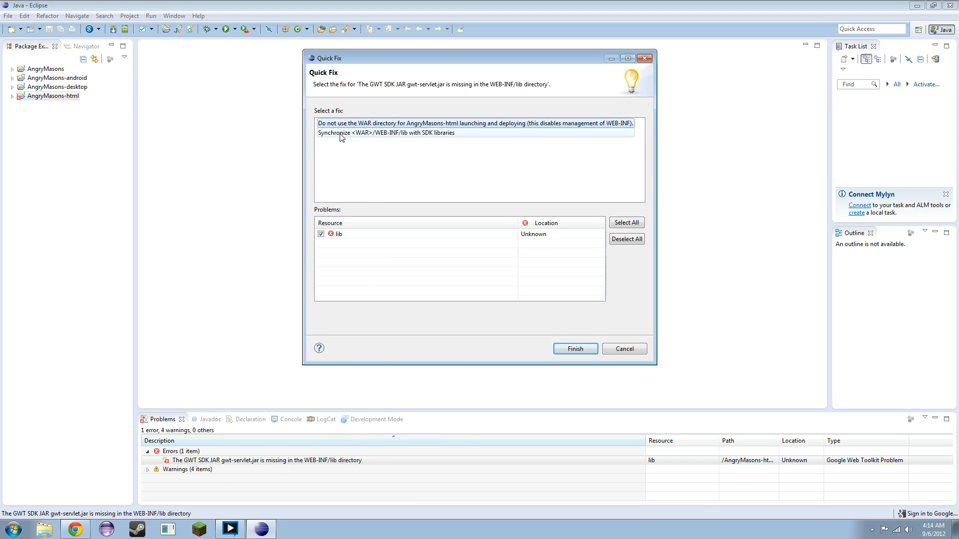
{"action": "left_click", "coordinate": [386, 132]}
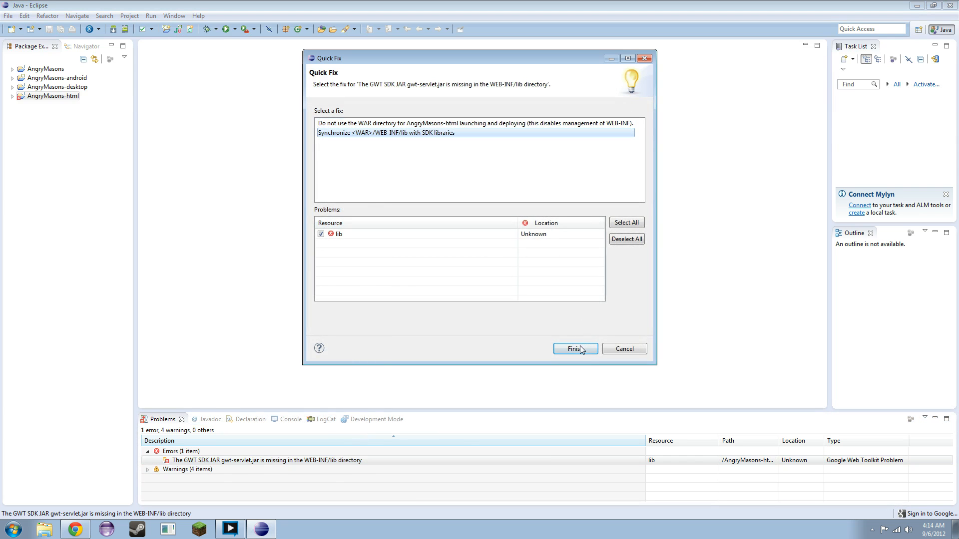
{"action": "left_click", "coordinate": [573, 349]}
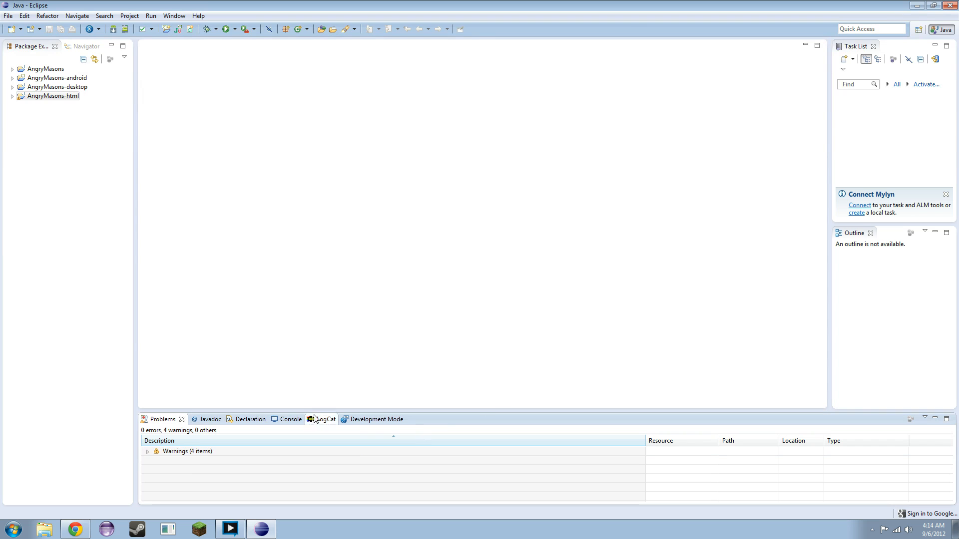
{"action": "left_click", "coordinate": [290, 419]}
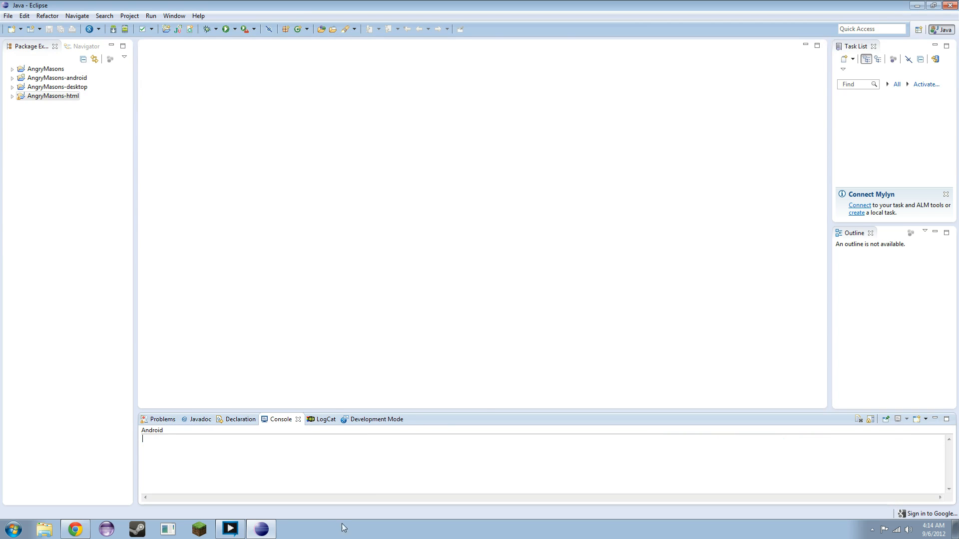
- Run AngryMasons-html as a Web Application and open its Development Mode URL in the browser
{"action": "left_click", "coordinate": [52, 96]}
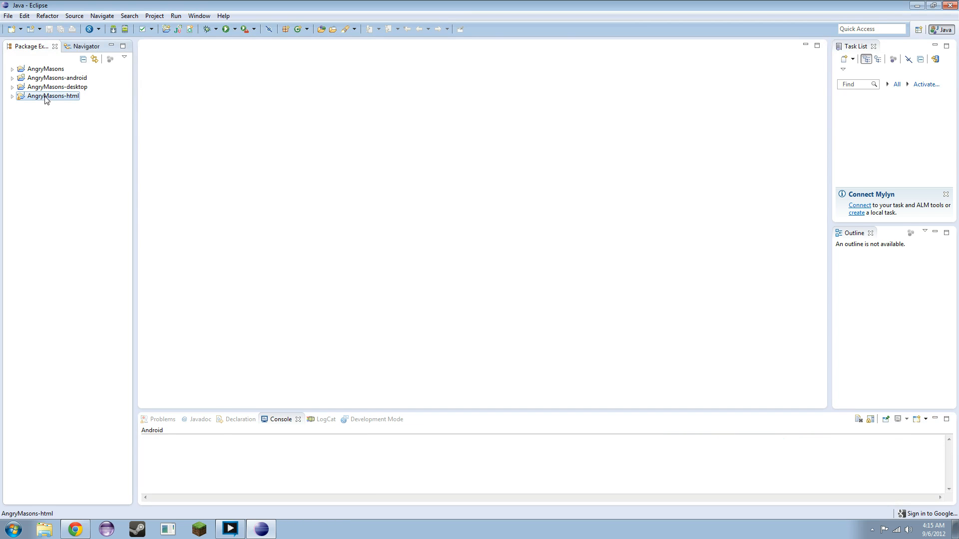
{"action": "right_click", "coordinate": [50, 96]}
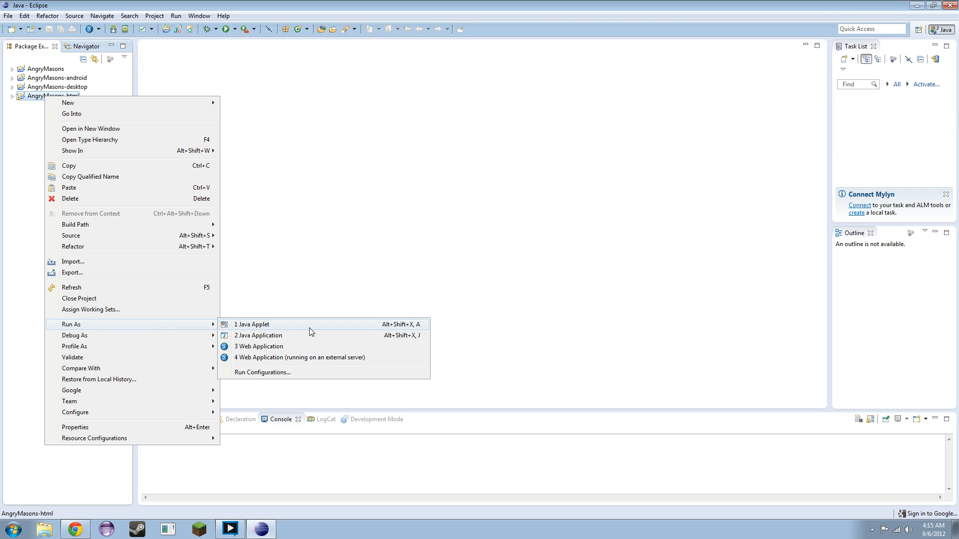
{"action": "mouse_move", "coordinate": [301, 354]}
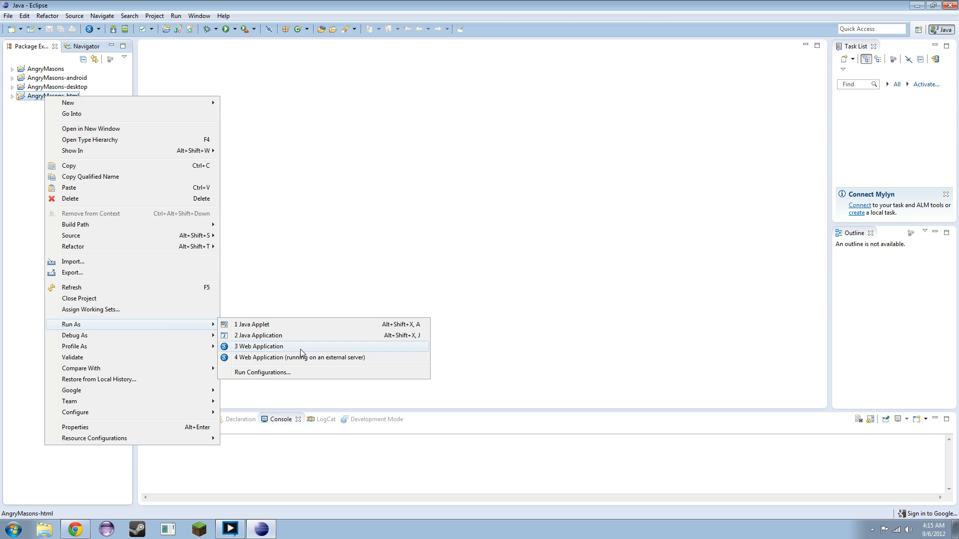
{"action": "left_click", "coordinate": [258, 347]}
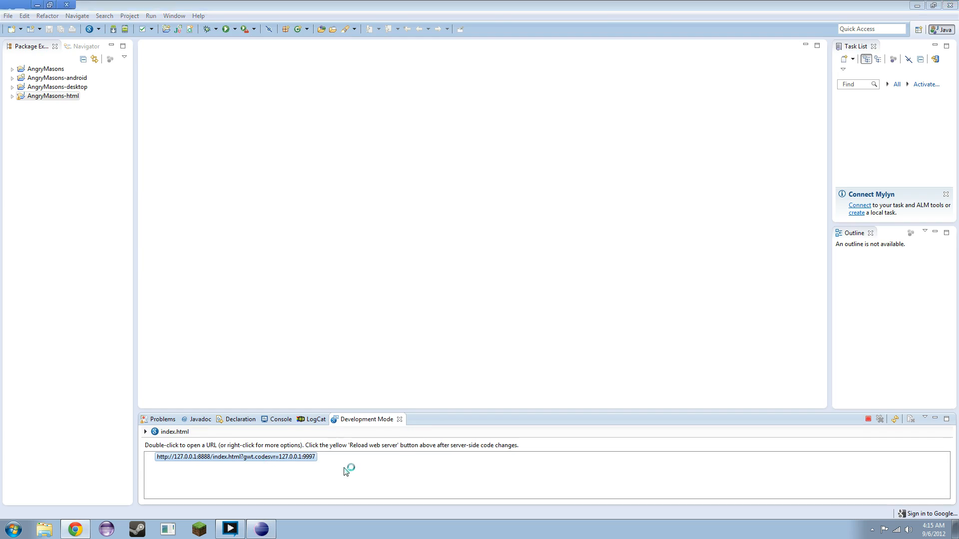
{"action": "double_click", "coordinate": [236, 456]}
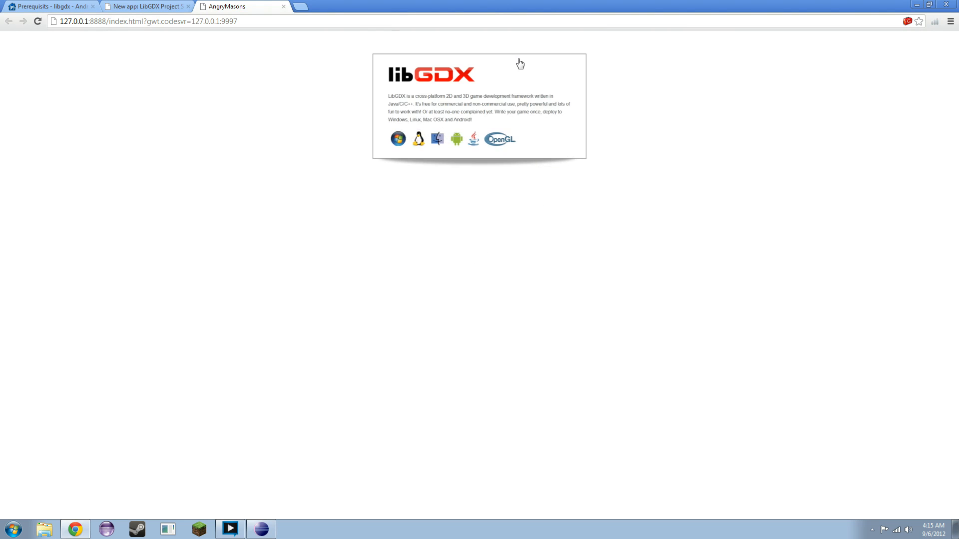
{"action": "mouse_move", "coordinate": [429, 100]}
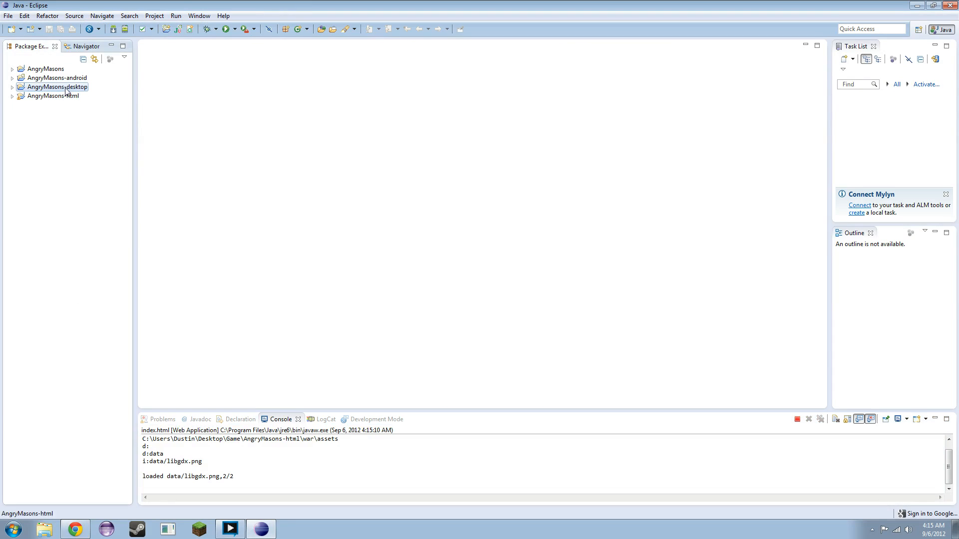
- Run AngryMasons-desktop as a Java Application with Main - com.riley.angrymasons, then close its window
{"action": "right_click", "coordinate": [54, 86]}
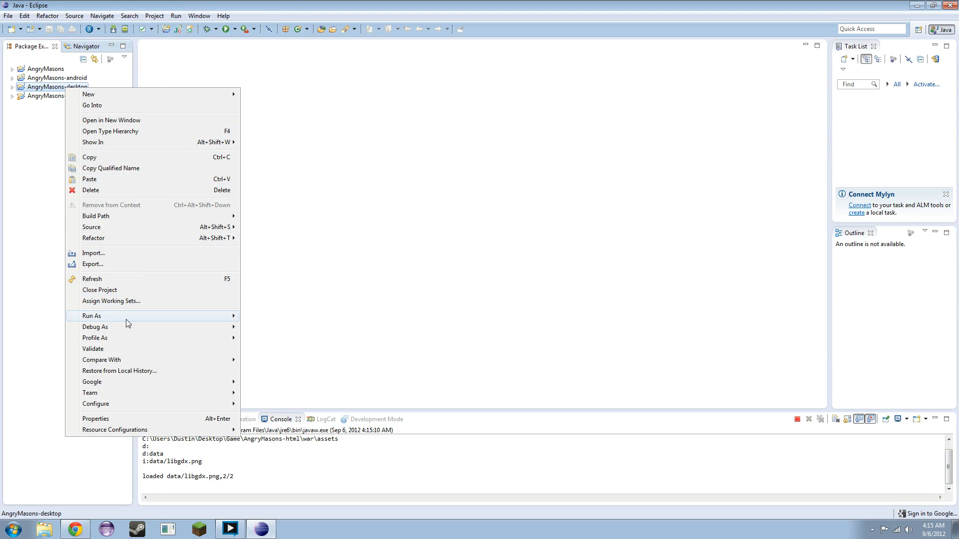
{"action": "mouse_move", "coordinate": [92, 316]}
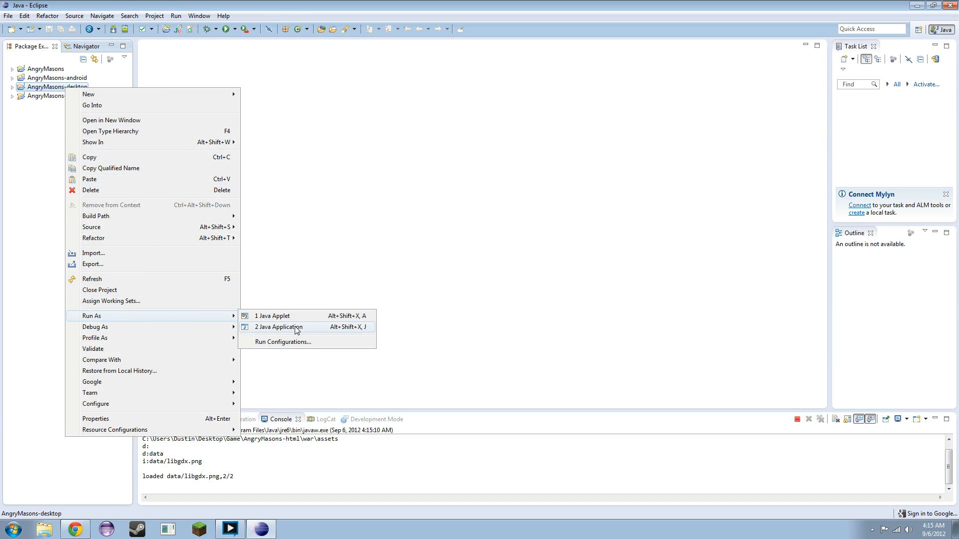
{"action": "left_click", "coordinate": [278, 327]}
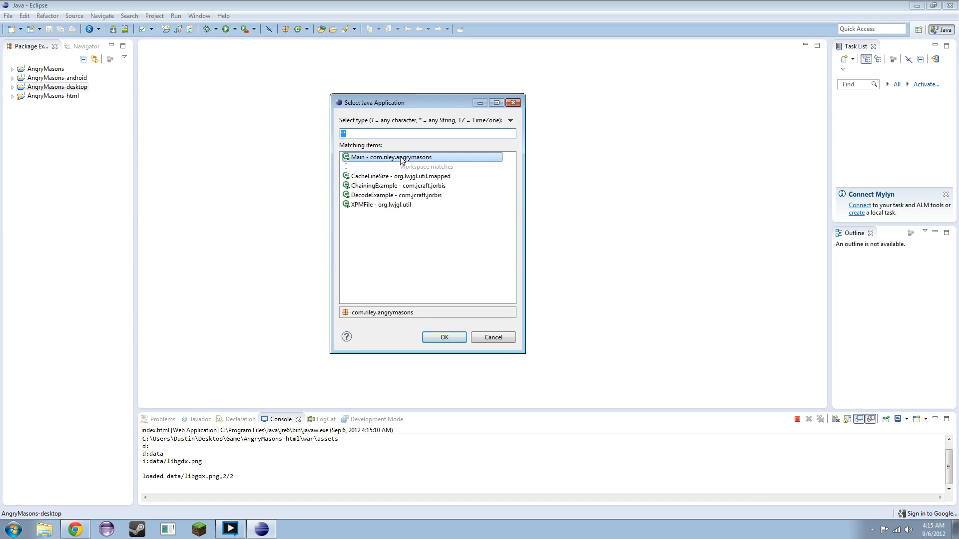
{"action": "left_click", "coordinate": [443, 337]}
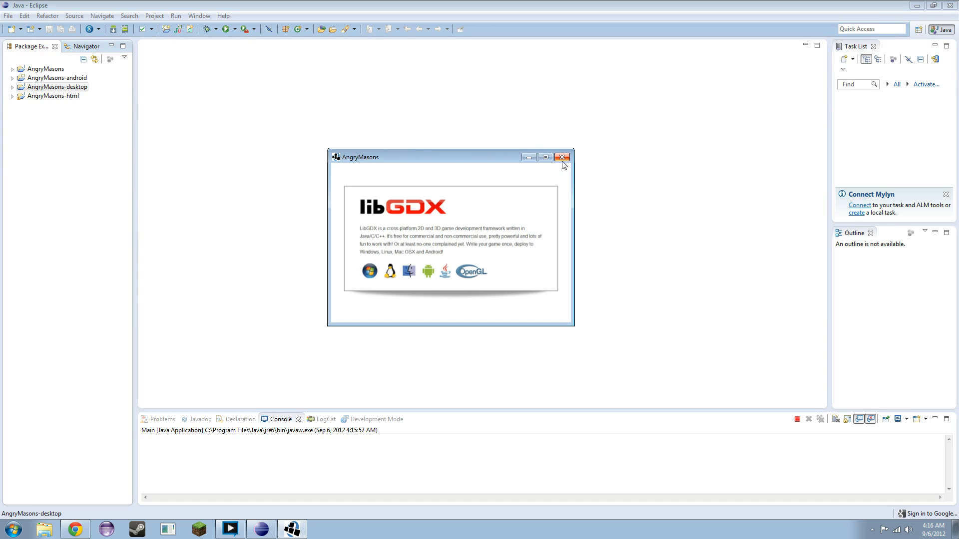
{"action": "left_click", "coordinate": [561, 157]}
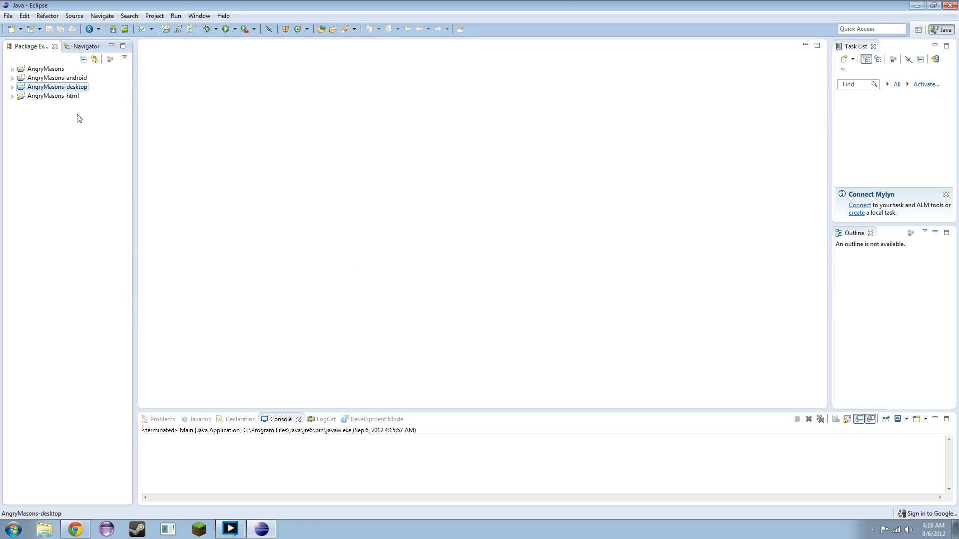
- Open the desktop project's Main.java and select all its code
{"action": "left_click", "coordinate": [12, 86]}
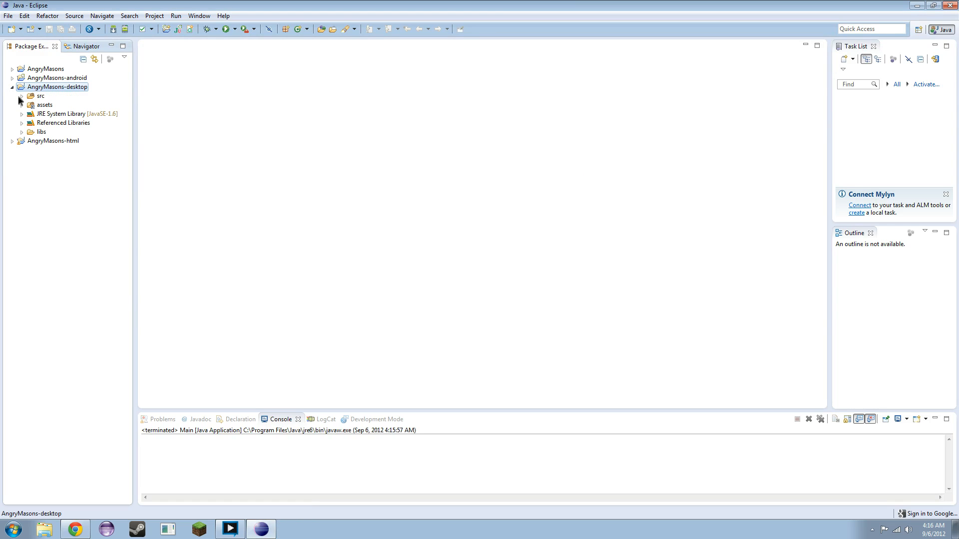
{"action": "left_click", "coordinate": [21, 96]}
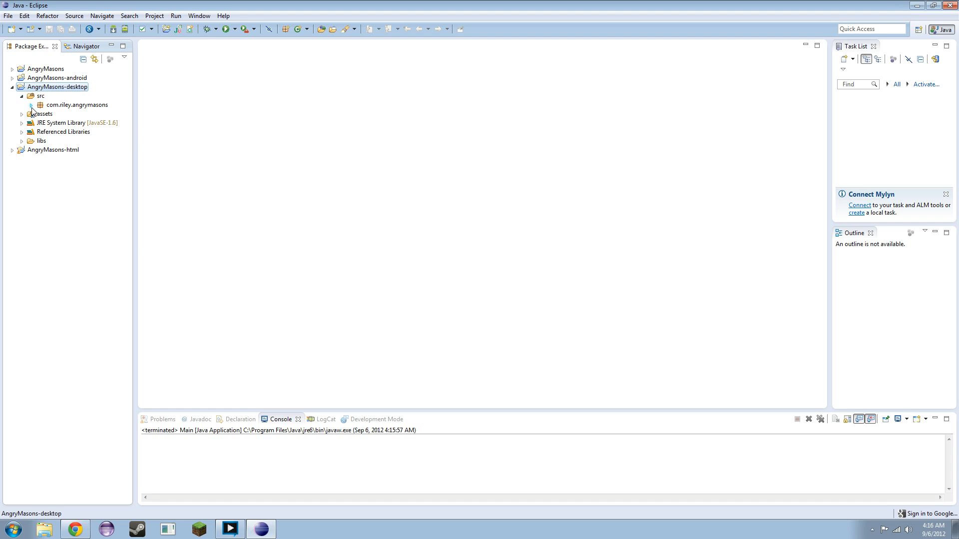
{"action": "double_click", "coordinate": [78, 105]}
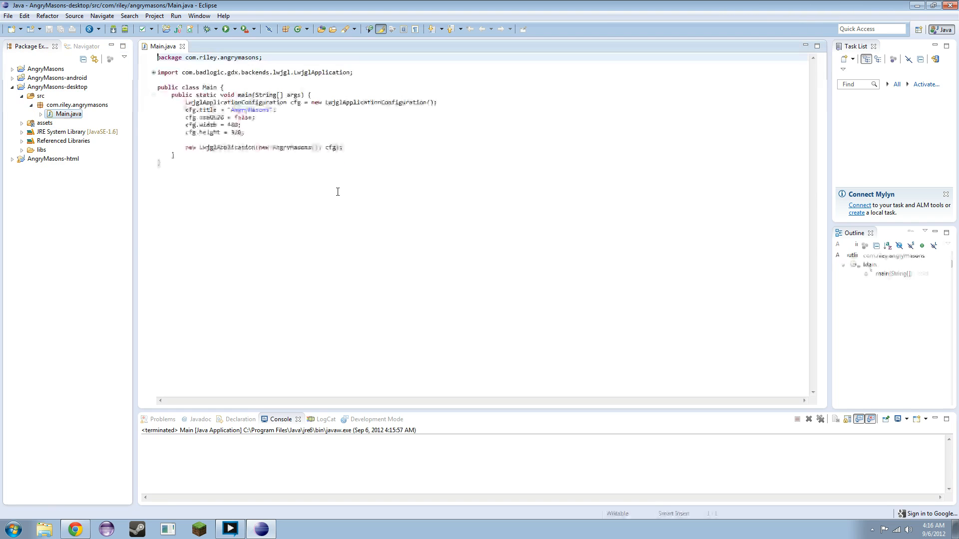
{"action": "key", "text": "ctrl+a"}
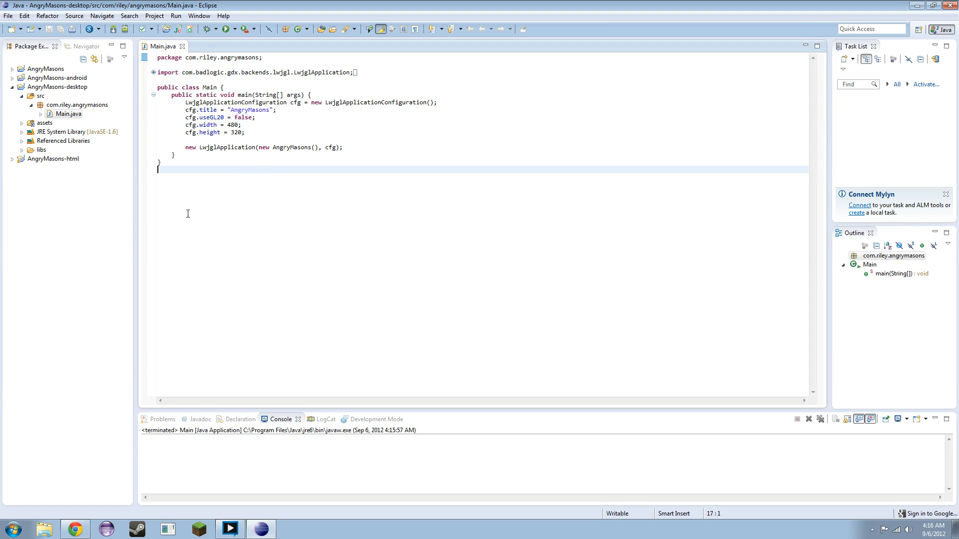
{"action": "mouse_move", "coordinate": [144, 195]}
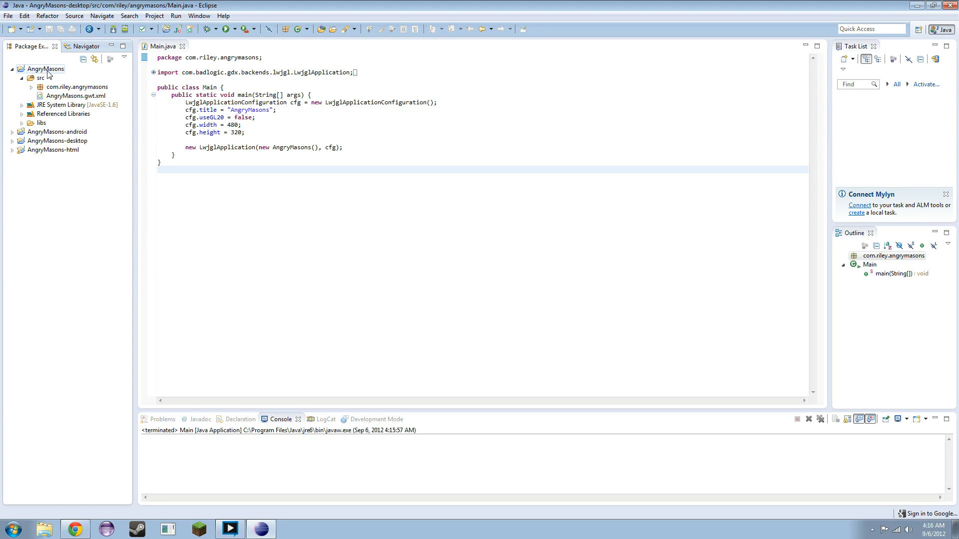
- Open AngryMasons.java from the core project's com.riley.angrymasons package and select all its code
{"action": "left_click", "coordinate": [31, 78]}
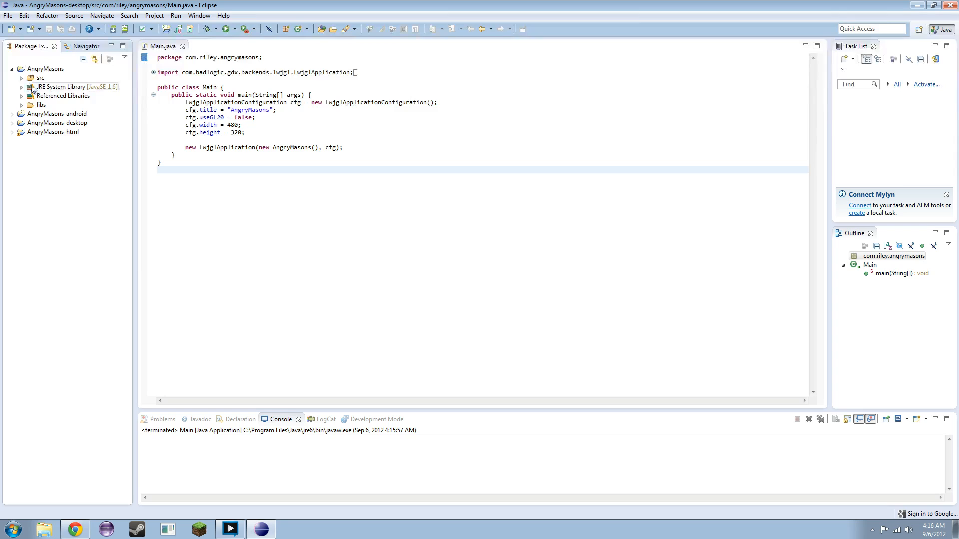
{"action": "left_click", "coordinate": [21, 78]}
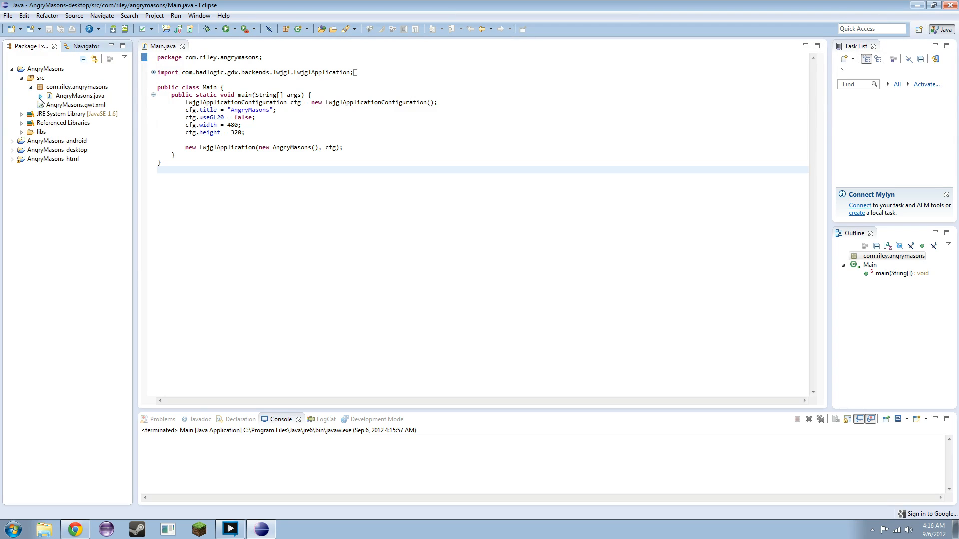
{"action": "double_click", "coordinate": [80, 95]}
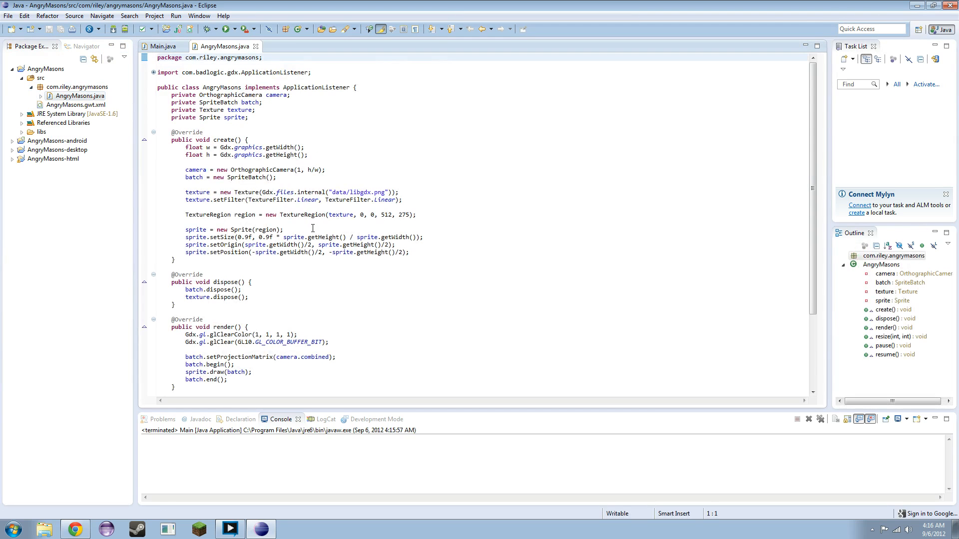
{"action": "scroll", "scroll_direction": "down", "scroll_amount": 3}
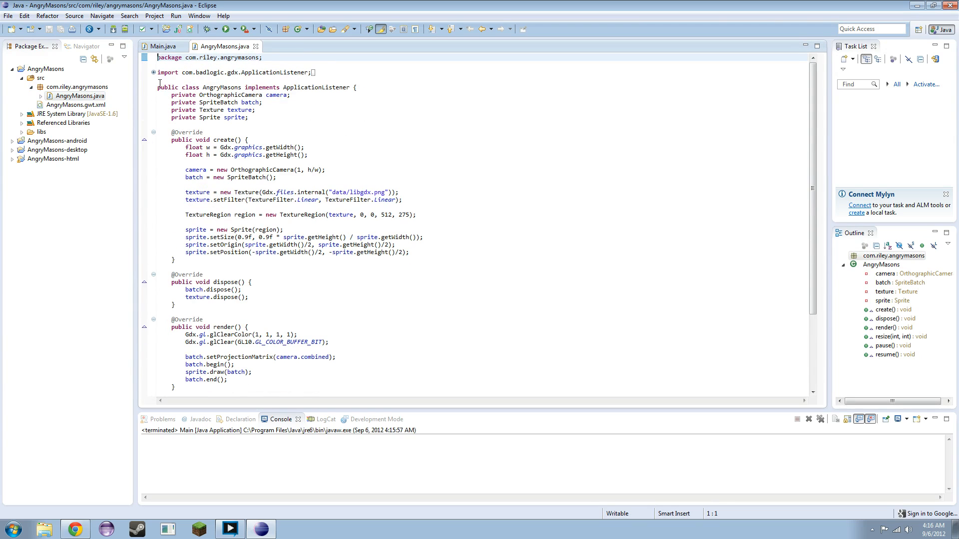
{"action": "key", "text": "ctrl+a"}
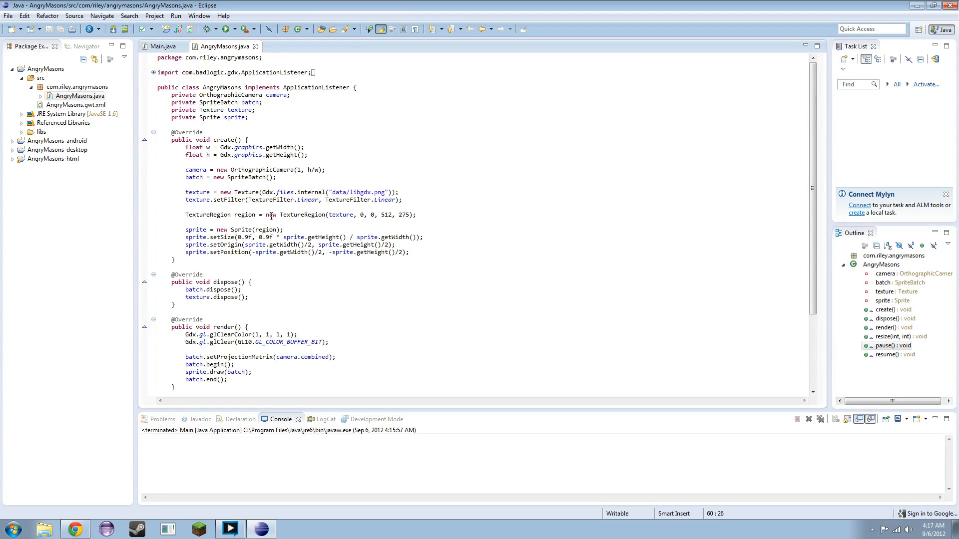
{"action": "left_click", "coordinate": [54, 140]}
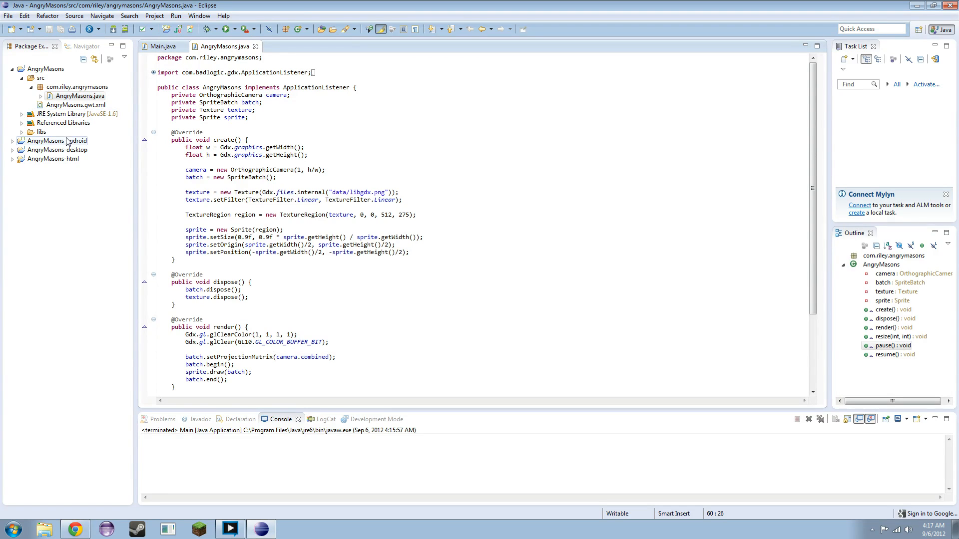
{"action": "right_click", "coordinate": [55, 141]}
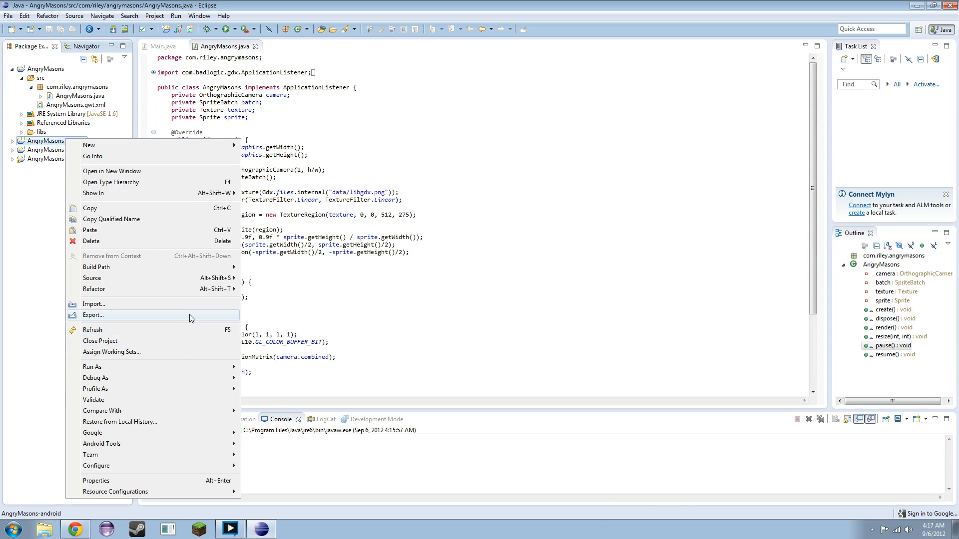
{"action": "left_click", "coordinate": [94, 314]}
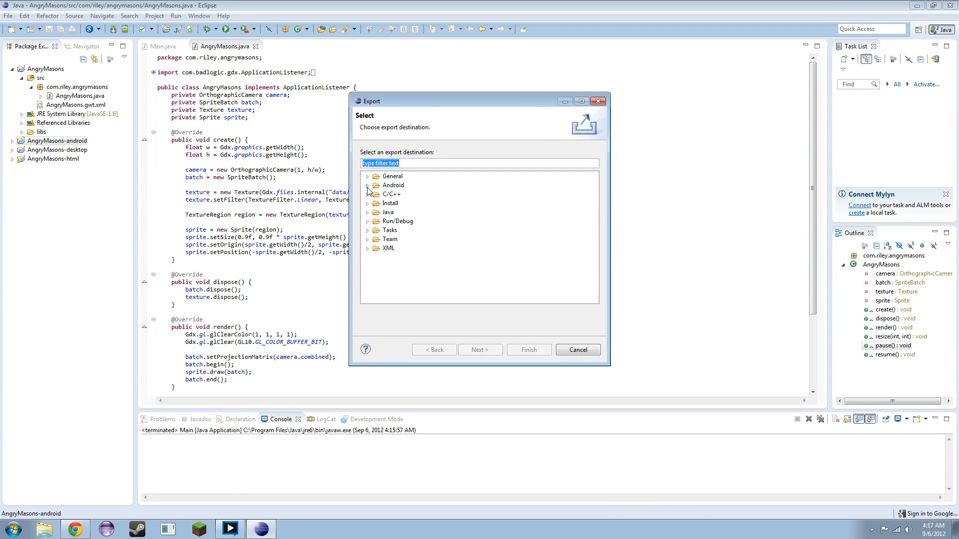
{"action": "left_click", "coordinate": [367, 186]}
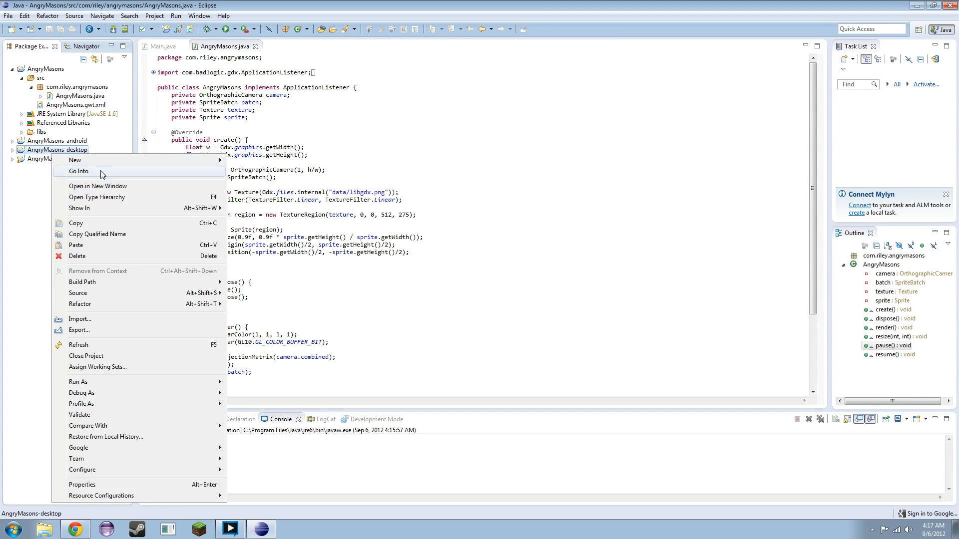
{"action": "left_click", "coordinate": [80, 330]}
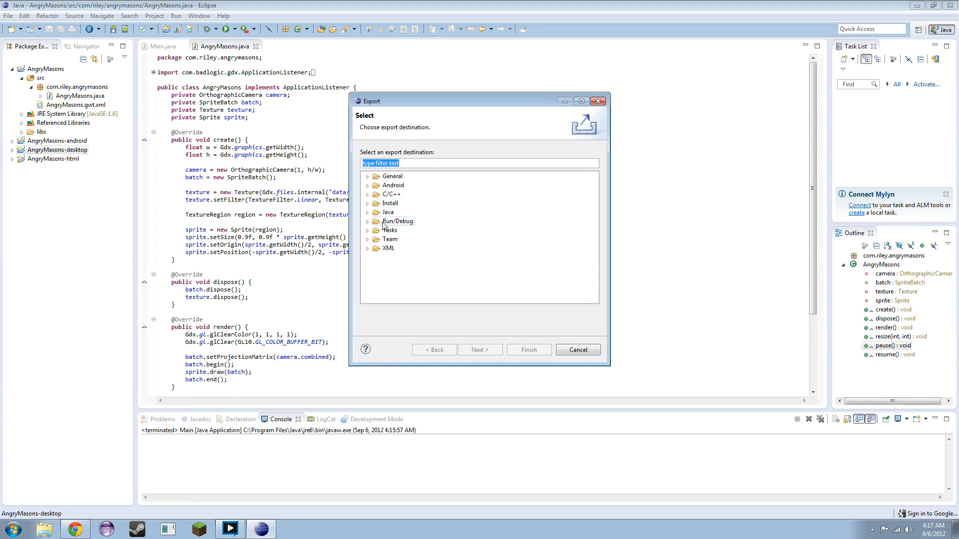
{"action": "left_click", "coordinate": [368, 211]}
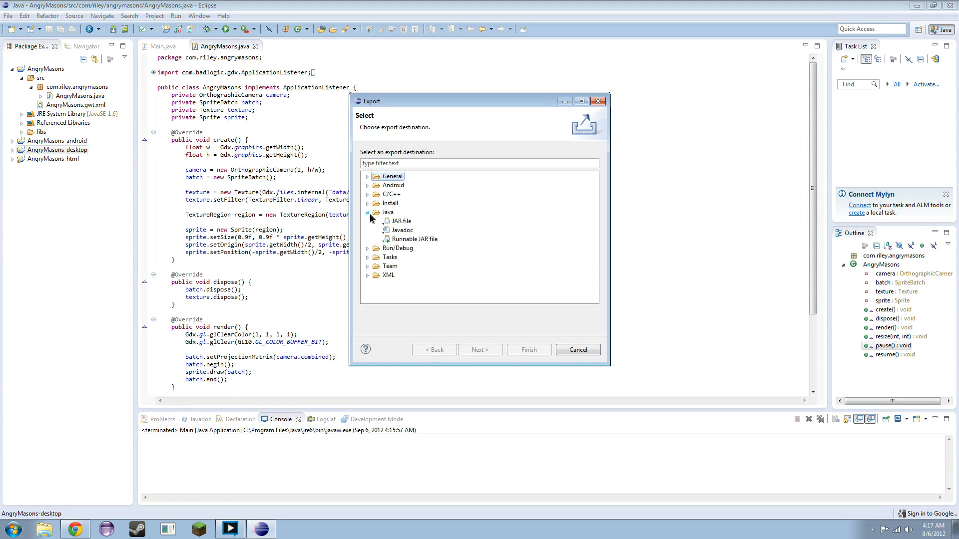
{"action": "left_click", "coordinate": [416, 238]}
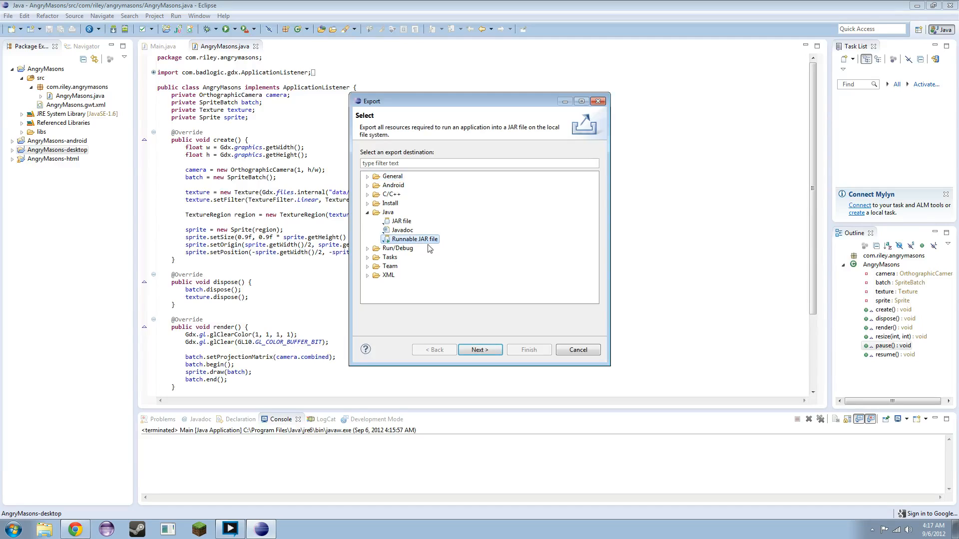
{"action": "left_click", "coordinate": [576, 350]}
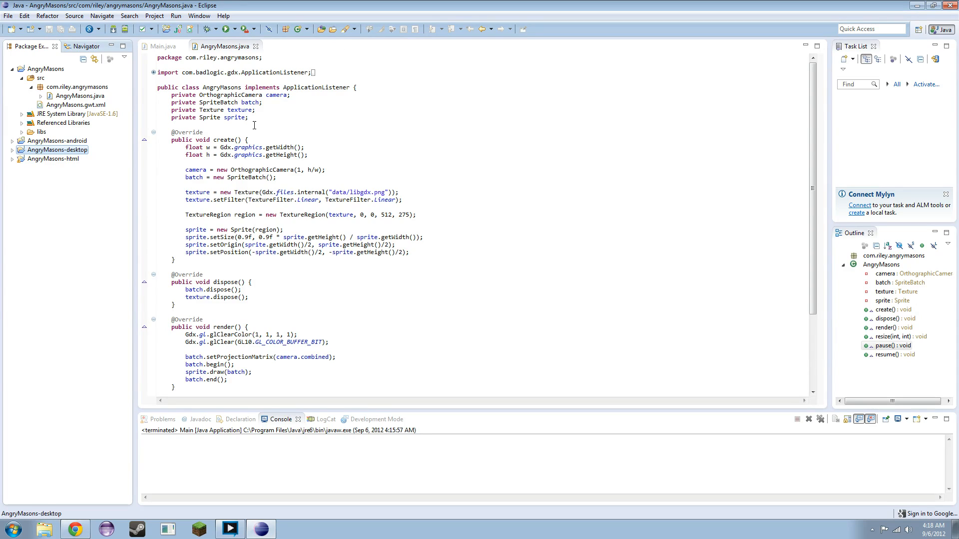
- Delete the private field declarations and empty the create and dispose method bodies
{"action": "left_click_drag", "start_coordinate": [356, 87], "coordinate": [248, 118]}
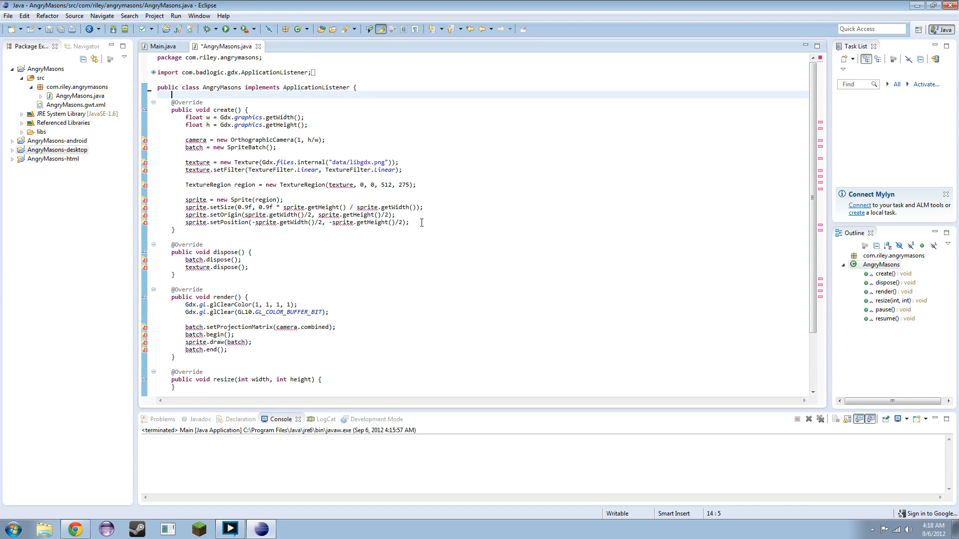
{"action": "left_click_drag", "start_coordinate": [186, 118], "coordinate": [409, 222]}
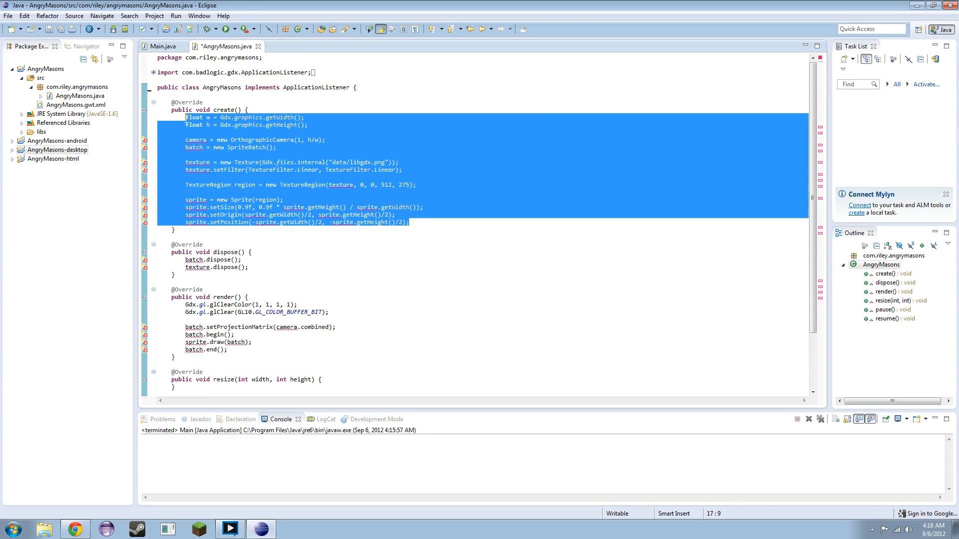
{"action": "key", "text": "Delete"}
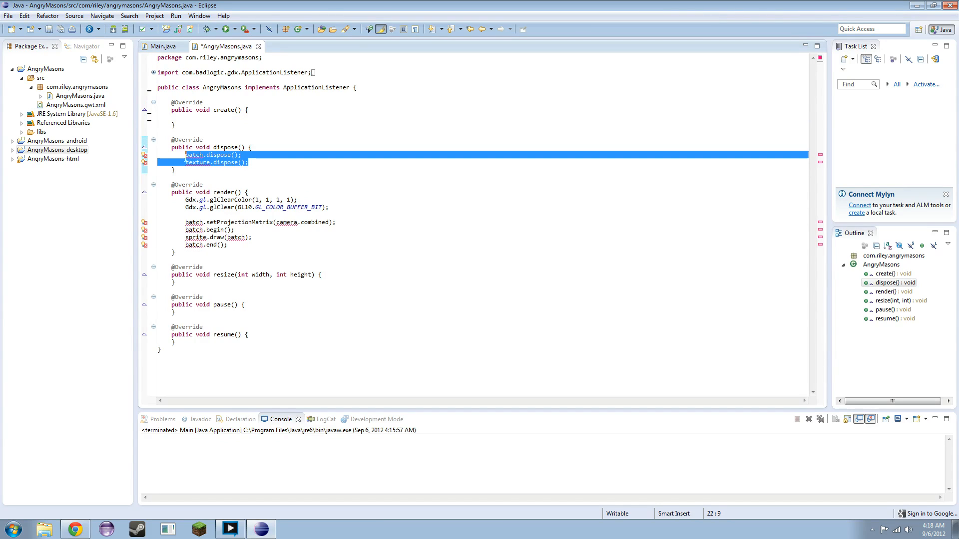
{"action": "key", "text": "Delete"}
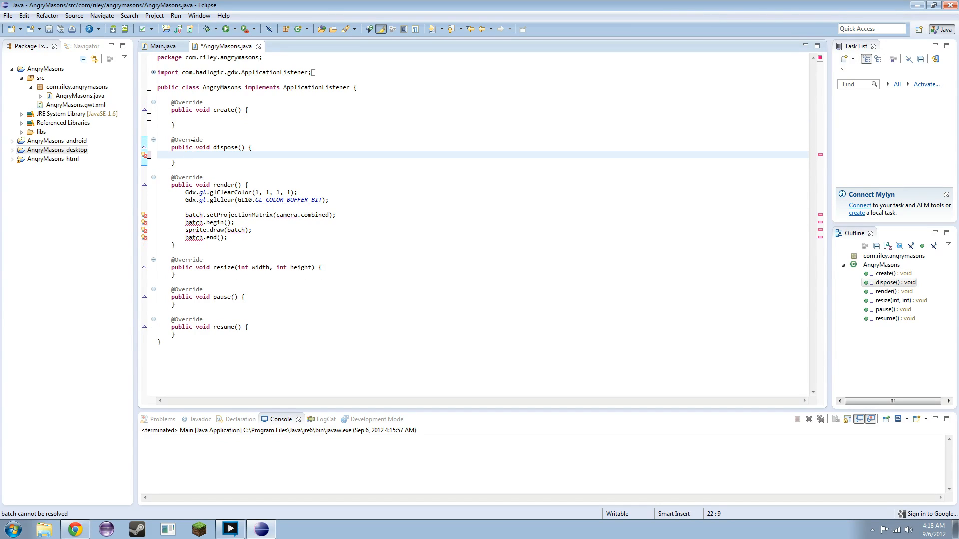
- Empty the render method body and save the stripped AngryMasons.java
{"action": "left_click_drag", "start_coordinate": [185, 192], "coordinate": [227, 238]}
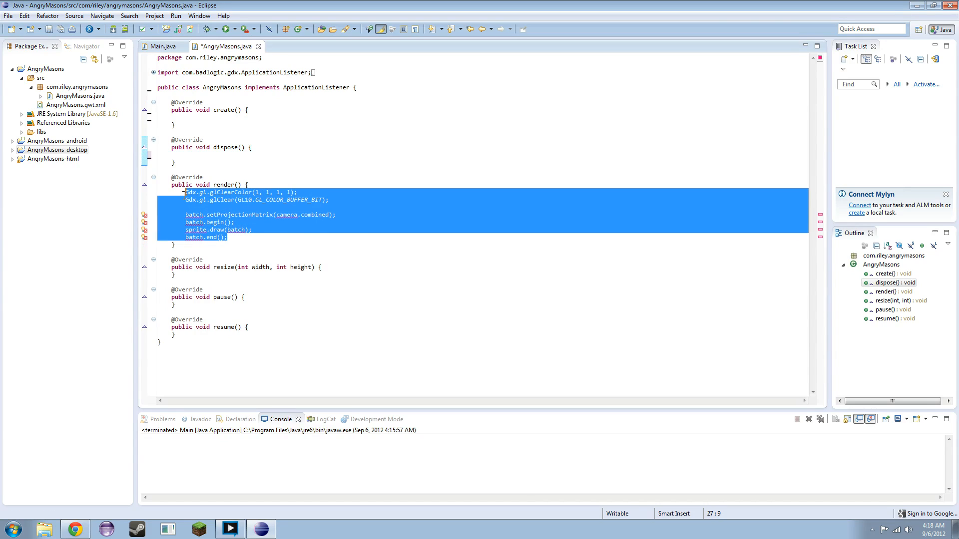
{"action": "key", "text": "Delete"}
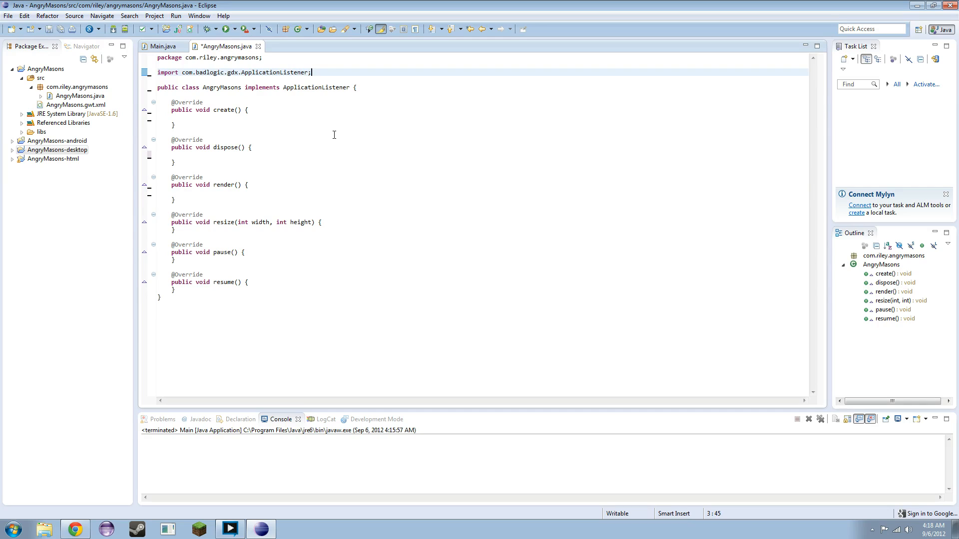
{"action": "key", "text": "ctrl+s"}
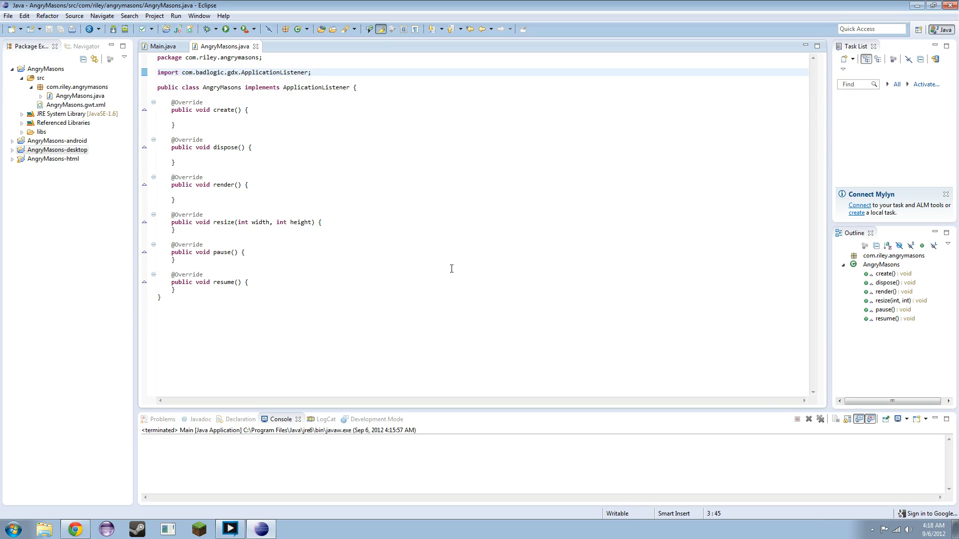
{"action": "mouse_move", "coordinate": [454, 269]}
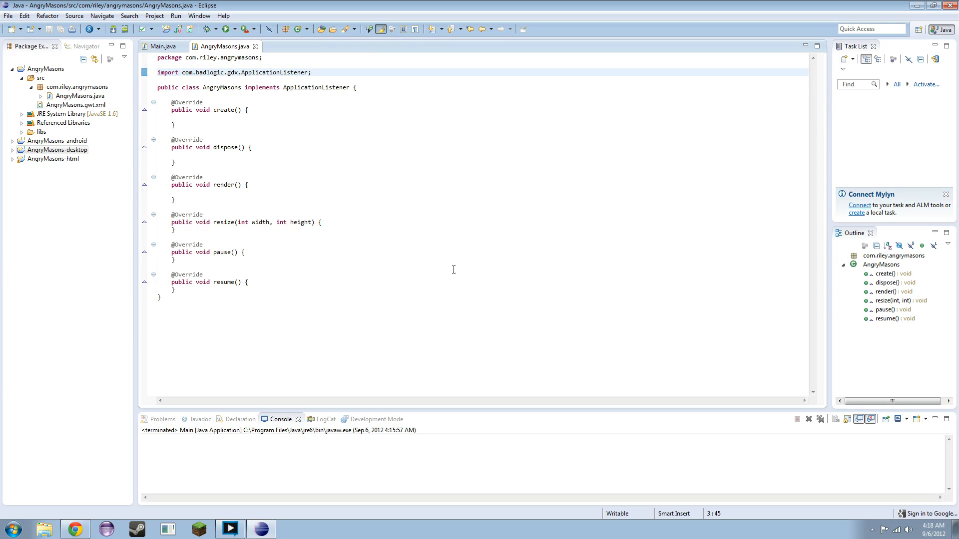
- Close Eclipse and confirm the exit, leaving the Windows desktop showing
{"action": "left_click", "coordinate": [312, 72]}
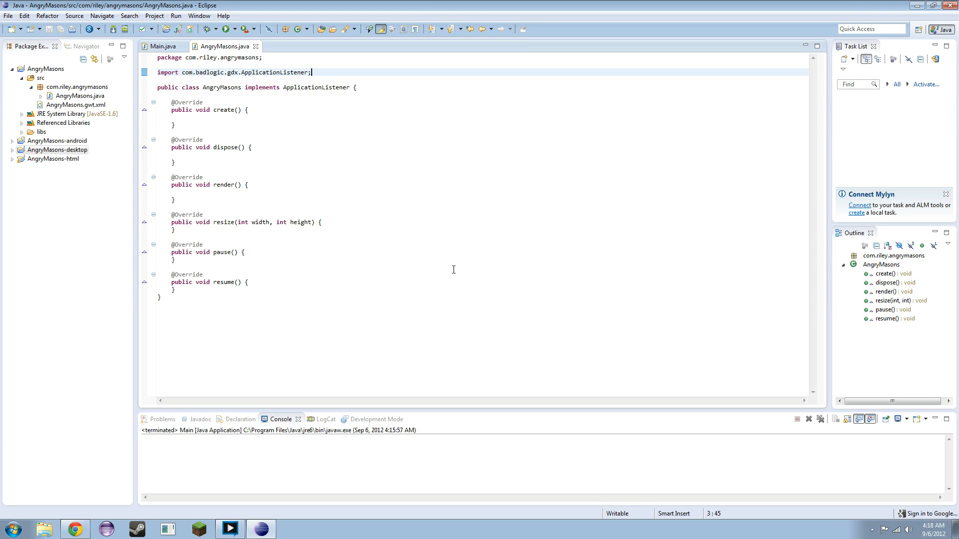
{"action": "mouse_move", "coordinate": [349, 177]}
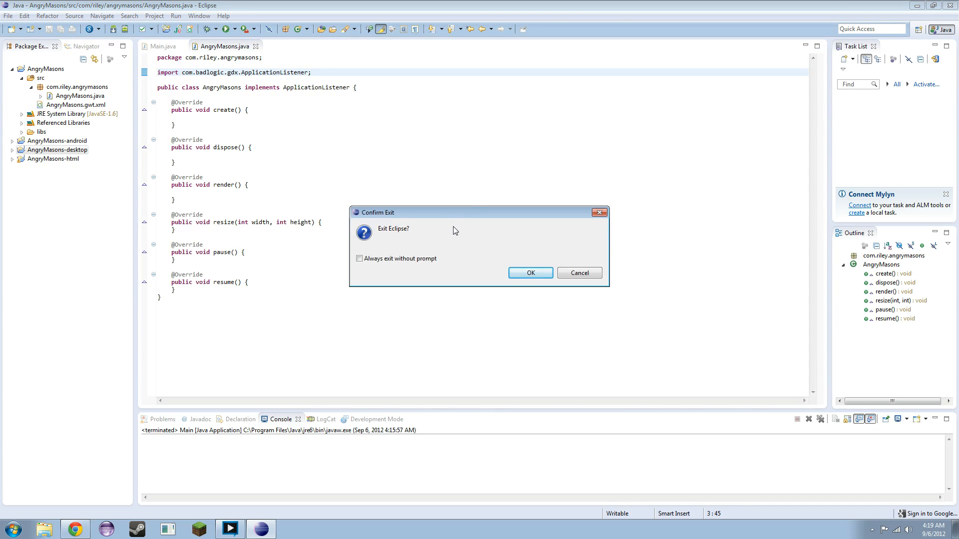
{"action": "left_click", "coordinate": [529, 273]}
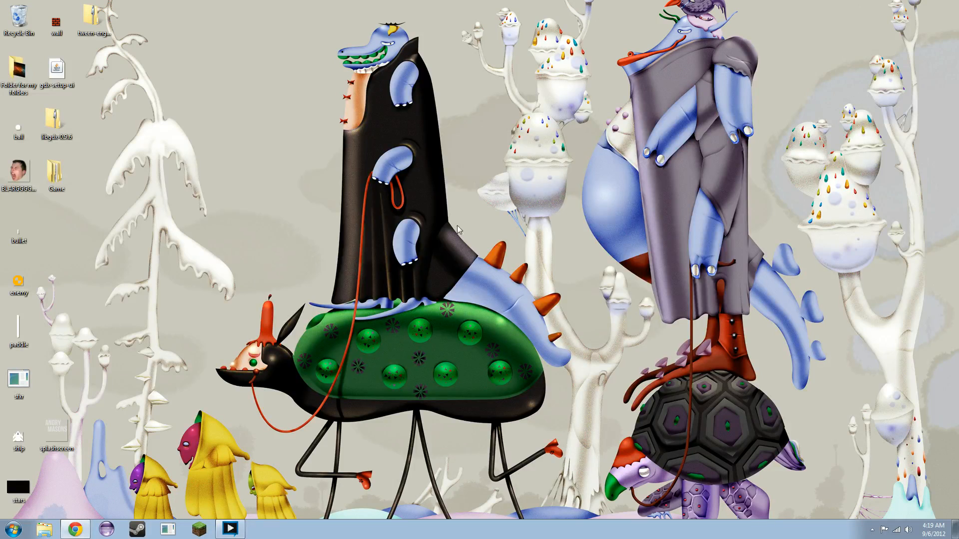